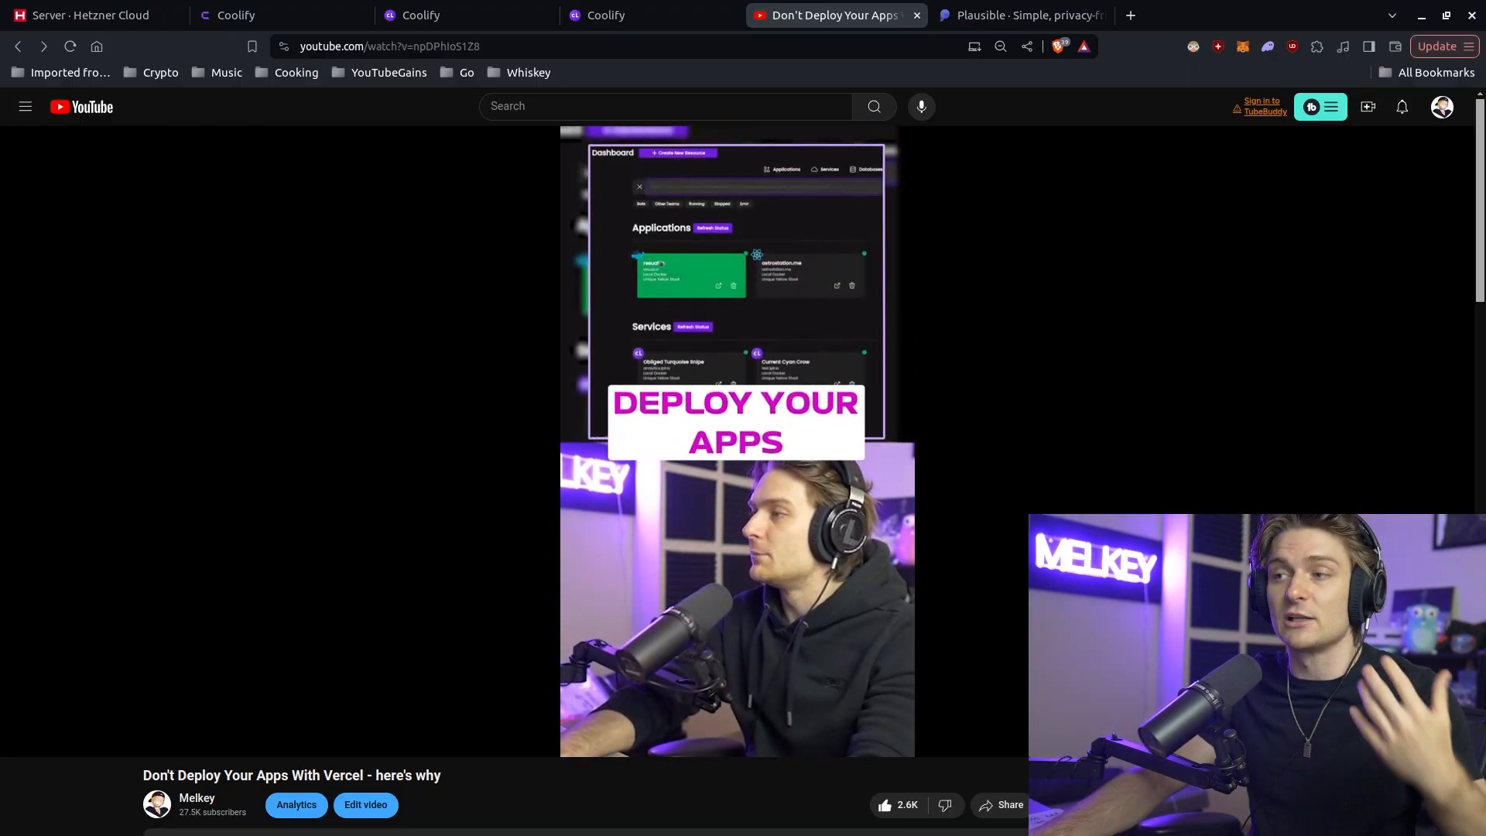
# Step: Leave the YouTube video for the Hetzner Cloud Demo project's empty servers page
pyautogui.click(90, 15)
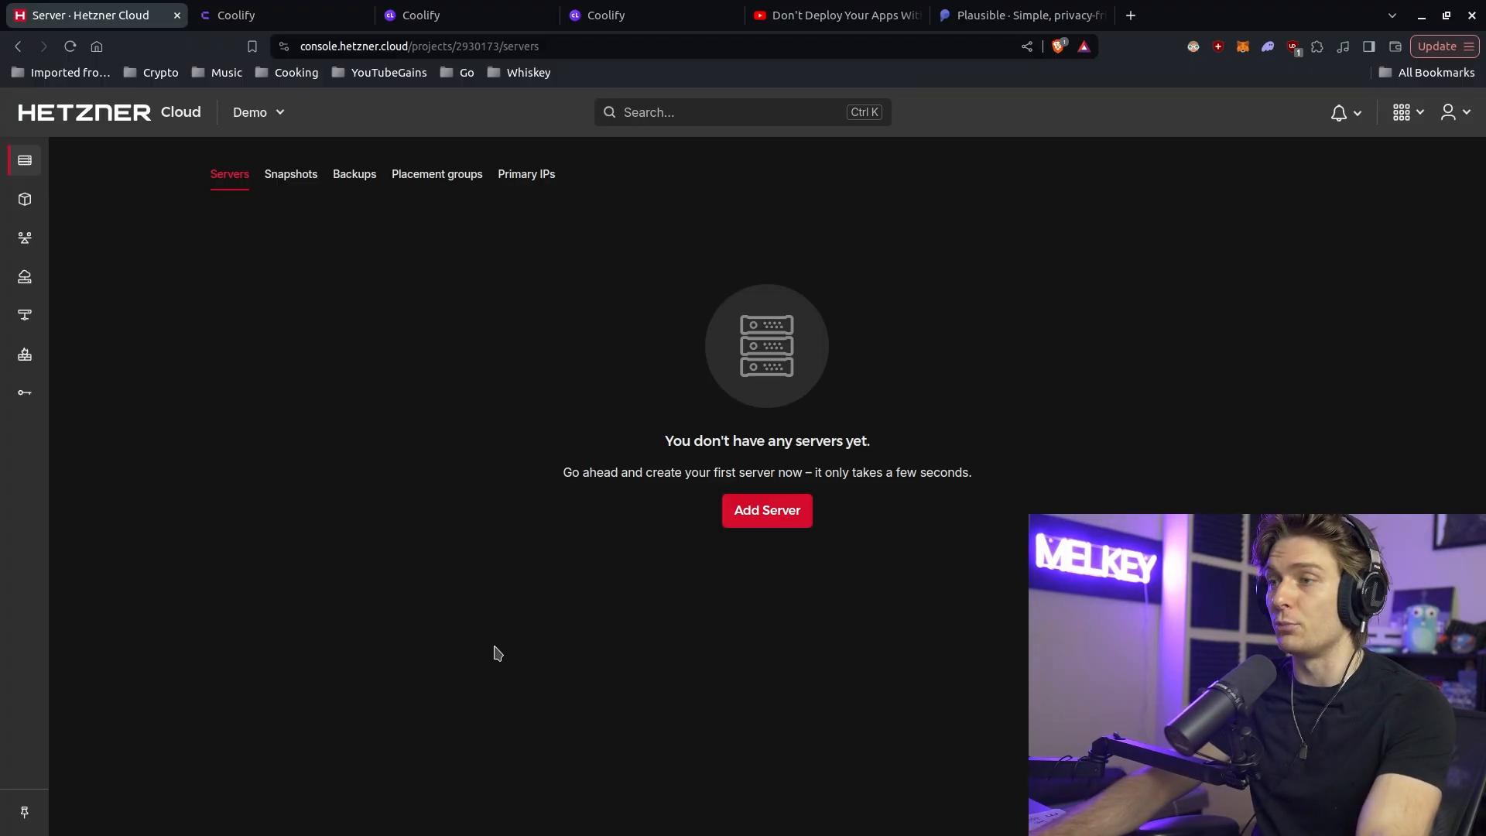
pyautogui.moveTo(610, 531)
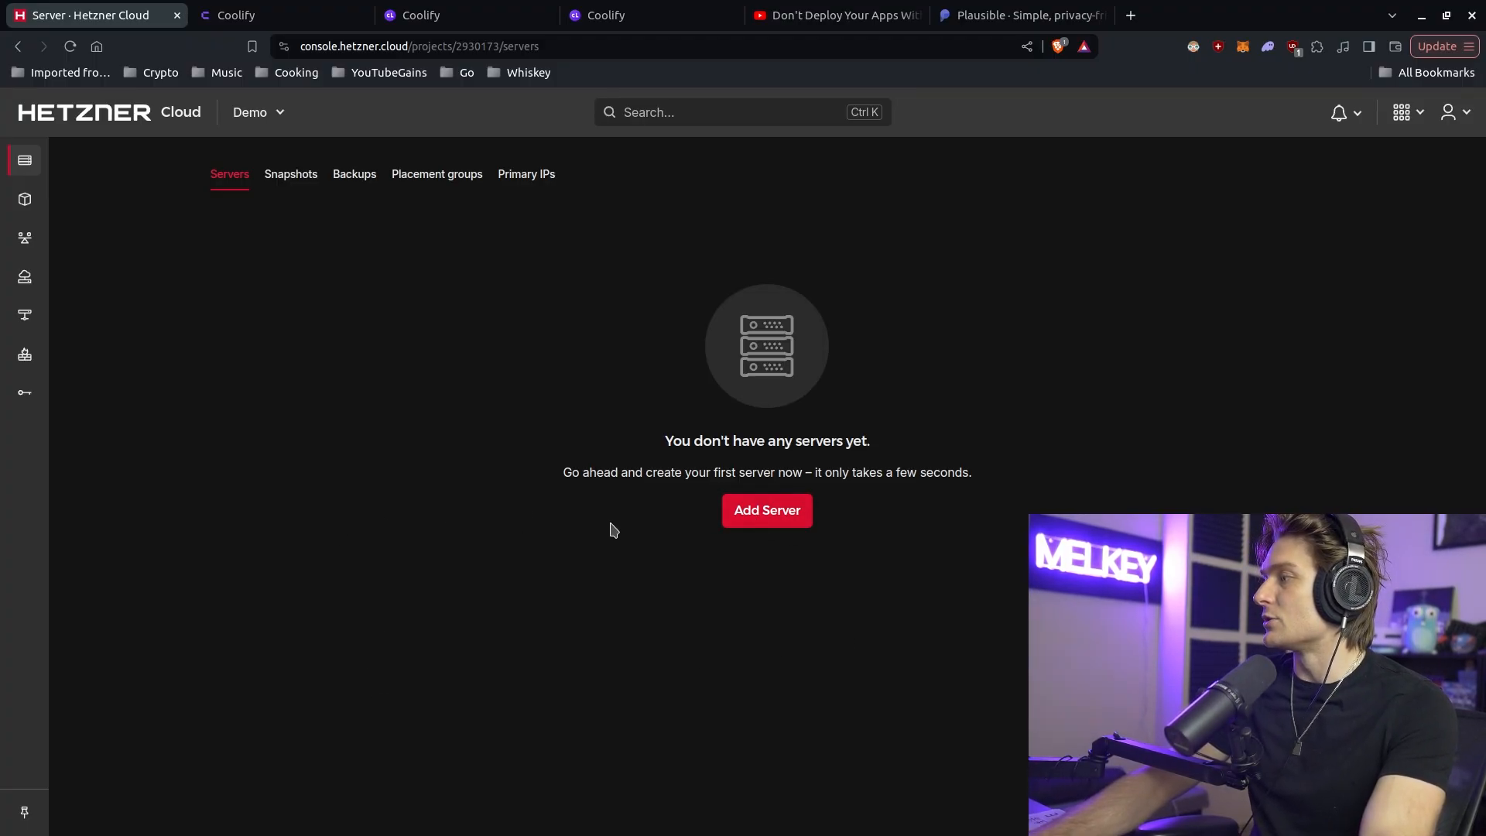
# Step: Refresh the servers list and view the new ubuntu-2gb-hil-1 server's overview
pyautogui.click(767, 510)
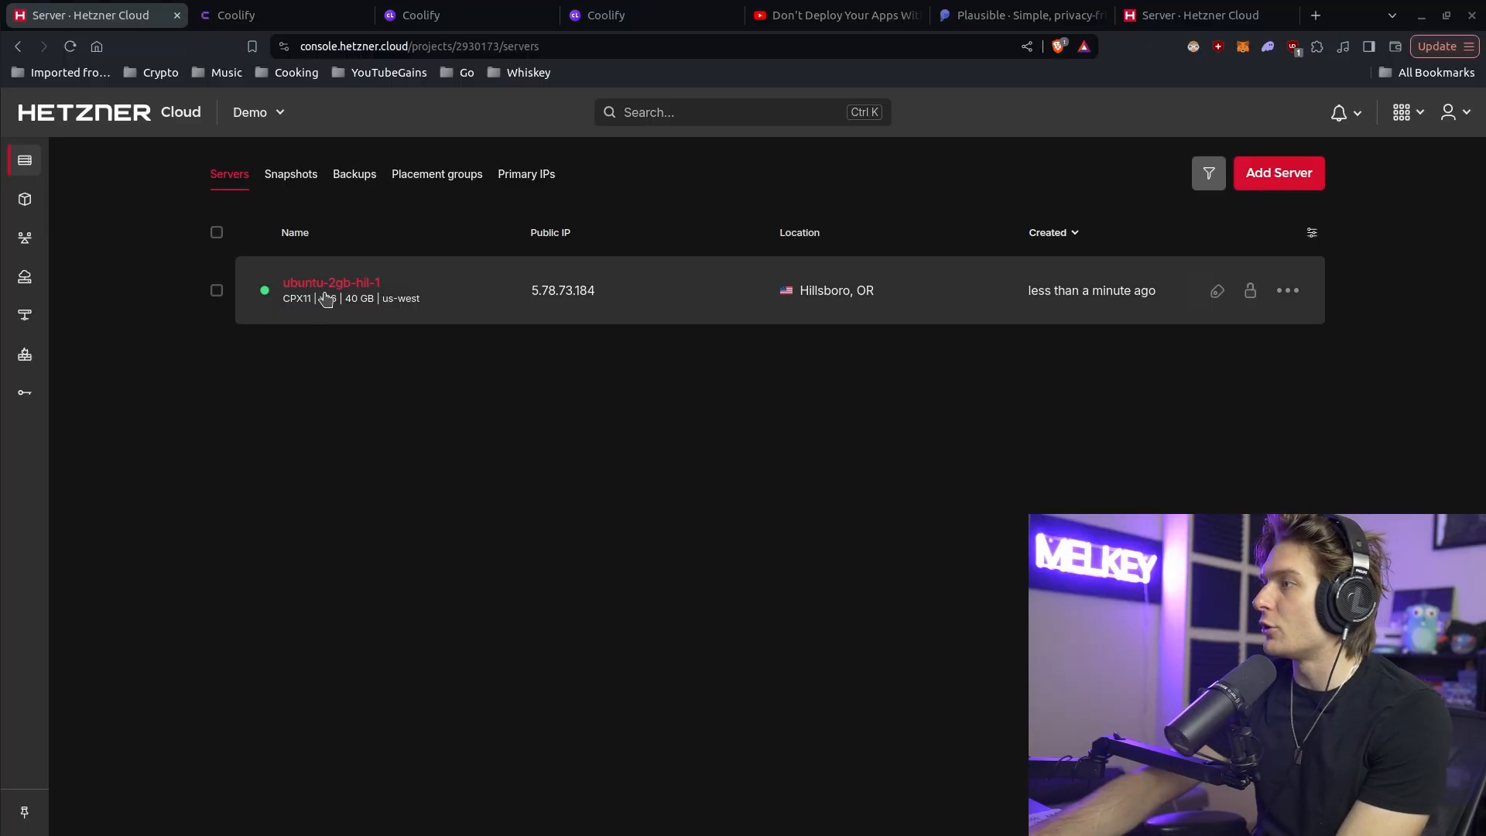
pyautogui.click(331, 282)
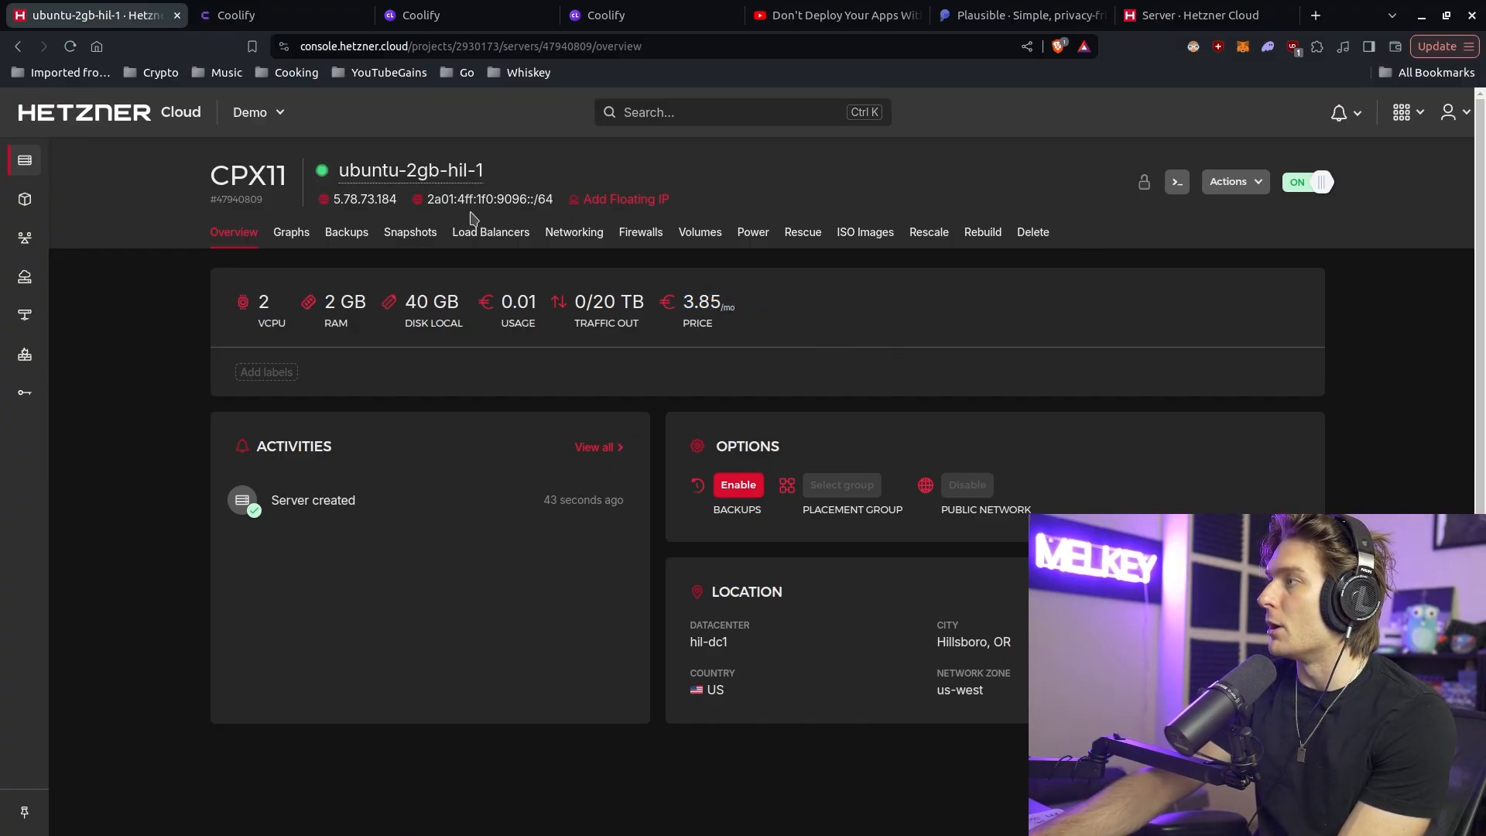
pyautogui.moveTo(928, 79)
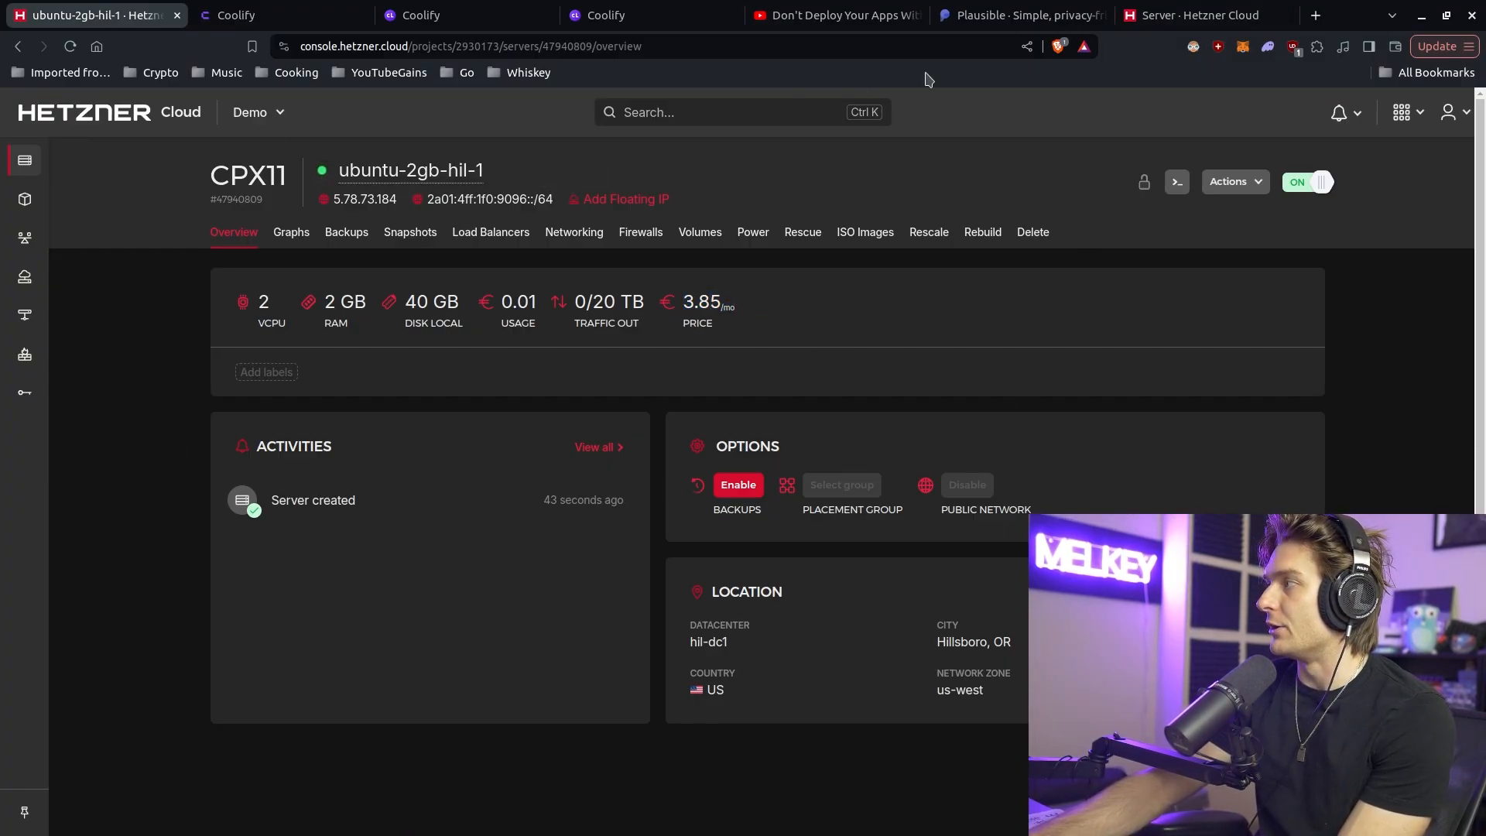
# Step: Browse coolify.io, then the old.coolify.io page showing the wget install command
pyautogui.click(276, 16)
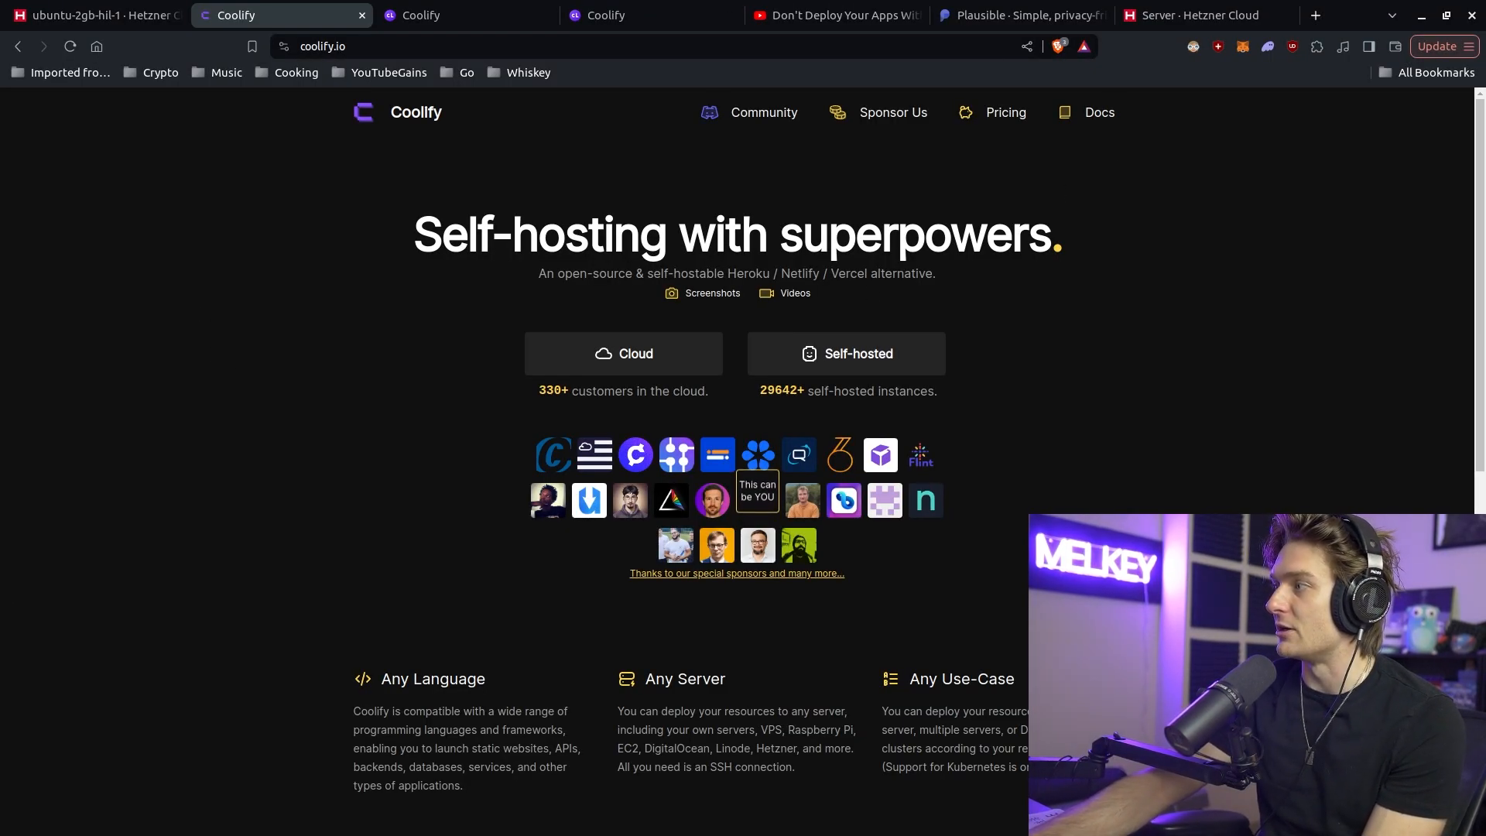
pyautogui.scroll(-3)
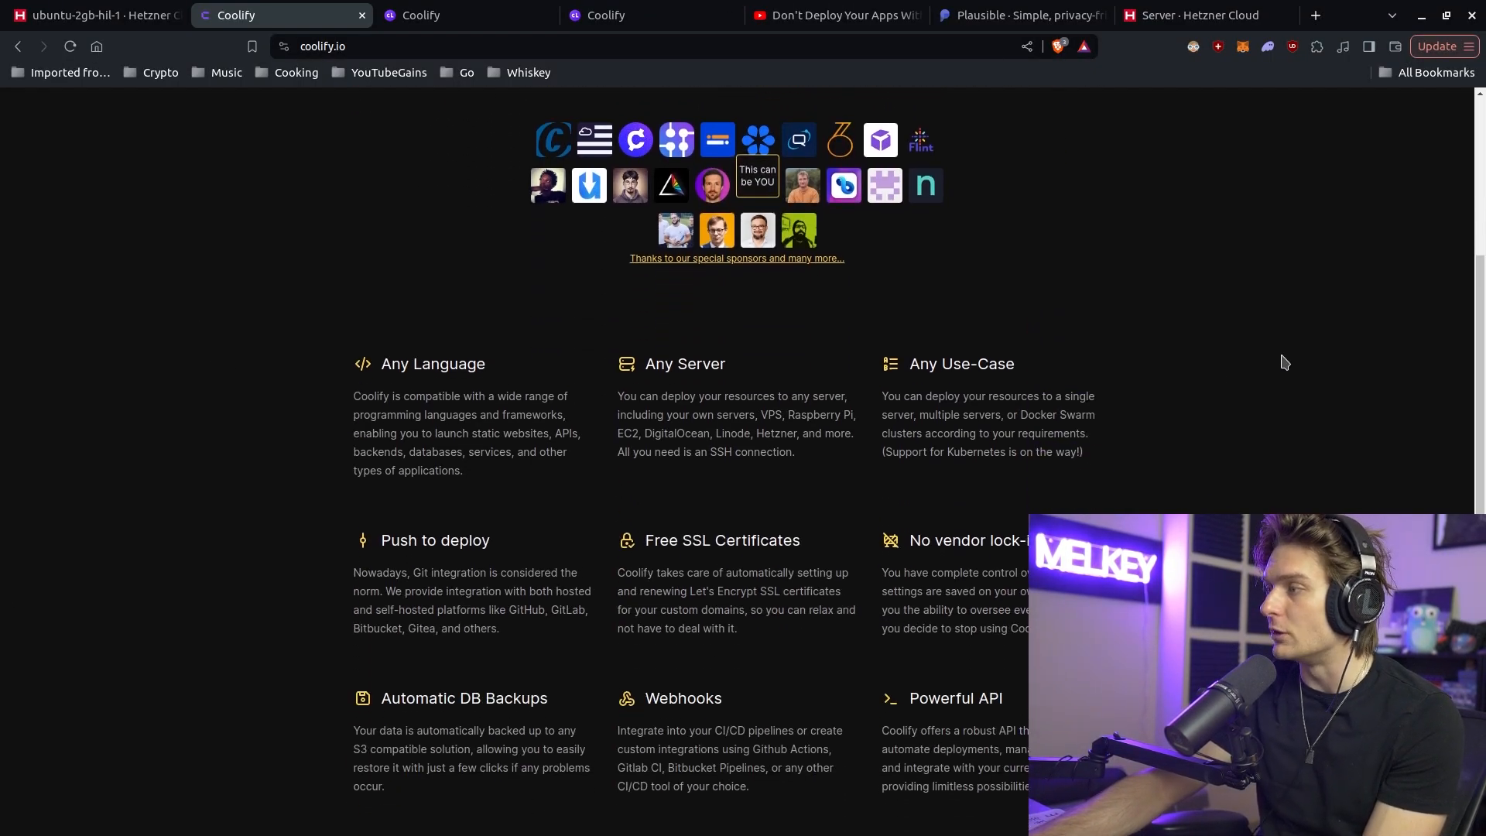
pyautogui.click(464, 16)
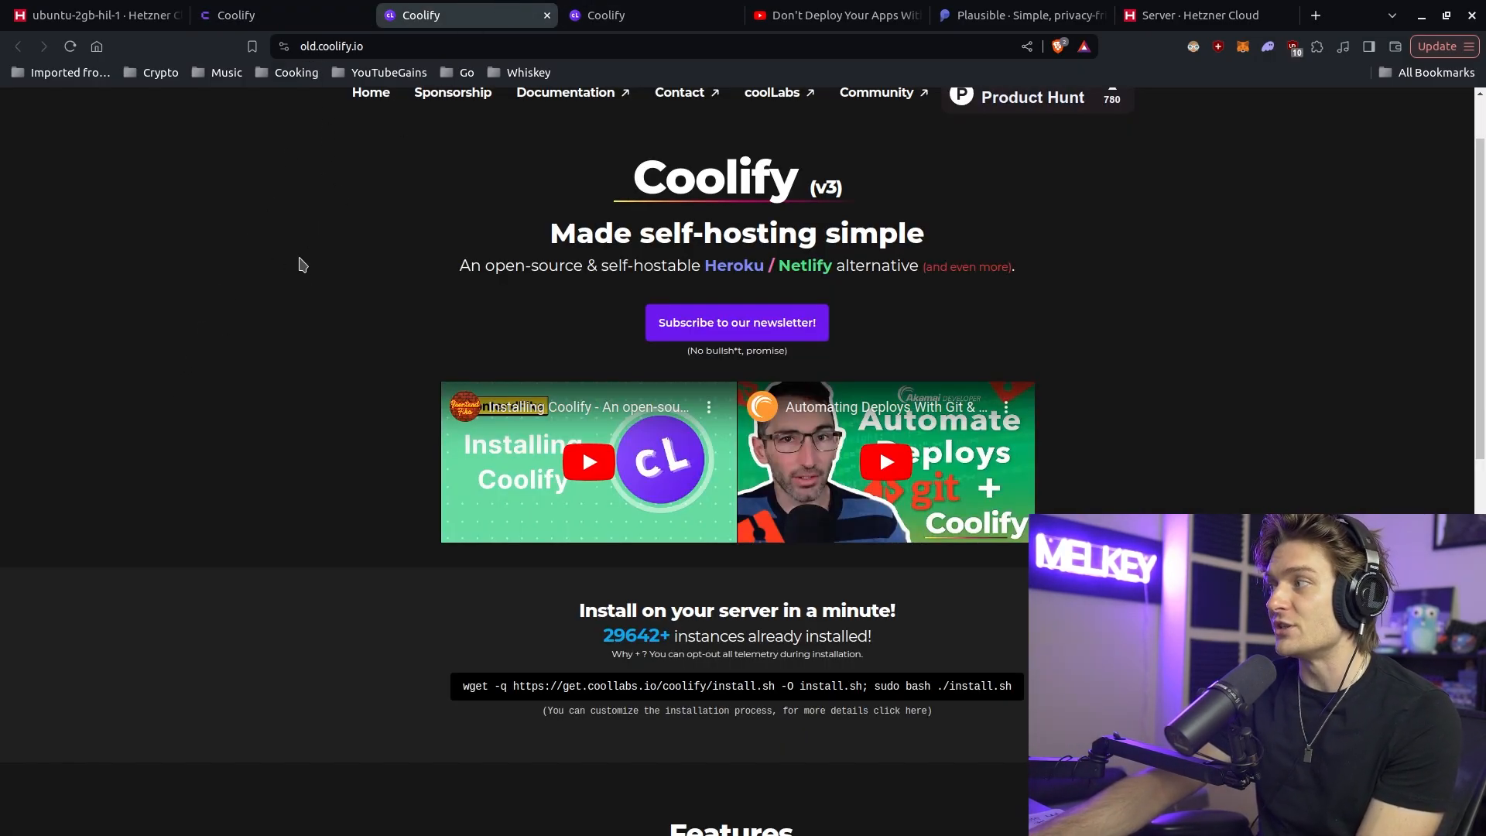
pyautogui.moveTo(474, 701)
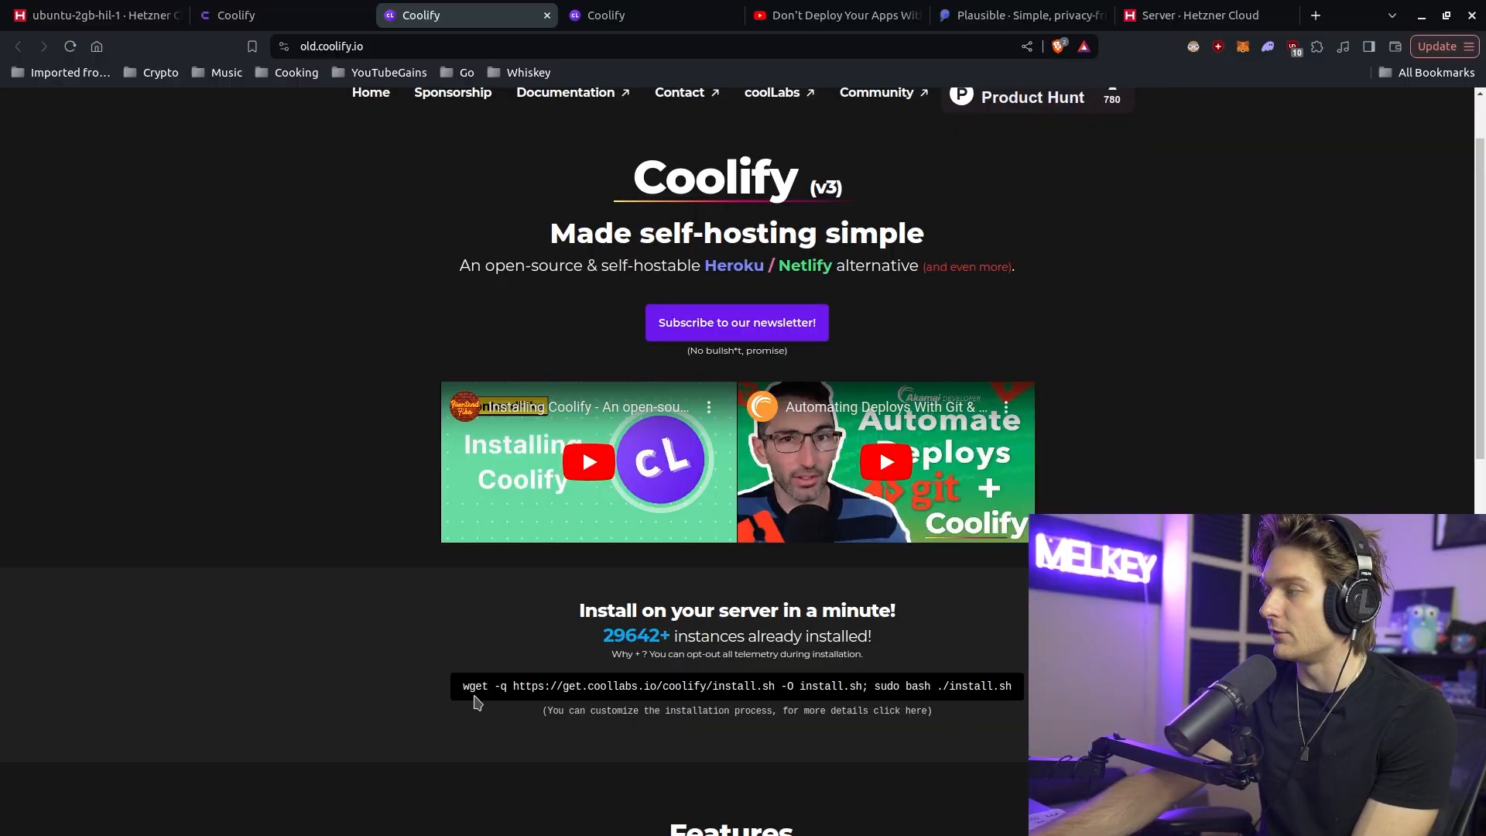
pyautogui.moveTo(234, 746)
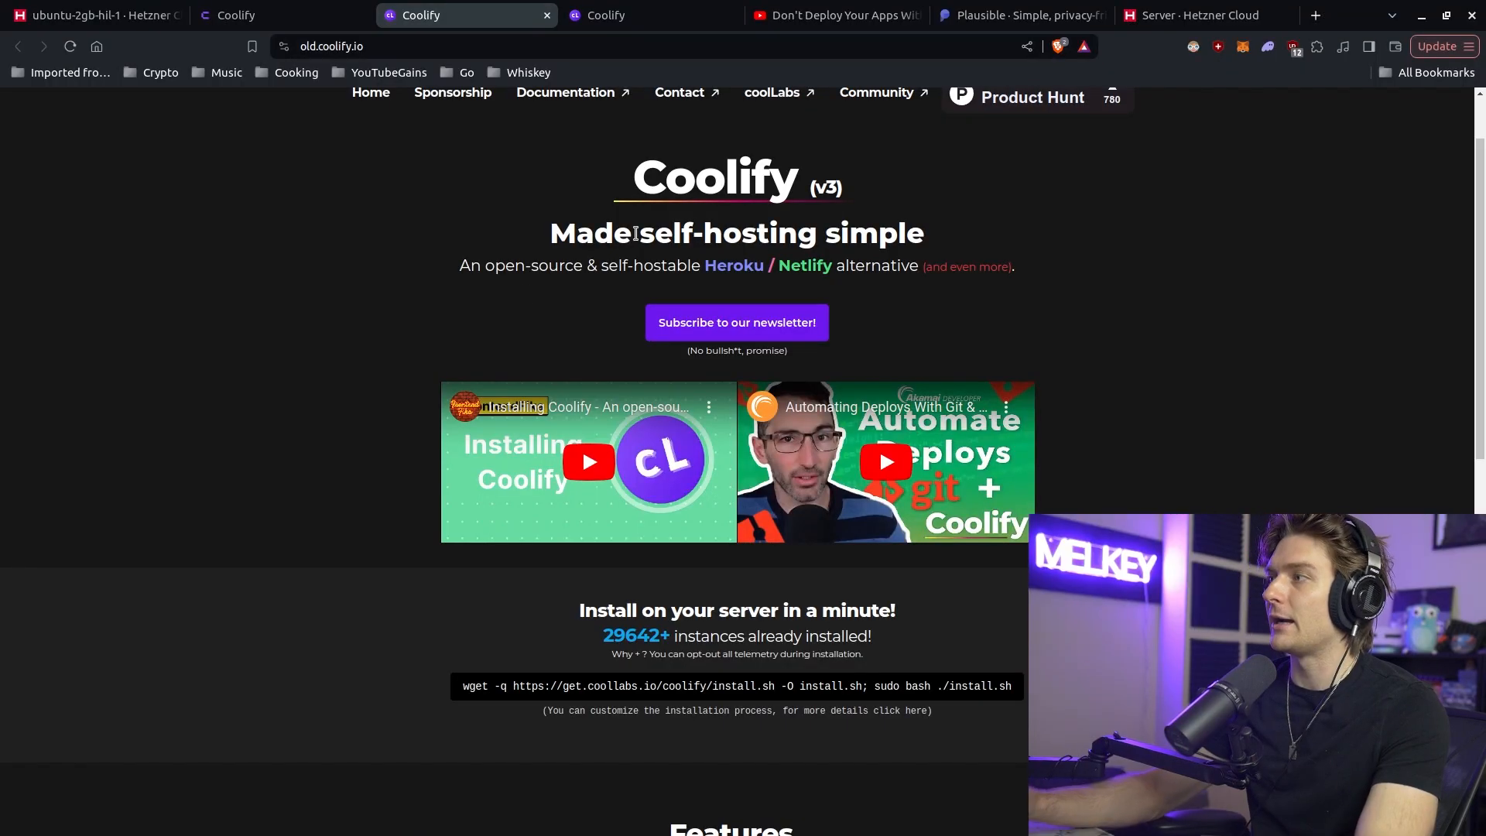
pyautogui.scroll(-3)
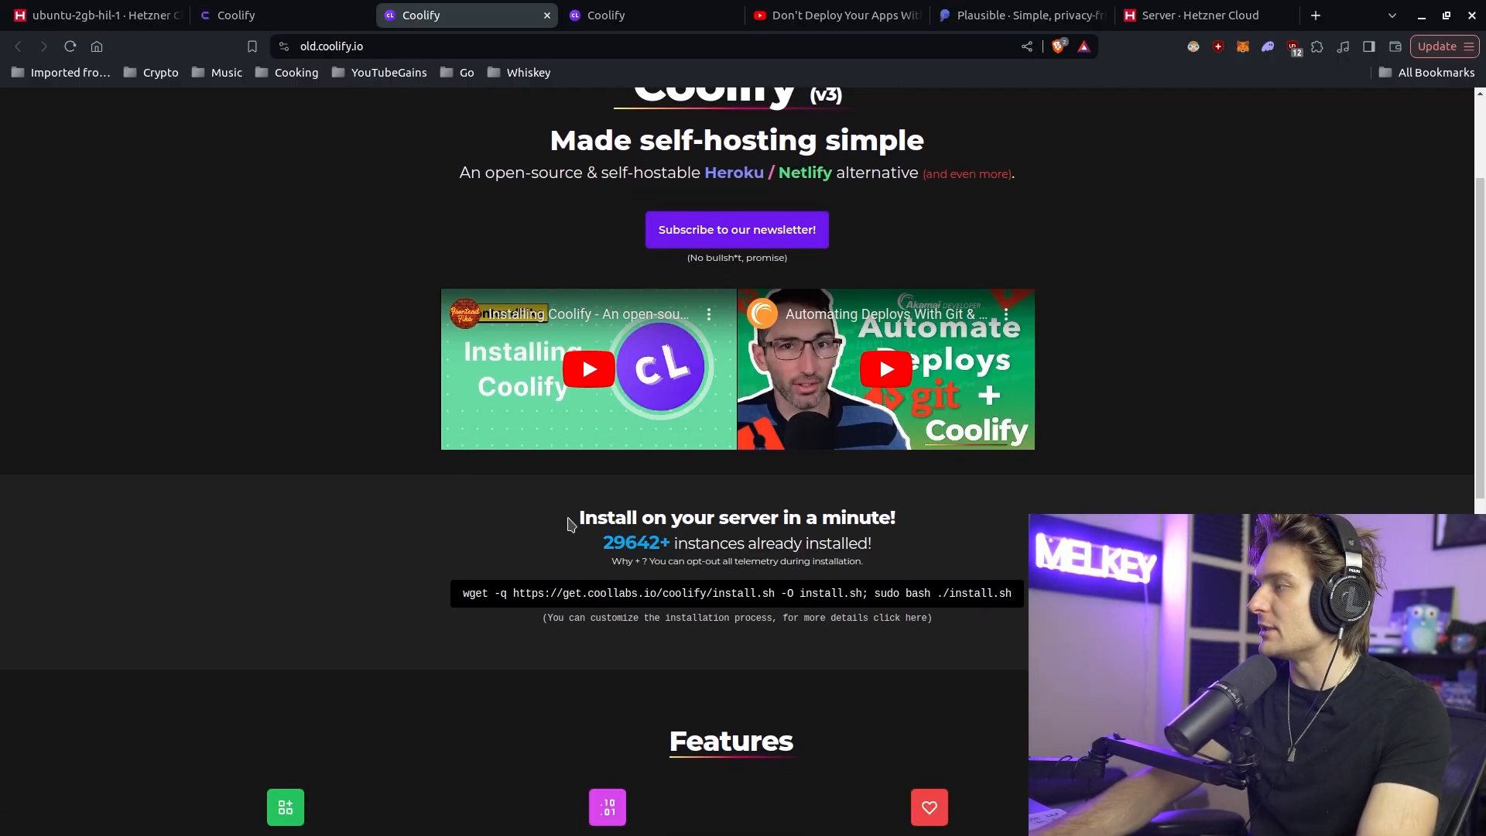
pyautogui.scroll(-3)
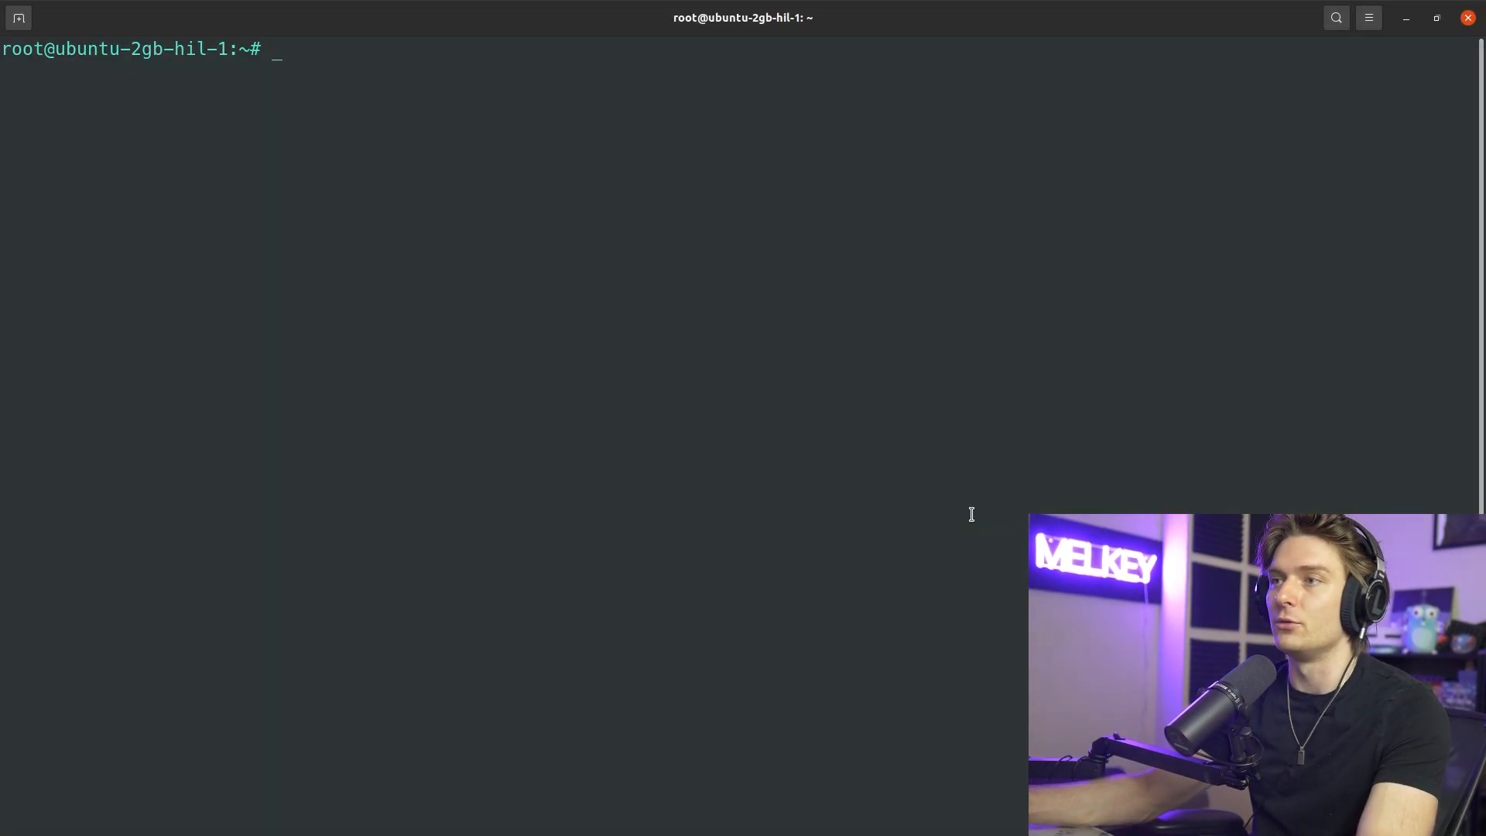
# Step: Run the Coolify install.sh command from get.coollabs.io as root on the server
pyautogui.write('wget -q https://get.coollabs.io/coolify/install.sh -O install.sh; sudo bash ./install.sh')
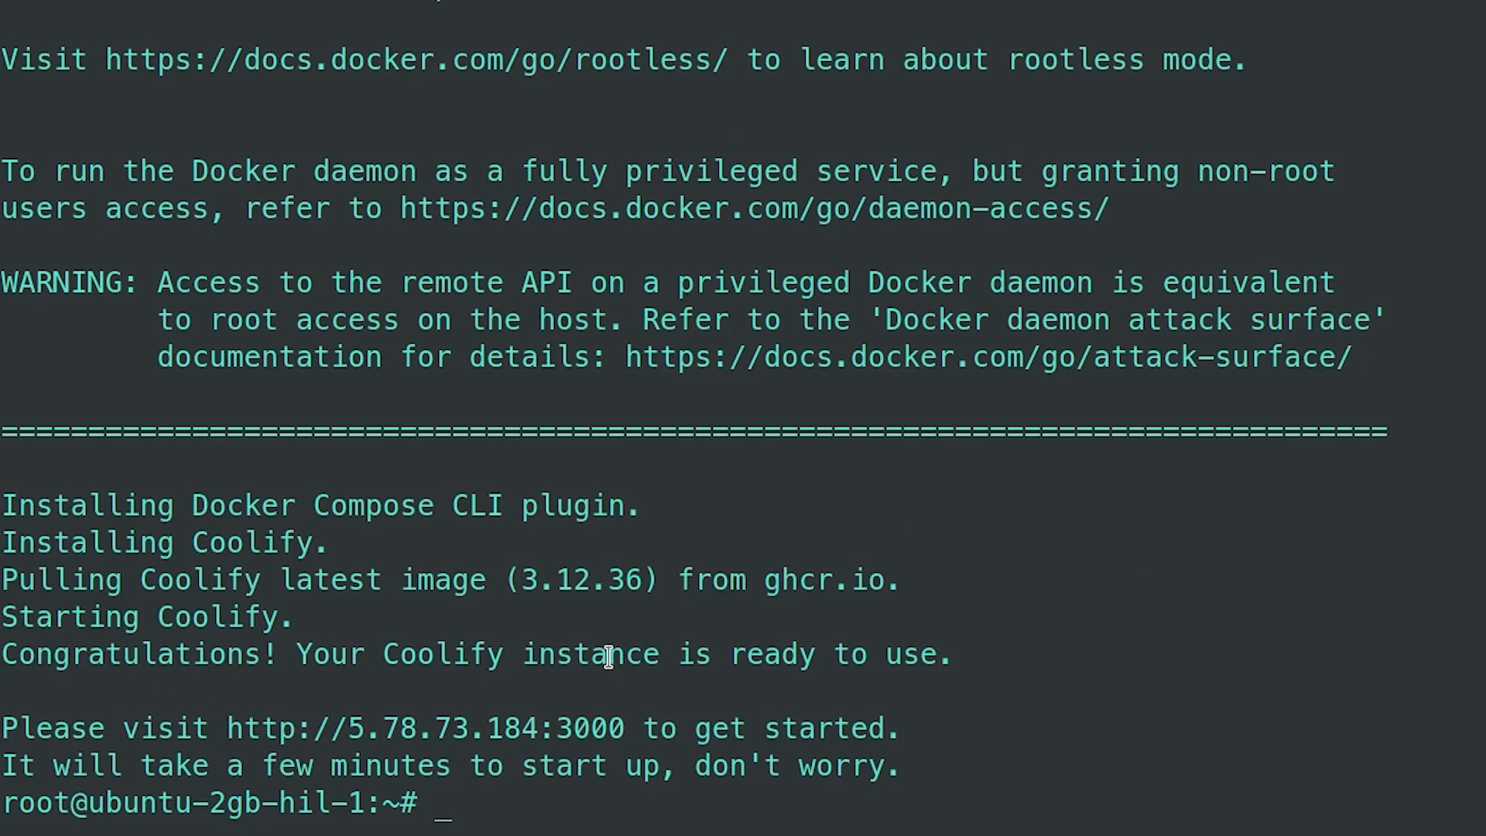
pyautogui.moveTo(59, 742)
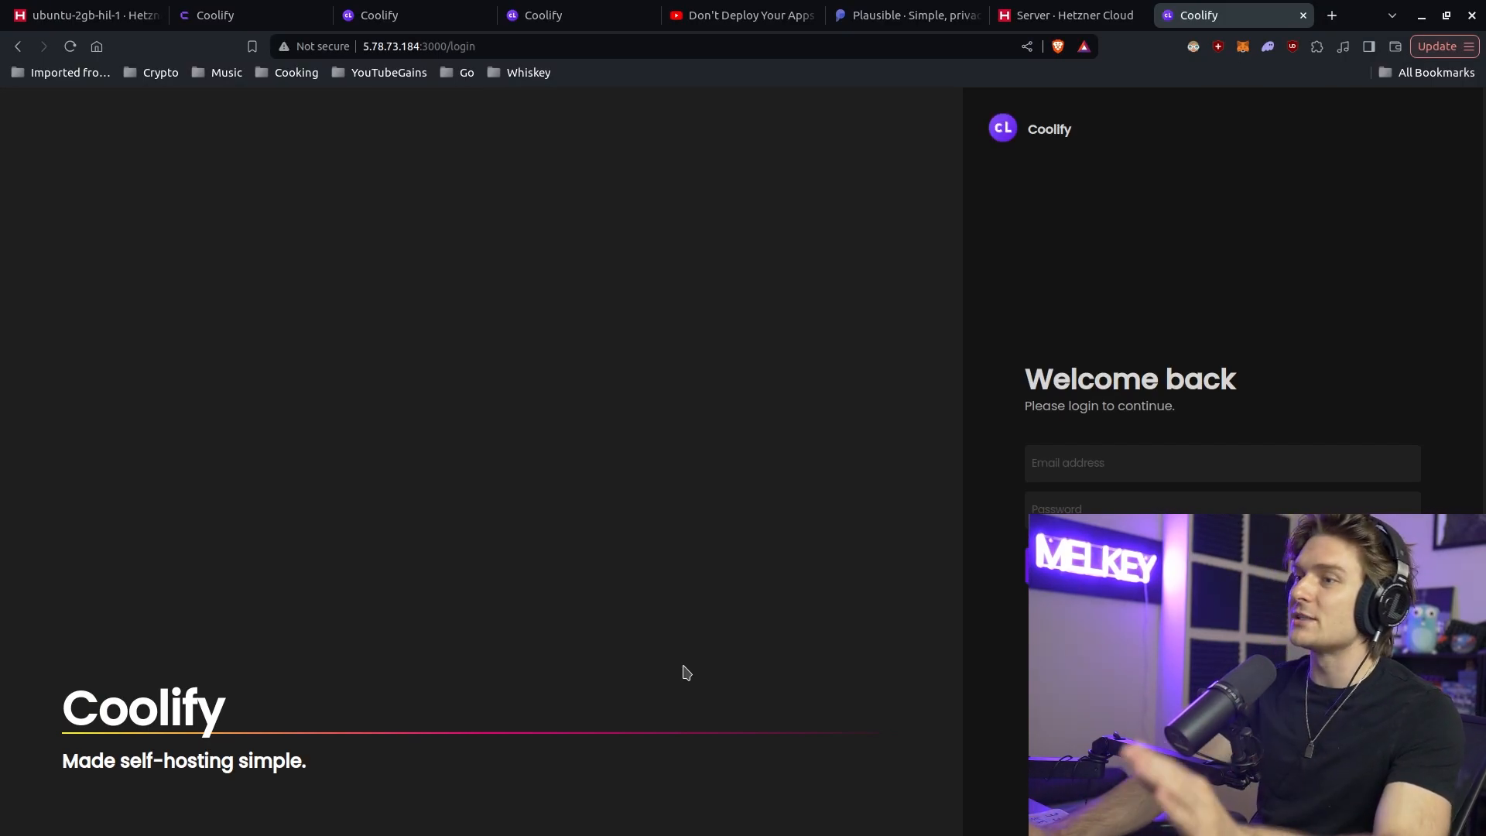
pyautogui.moveTo(1045, 249)
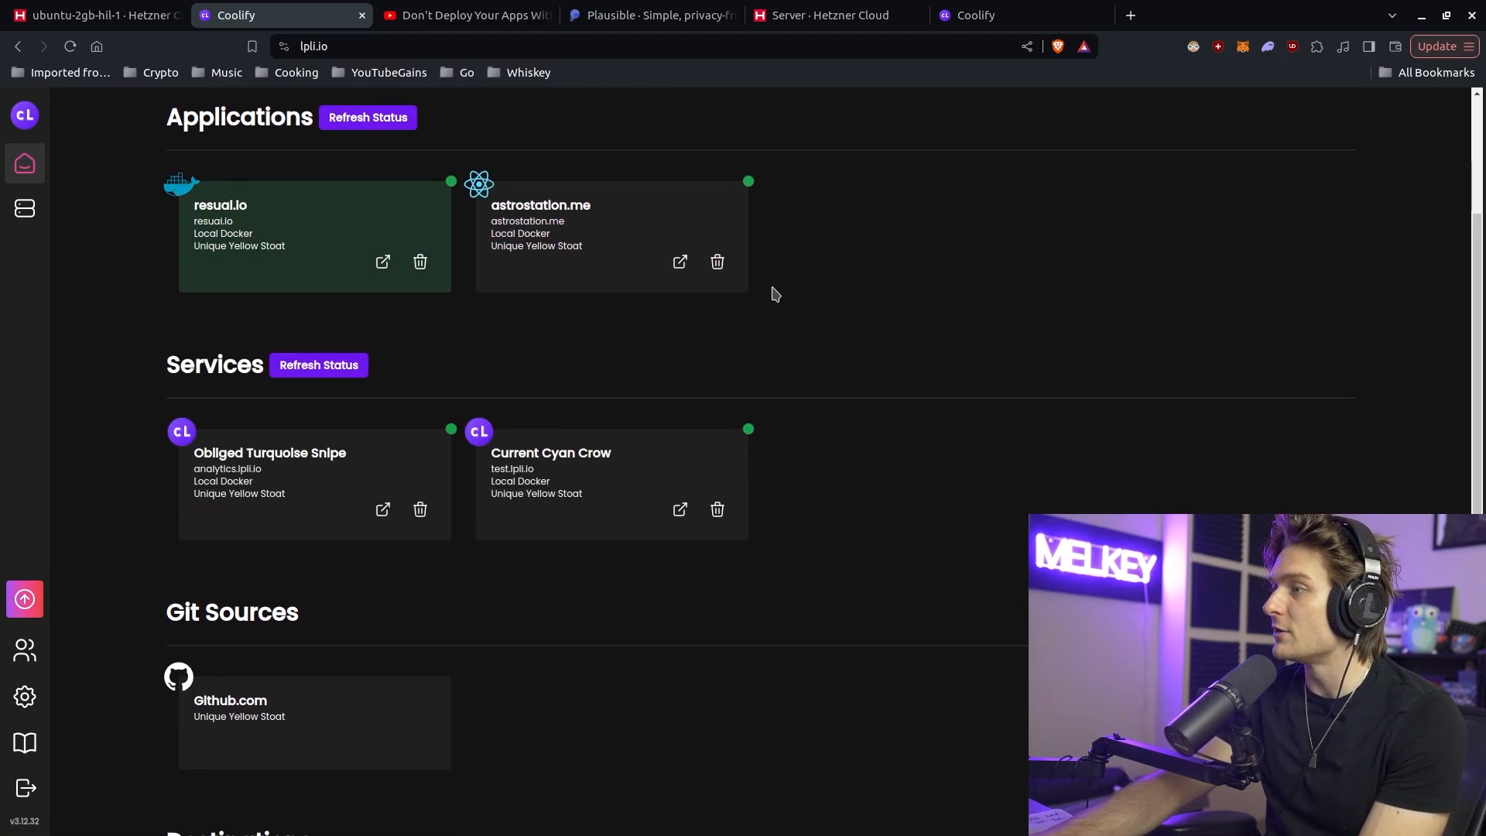
pyautogui.scroll(-3)
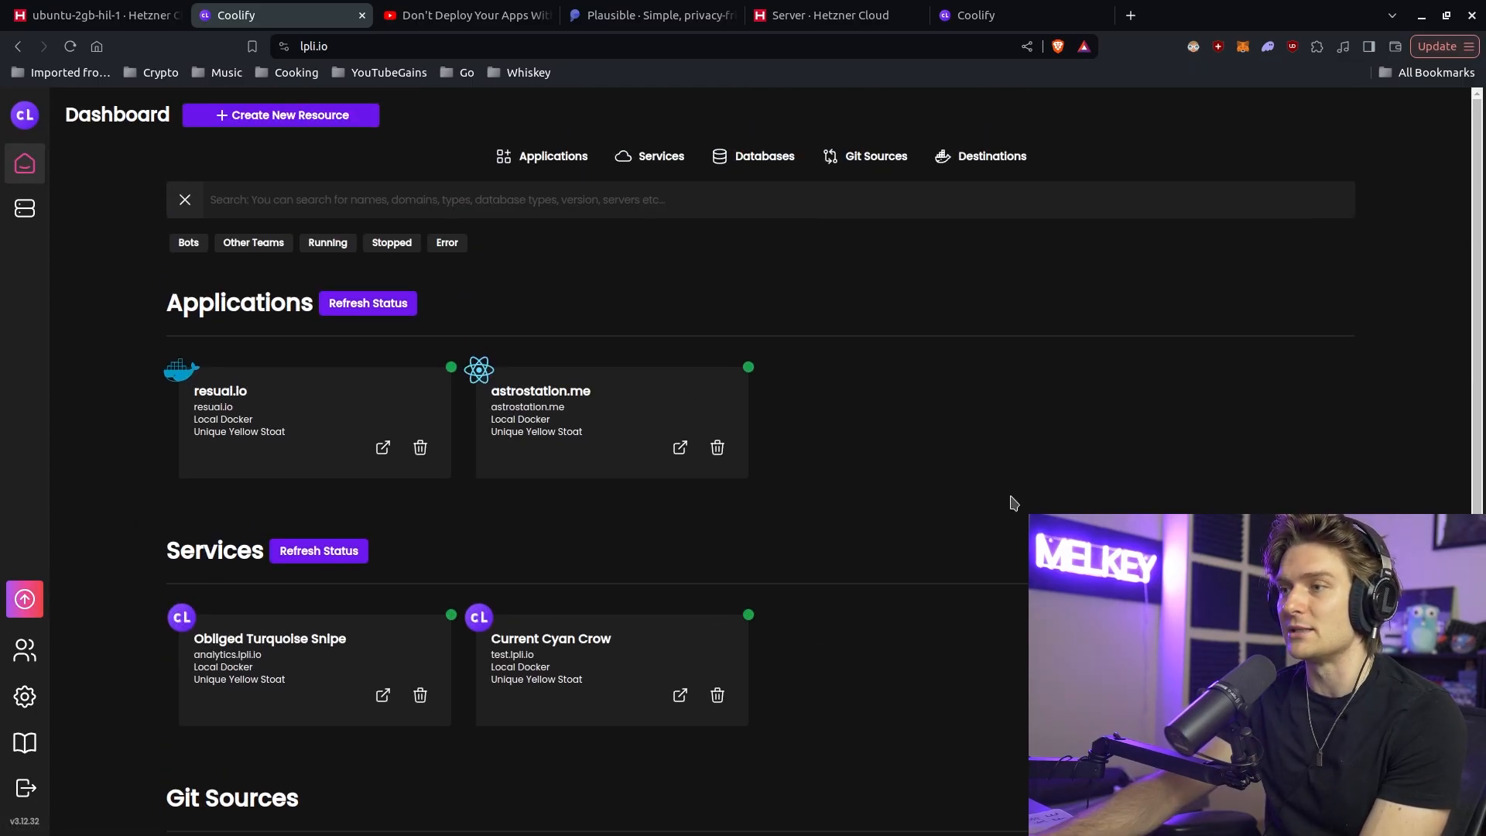
pyautogui.moveTo(936, 316)
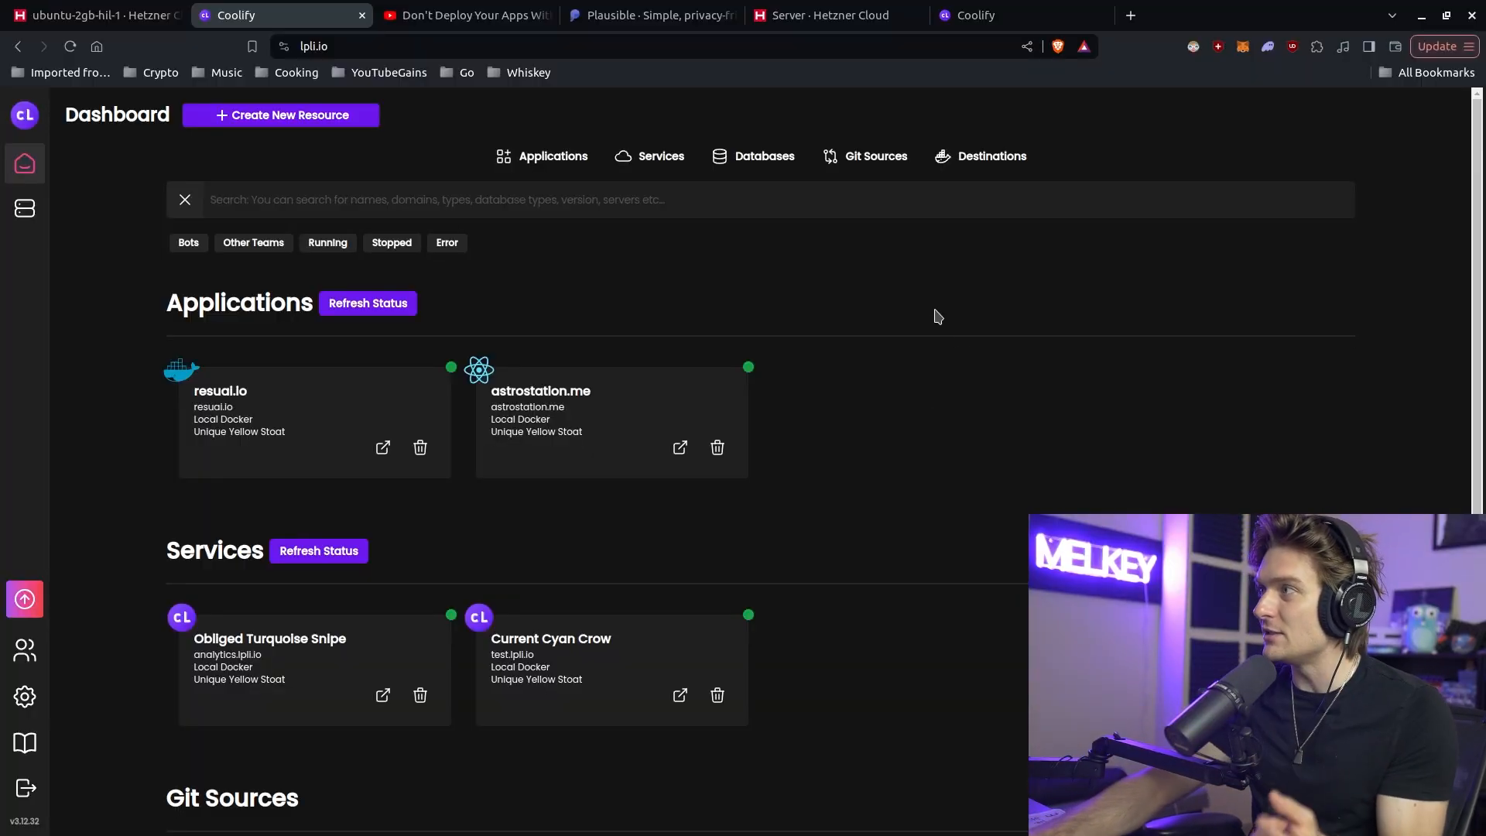
pyautogui.moveTo(966, 414)
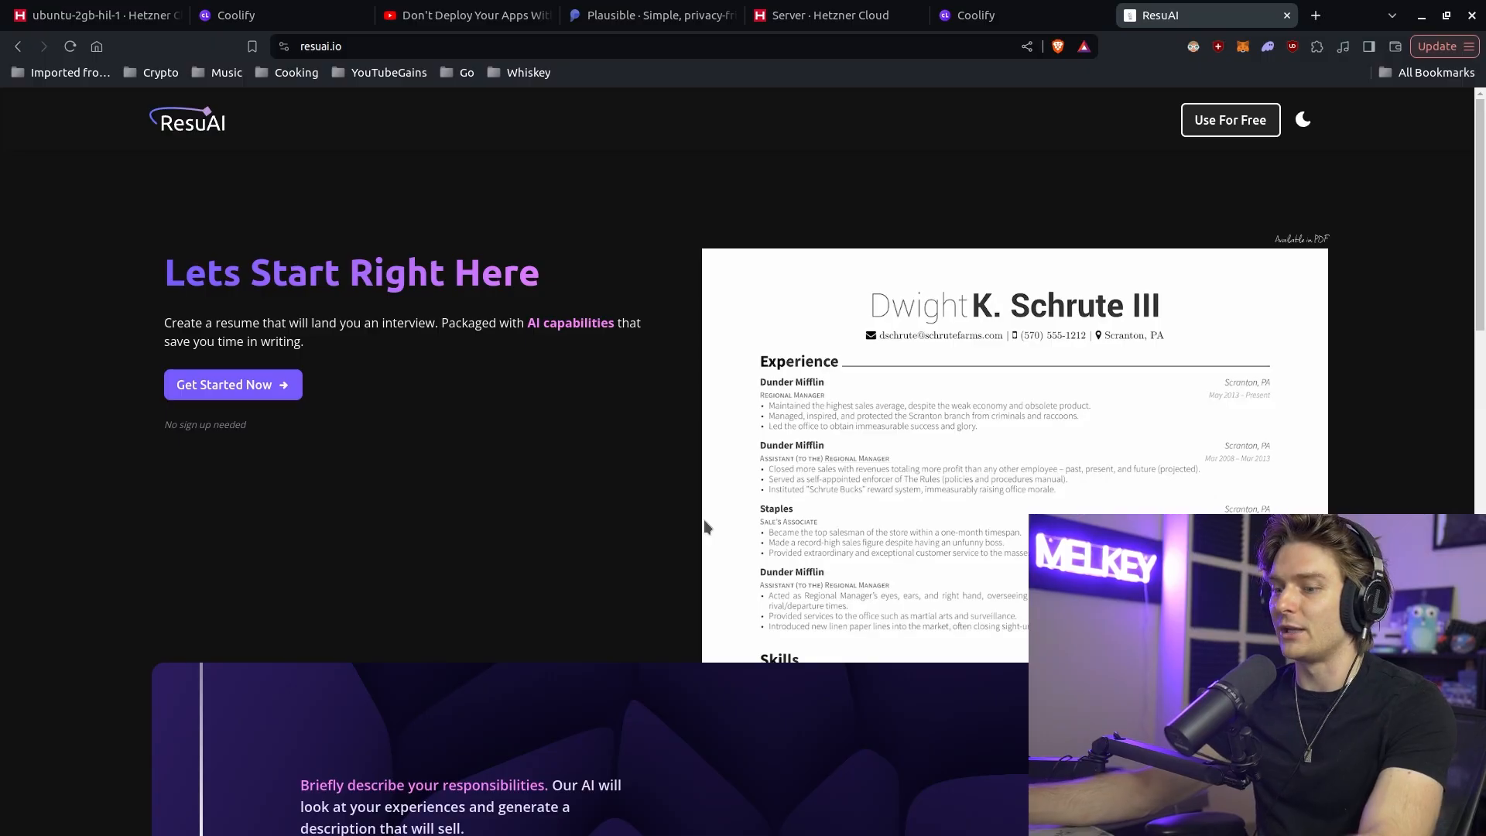
# Step: View the live astrostation.me site, then return to the Coolify dashboard
pyautogui.click(1331, 16)
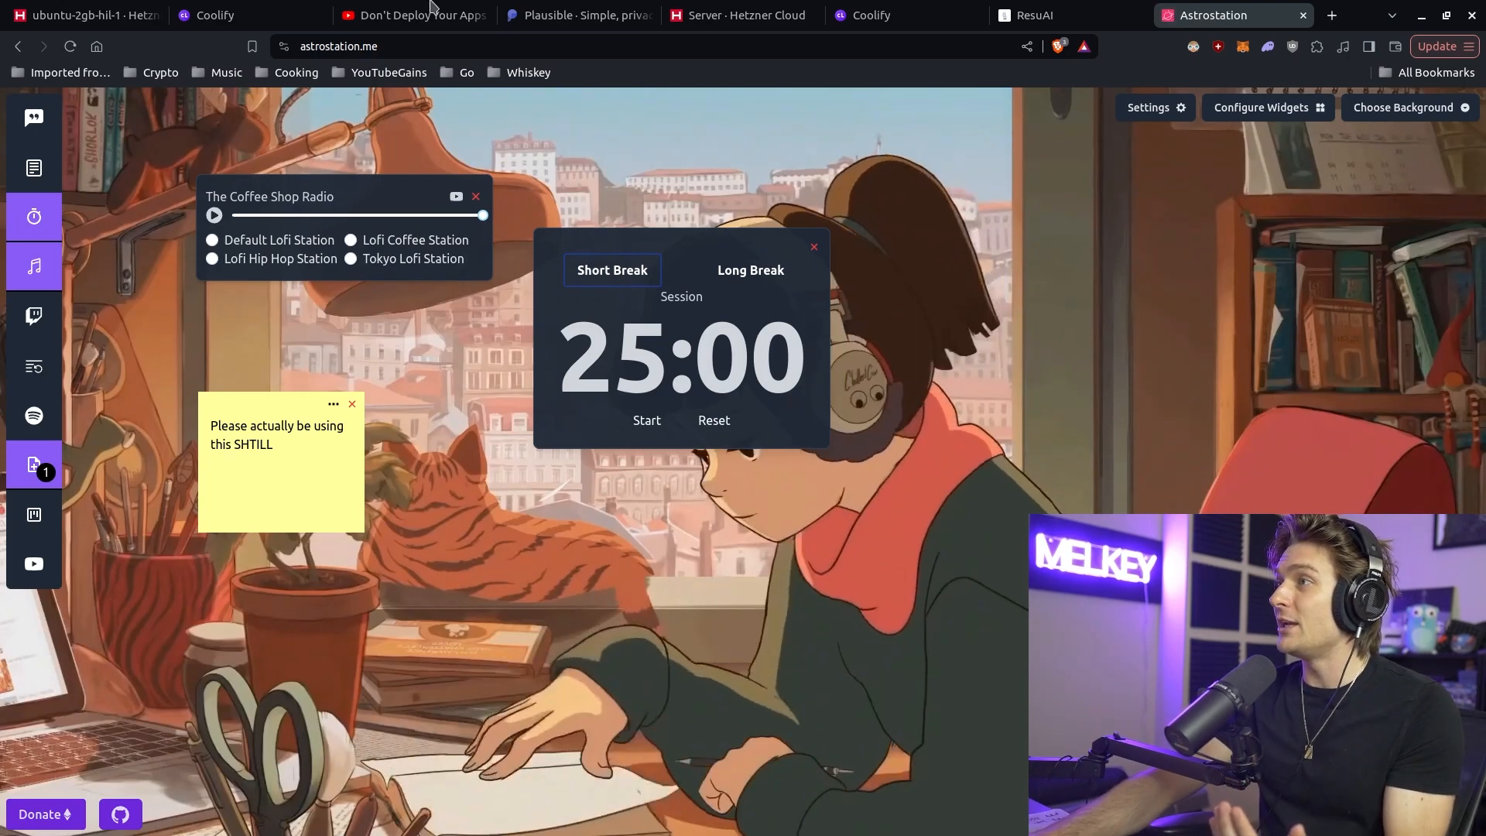
pyautogui.click(218, 16)
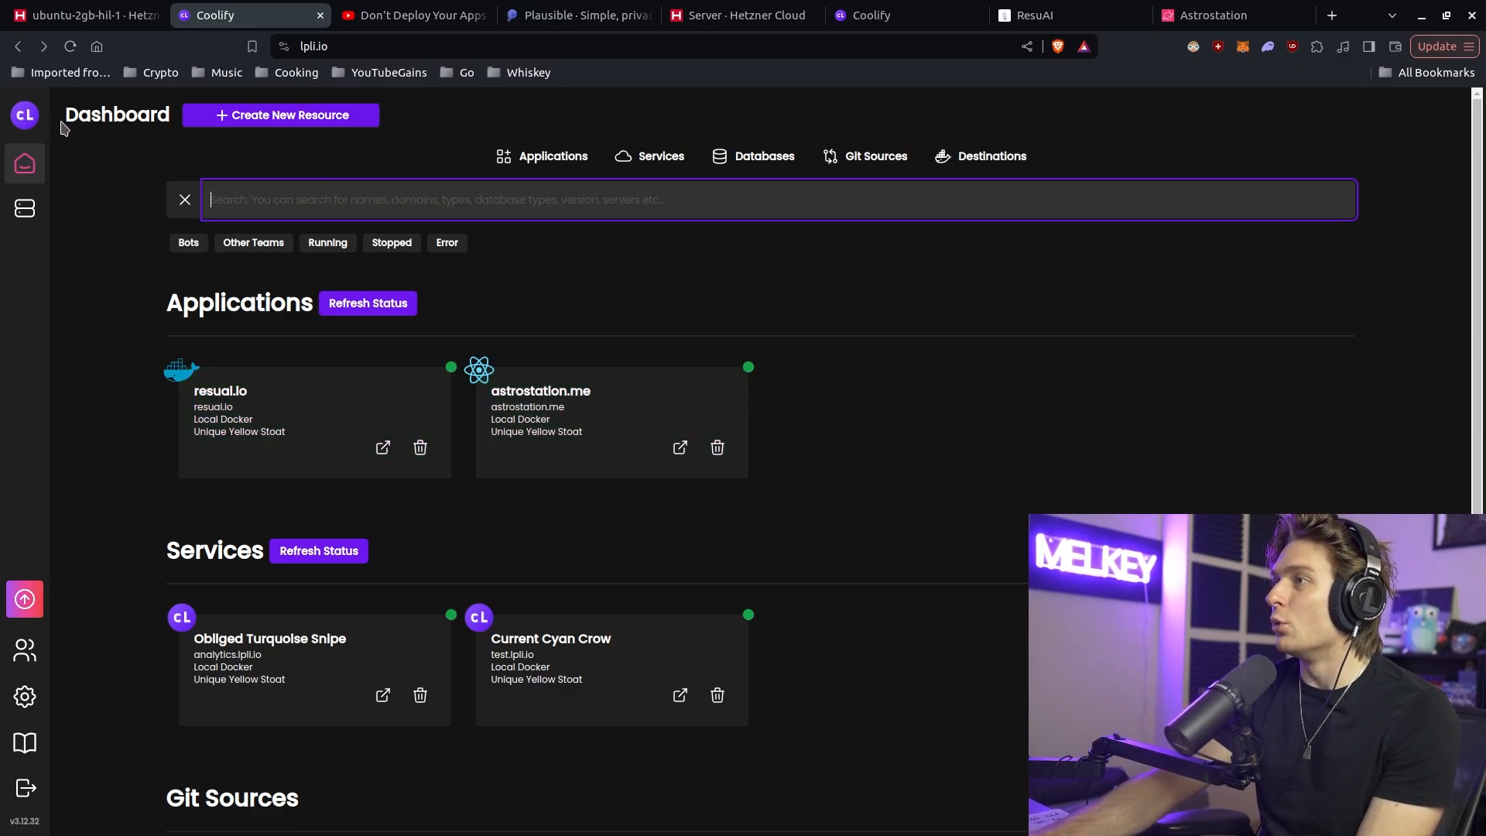
pyautogui.click(280, 114)
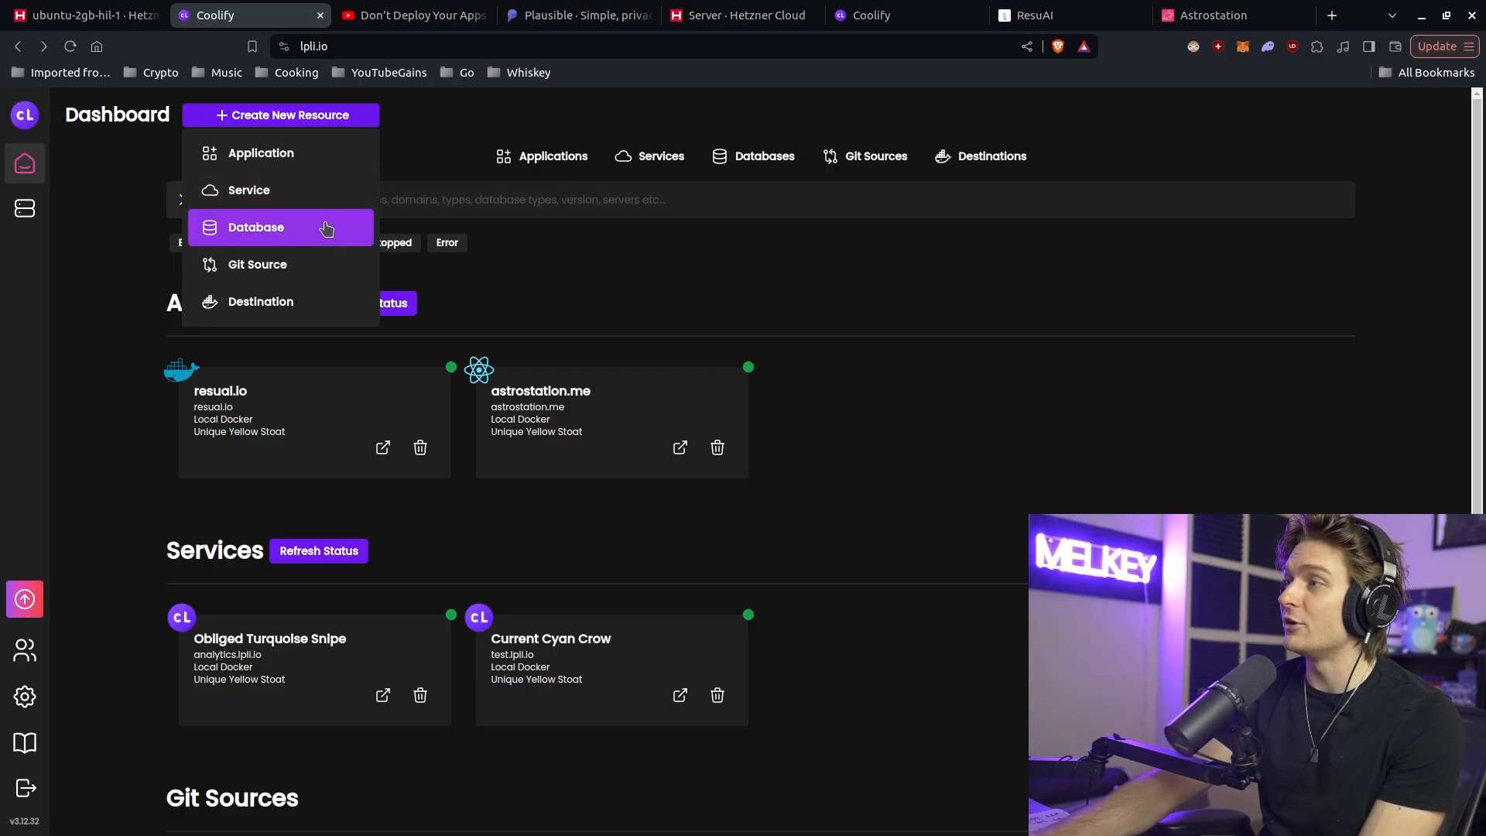
pyautogui.moveTo(280, 153)
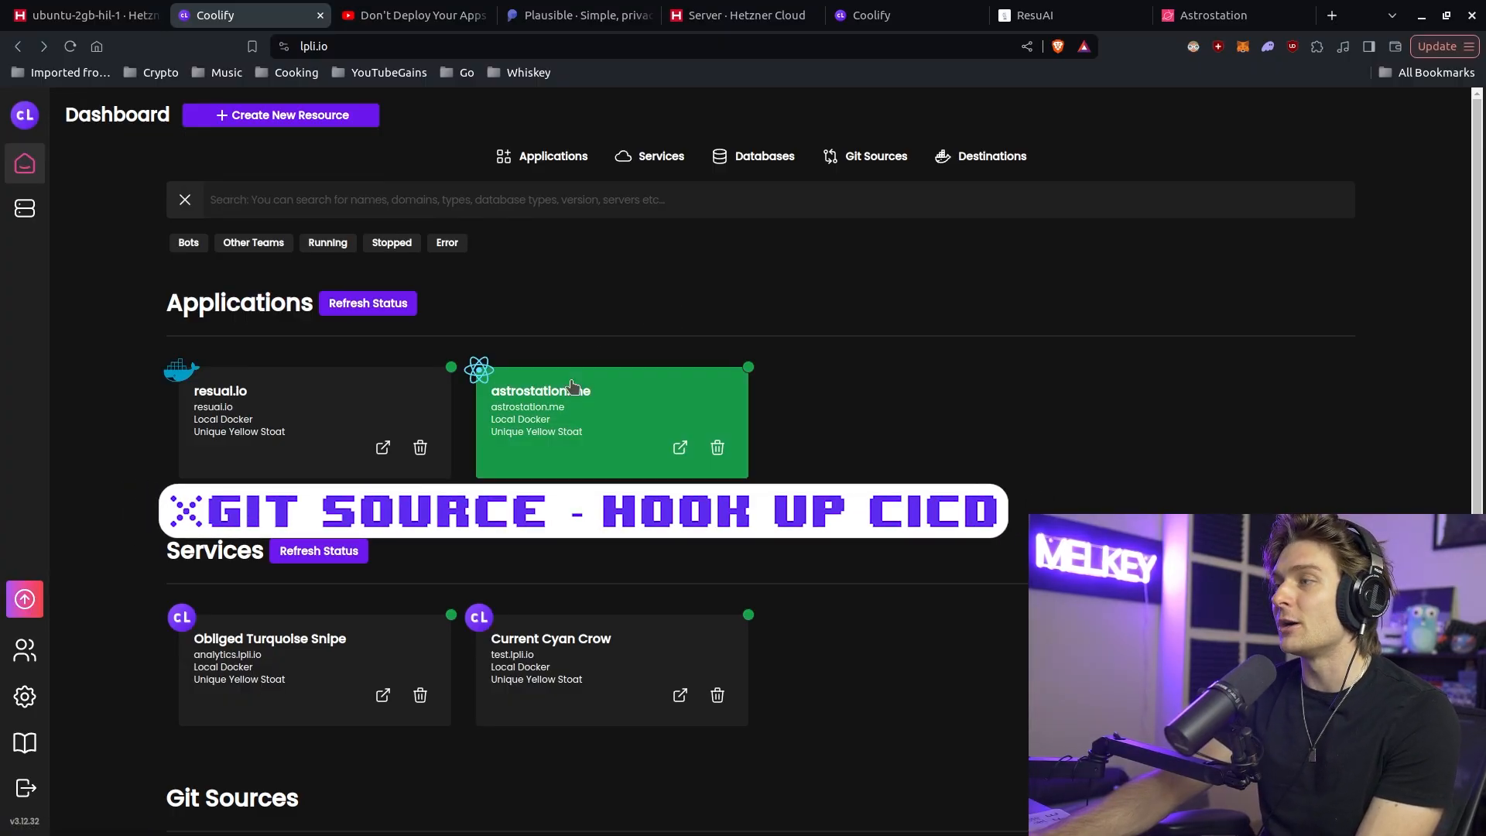
pyautogui.click(540, 390)
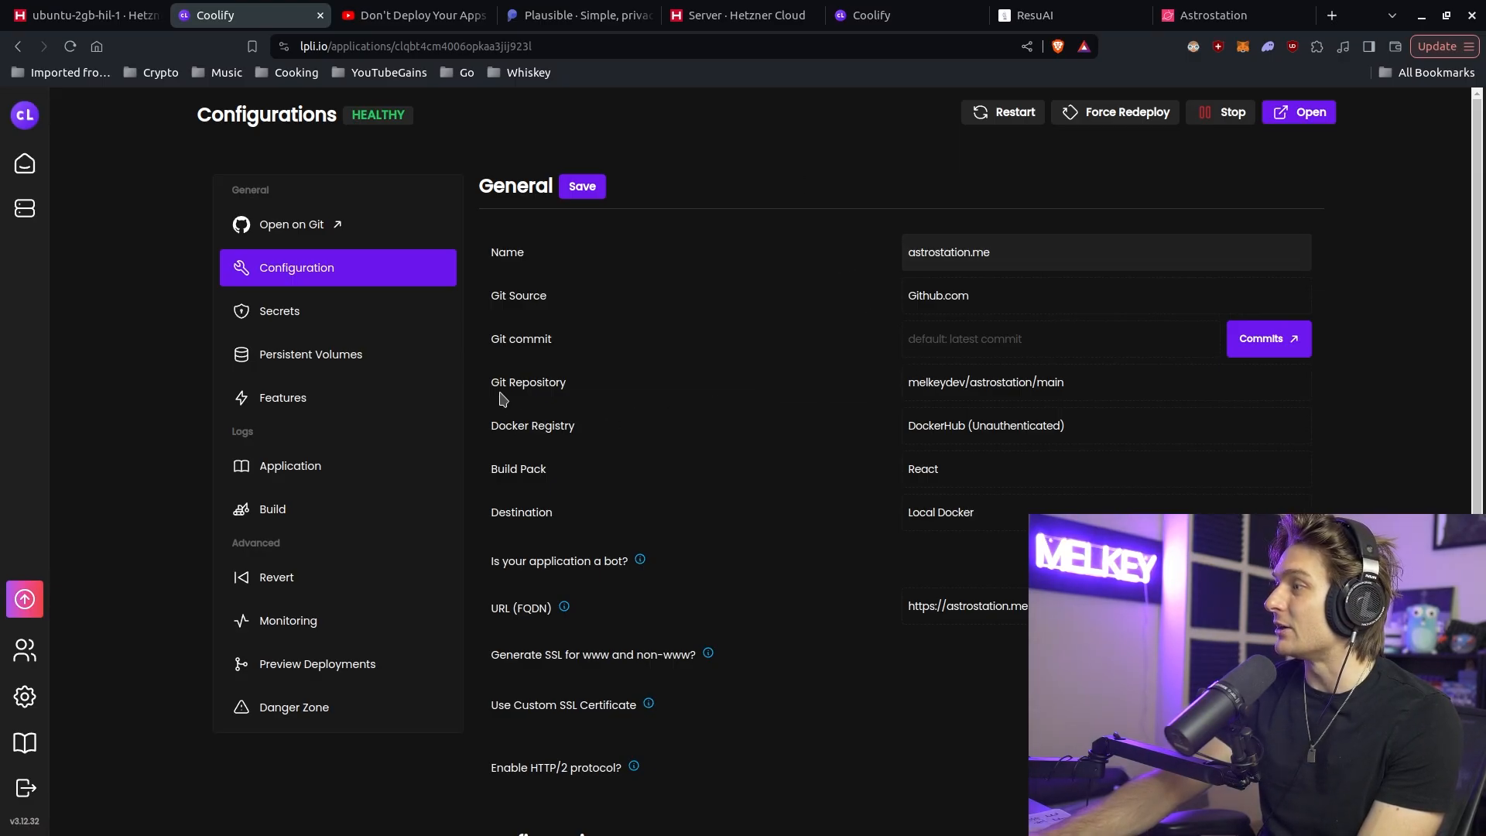
pyautogui.moveTo(948, 399)
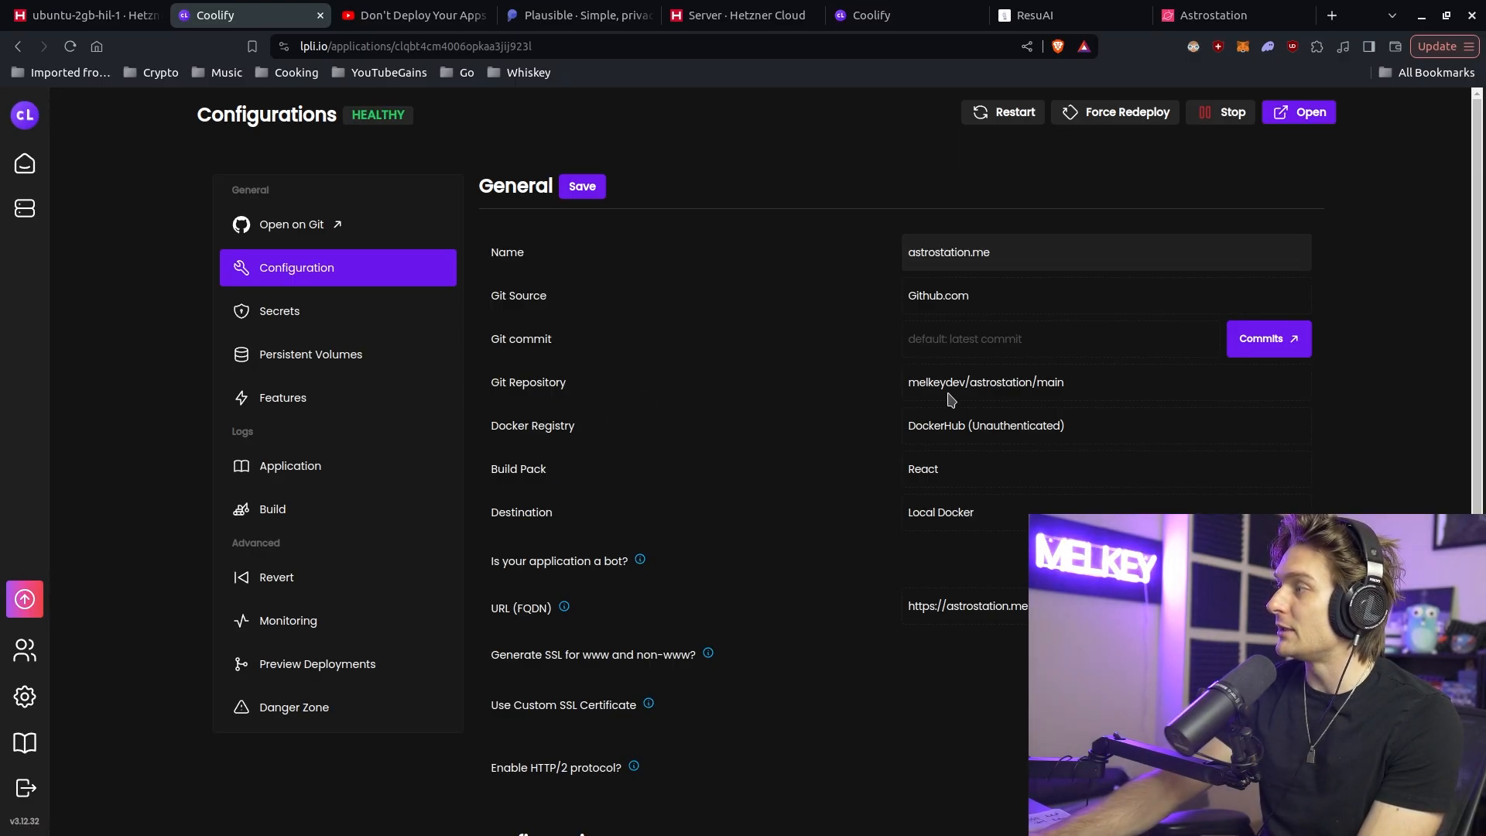
pyautogui.moveTo(987, 375)
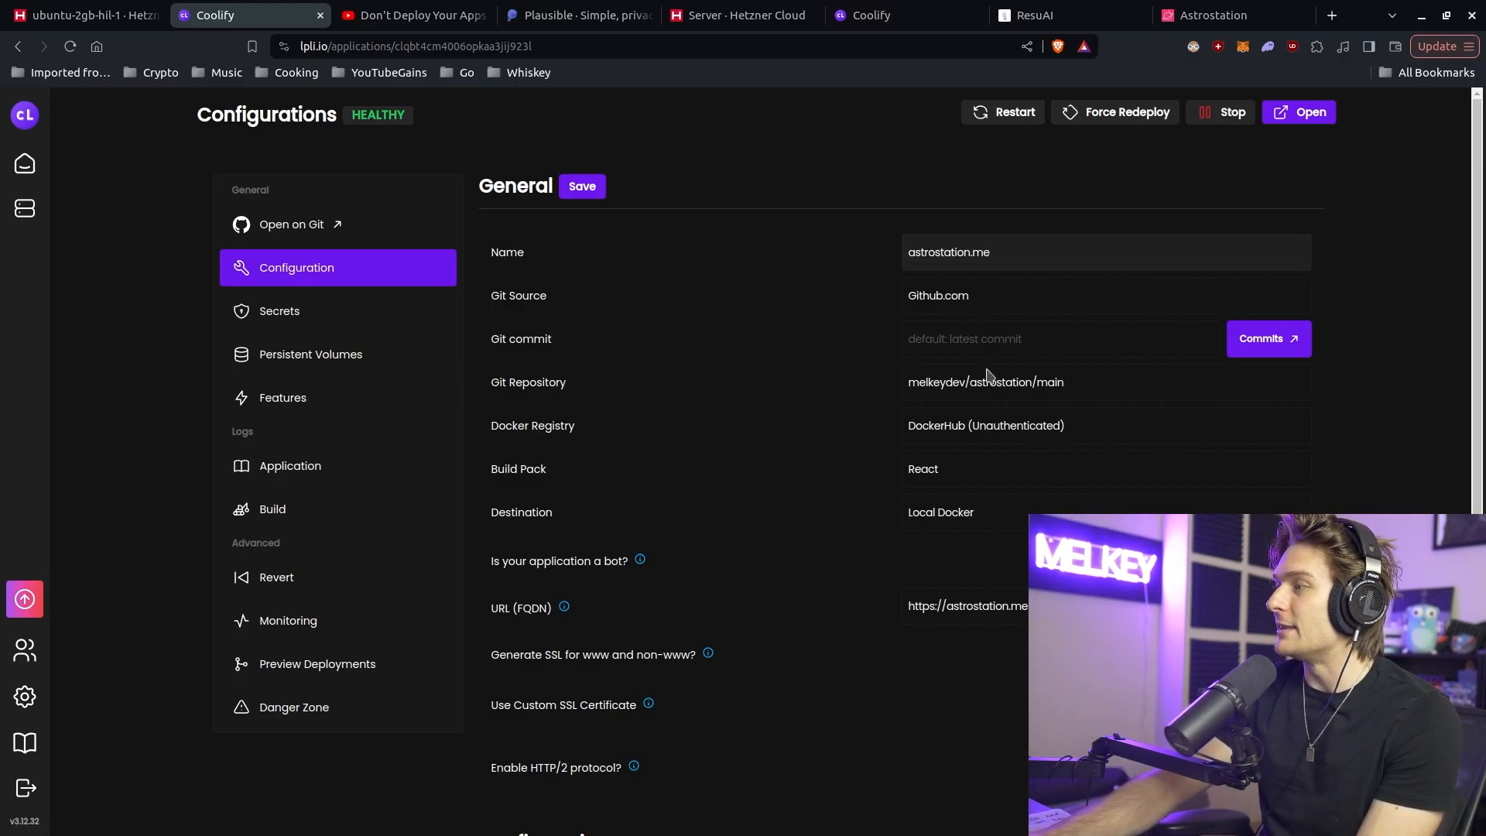
pyautogui.moveTo(1008, 391)
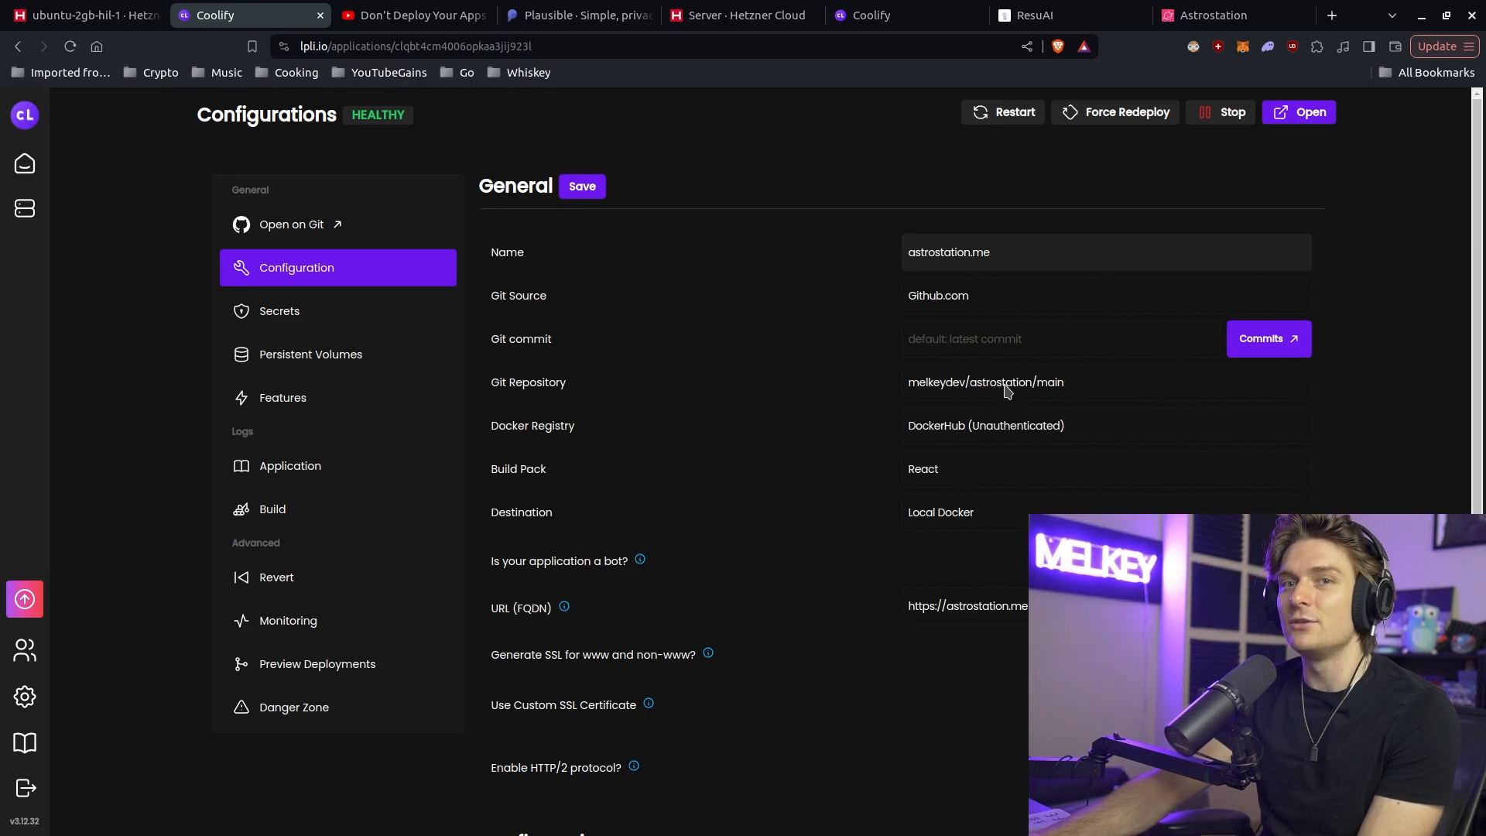
pyautogui.click(272, 508)
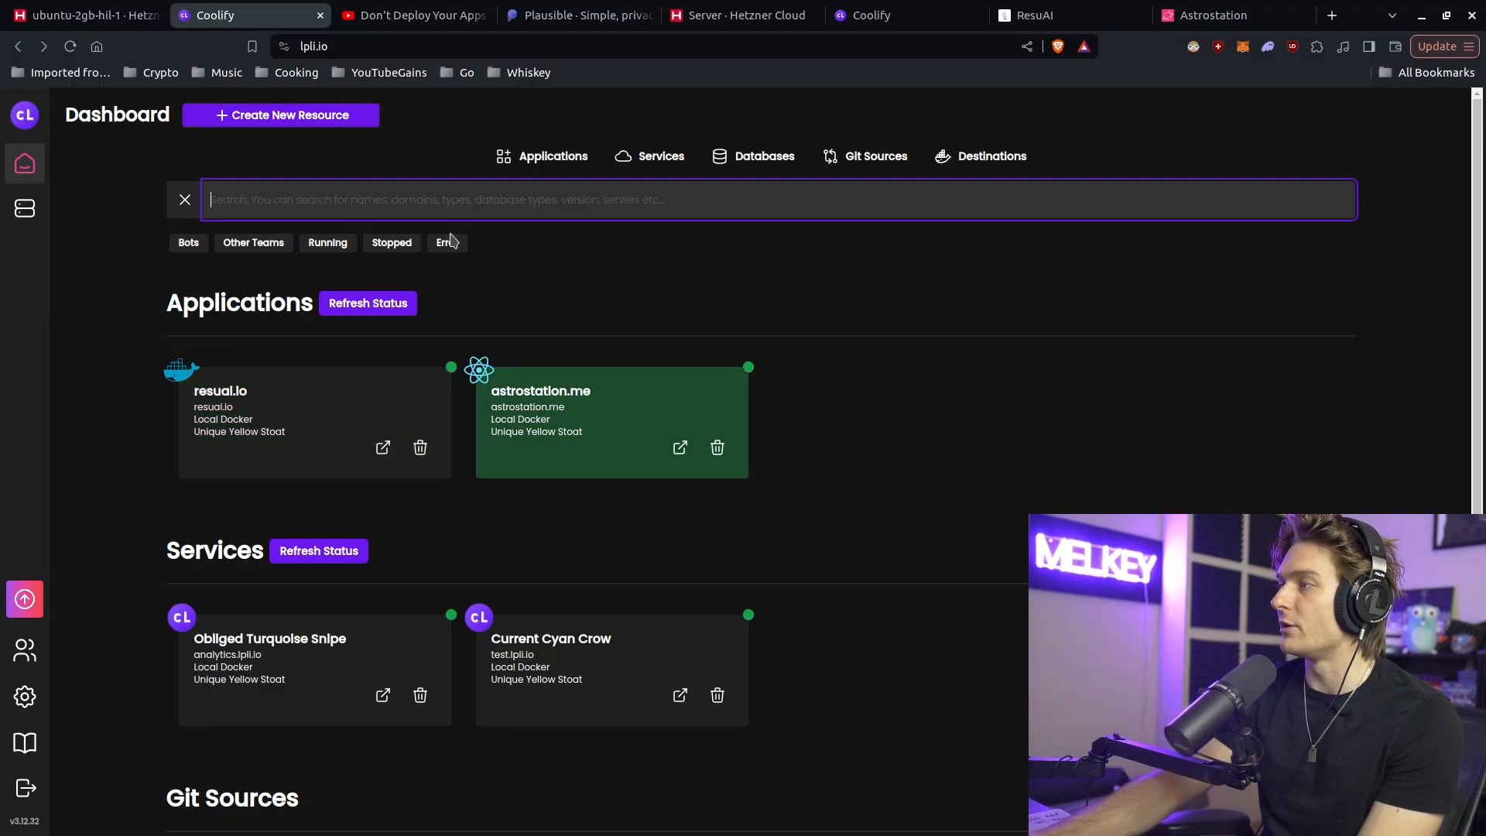
# Step: Create a throwaway application and delete it, then view astrostation.me's node:lts build settings
pyautogui.click(280, 115)
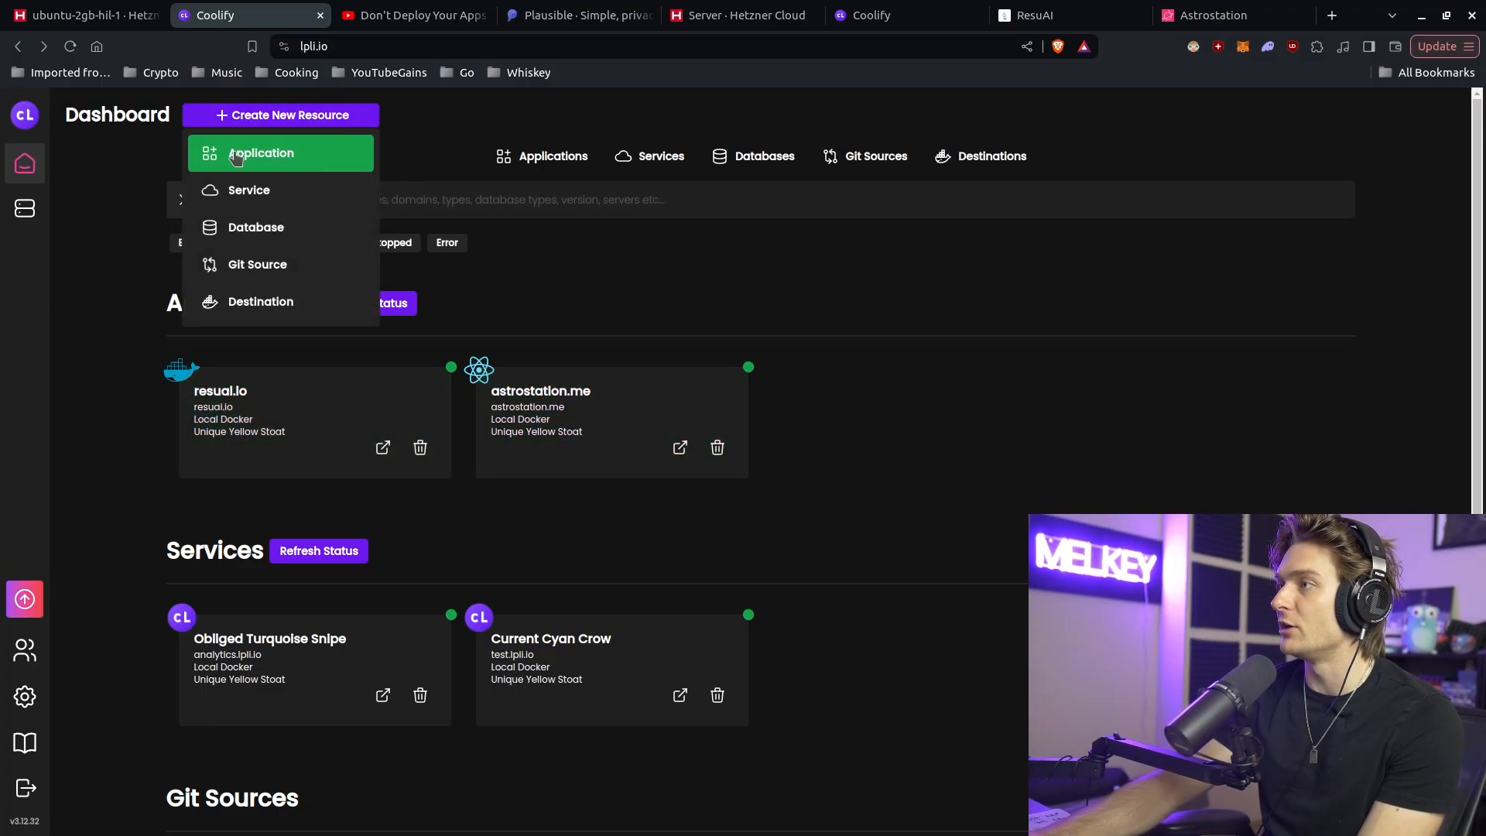
pyautogui.click(260, 154)
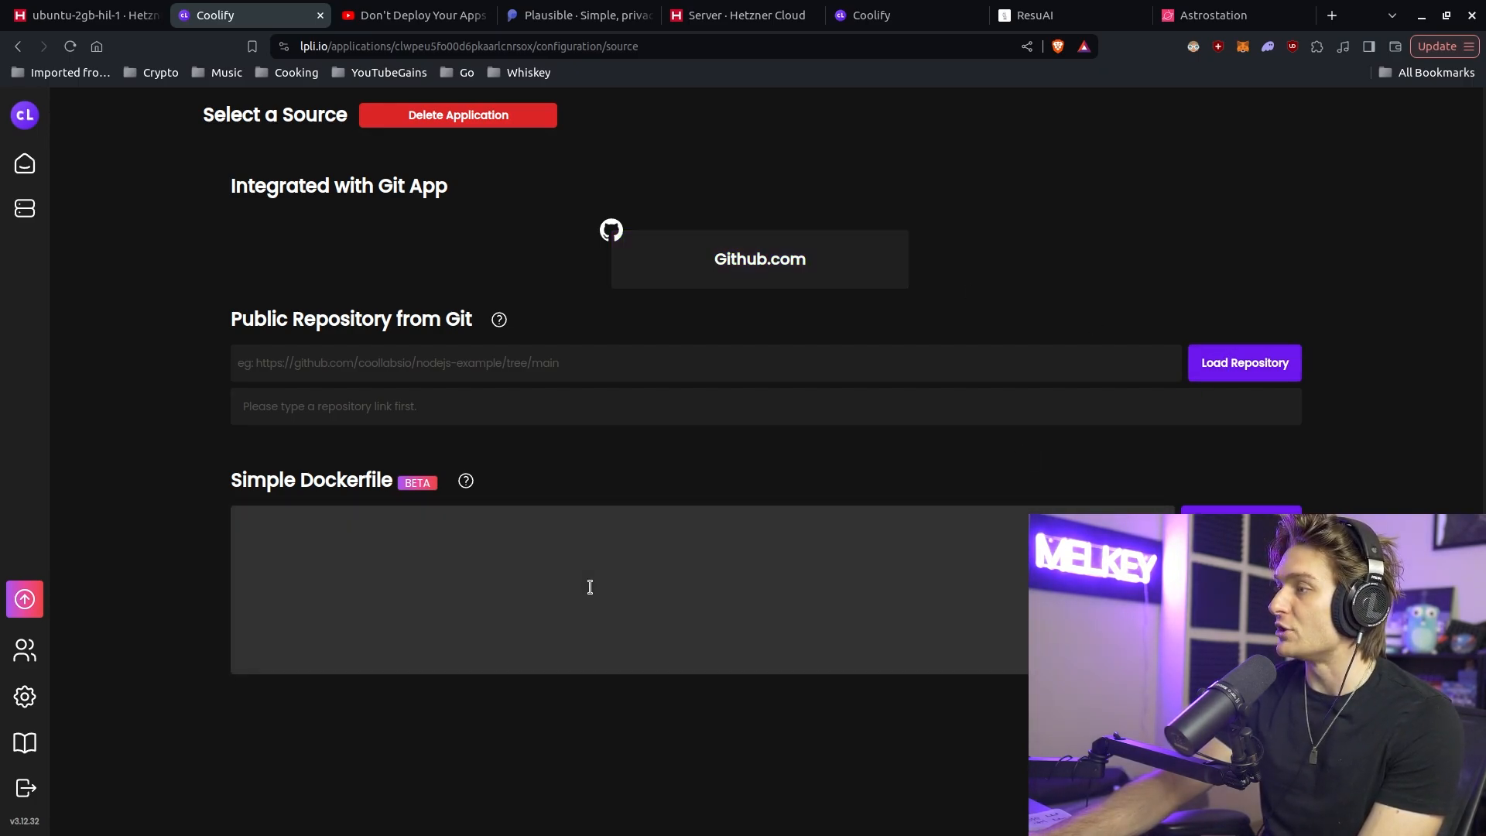
pyautogui.click(458, 115)
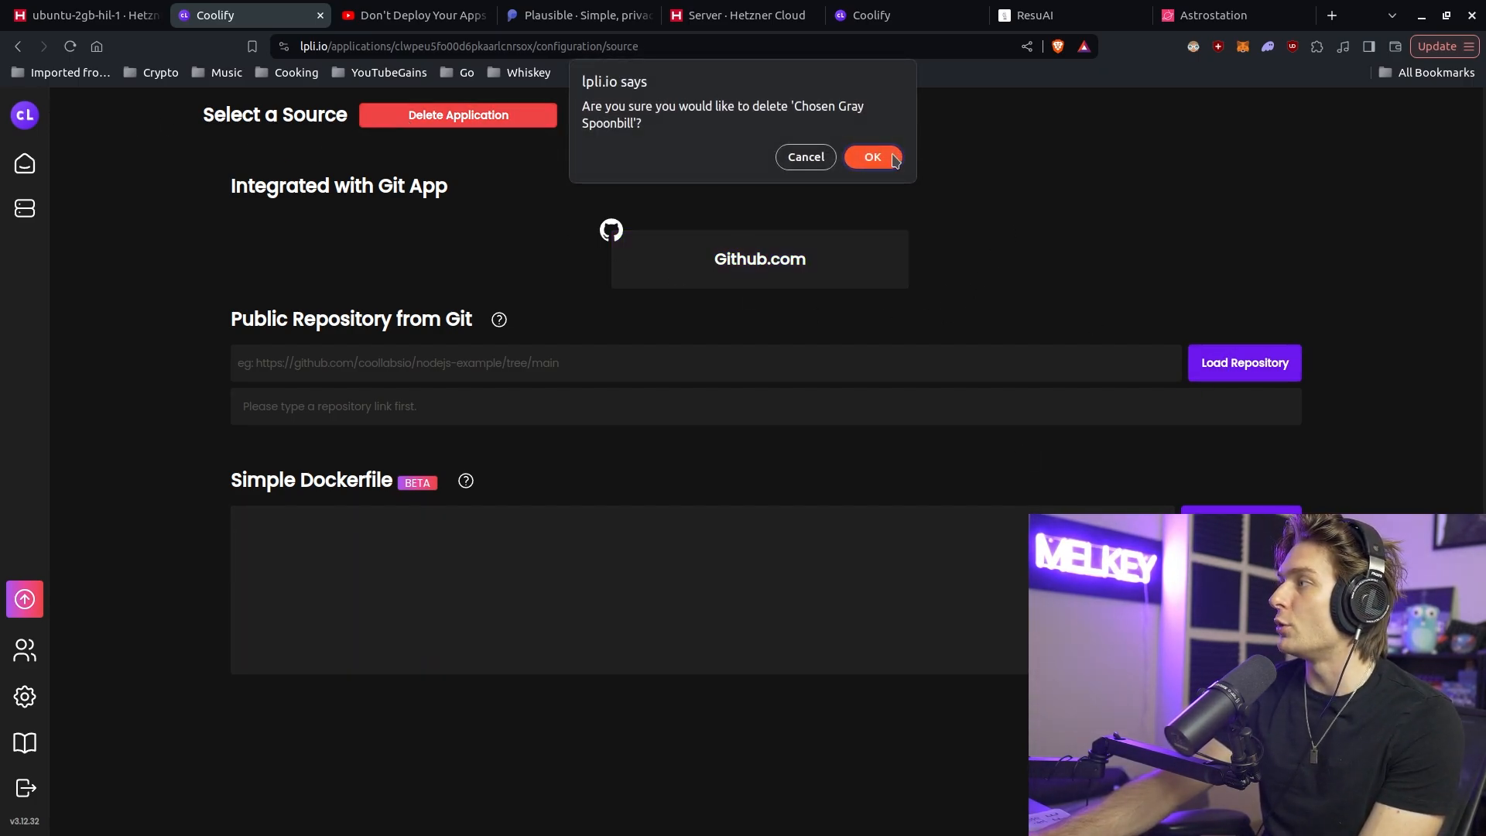
pyautogui.click(870, 156)
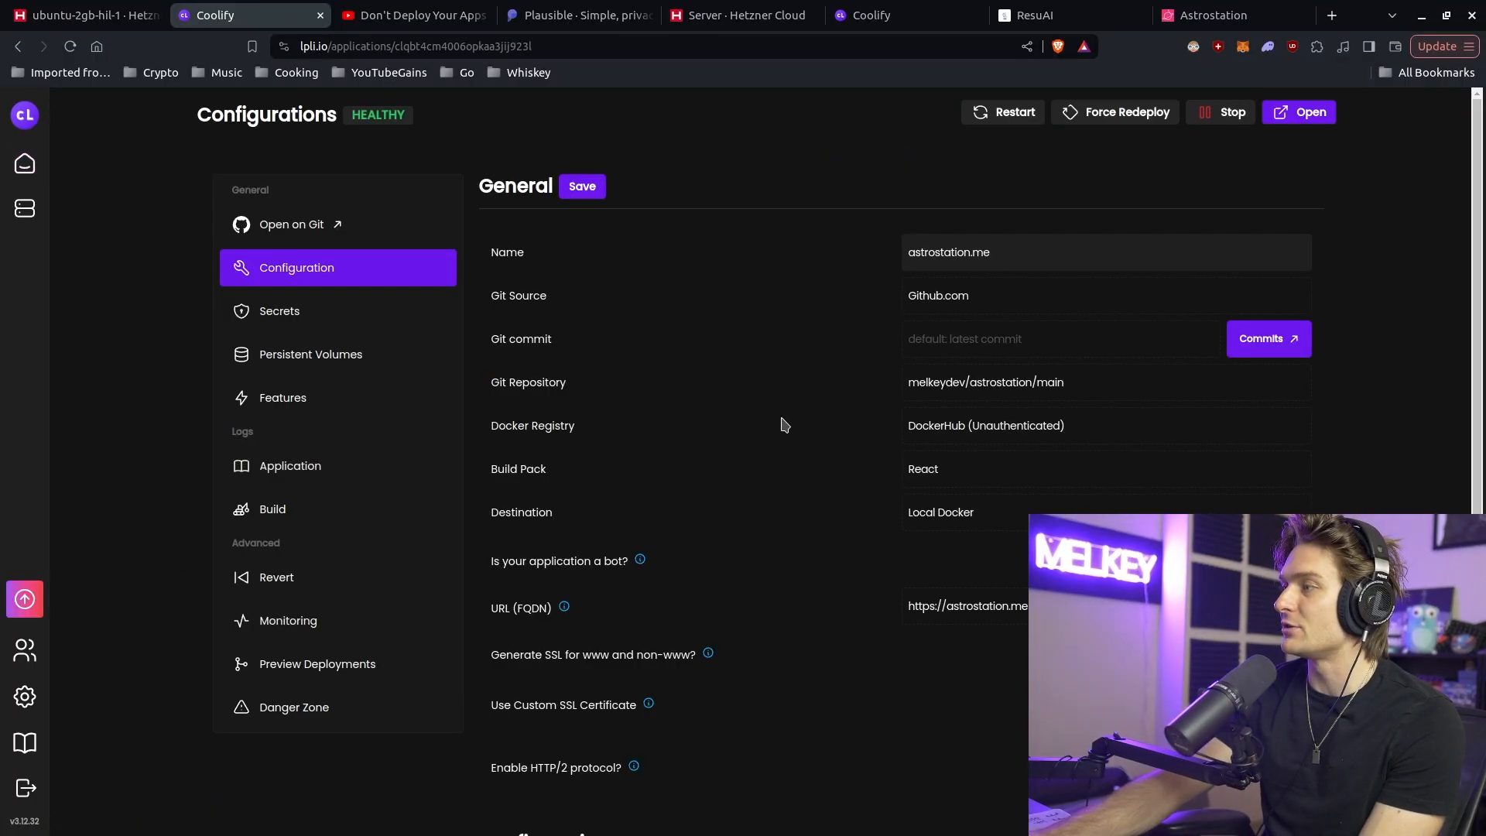
pyautogui.scroll(-3)
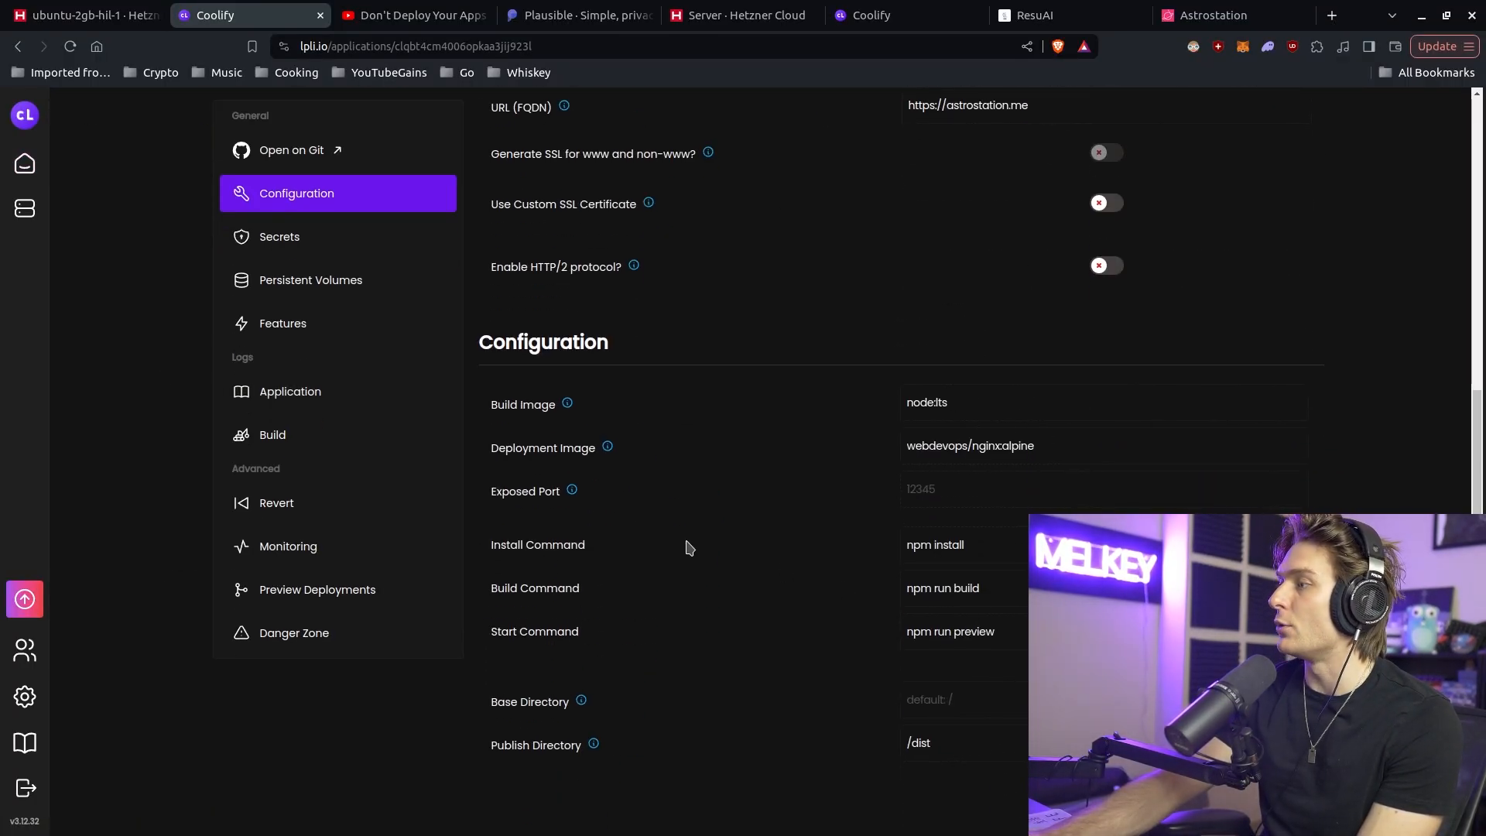
pyautogui.moveTo(745, 407)
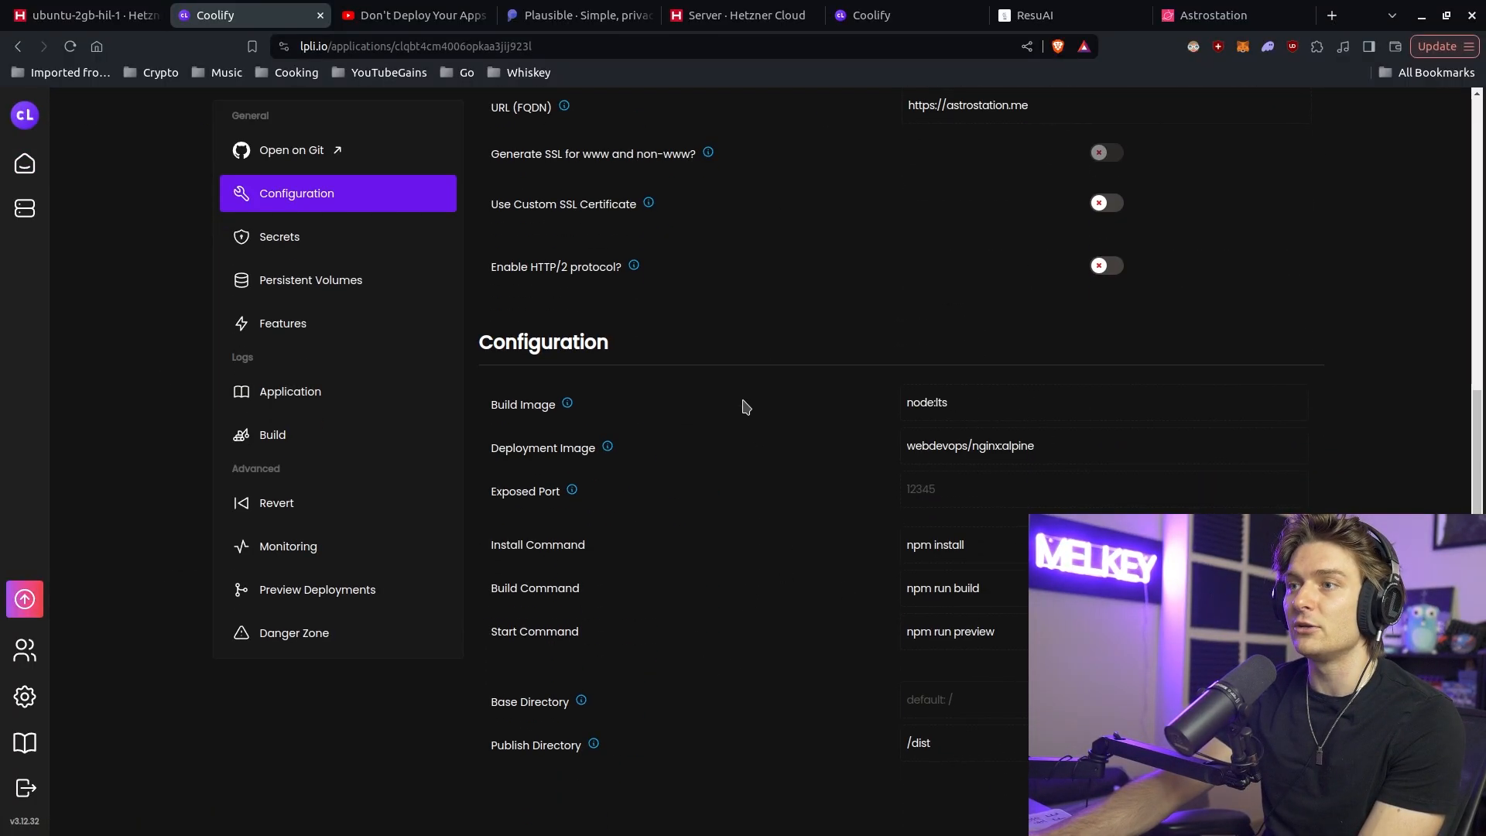
pyautogui.moveTo(836, 434)
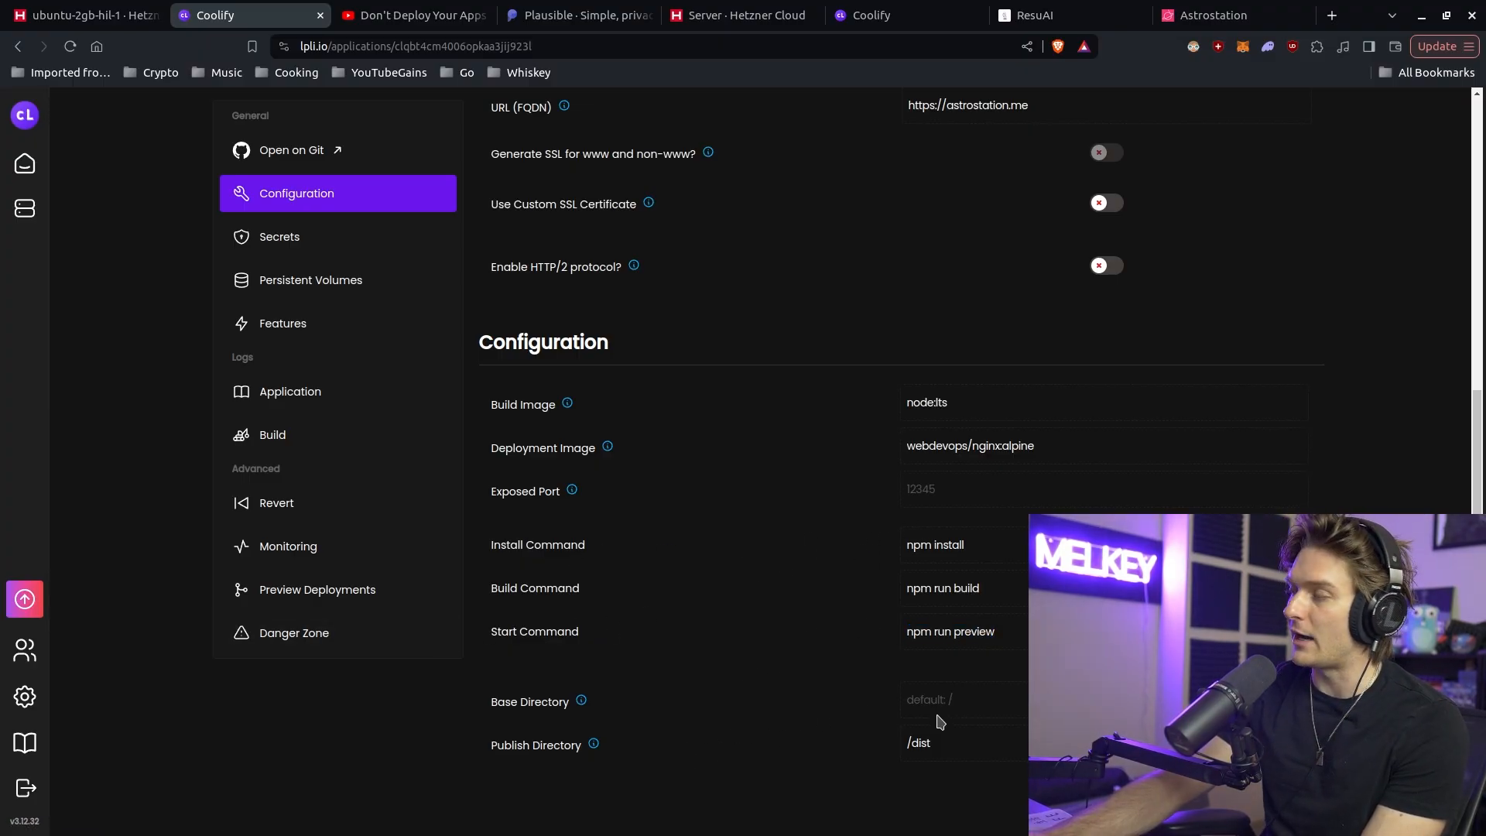
pyautogui.moveTo(816, 757)
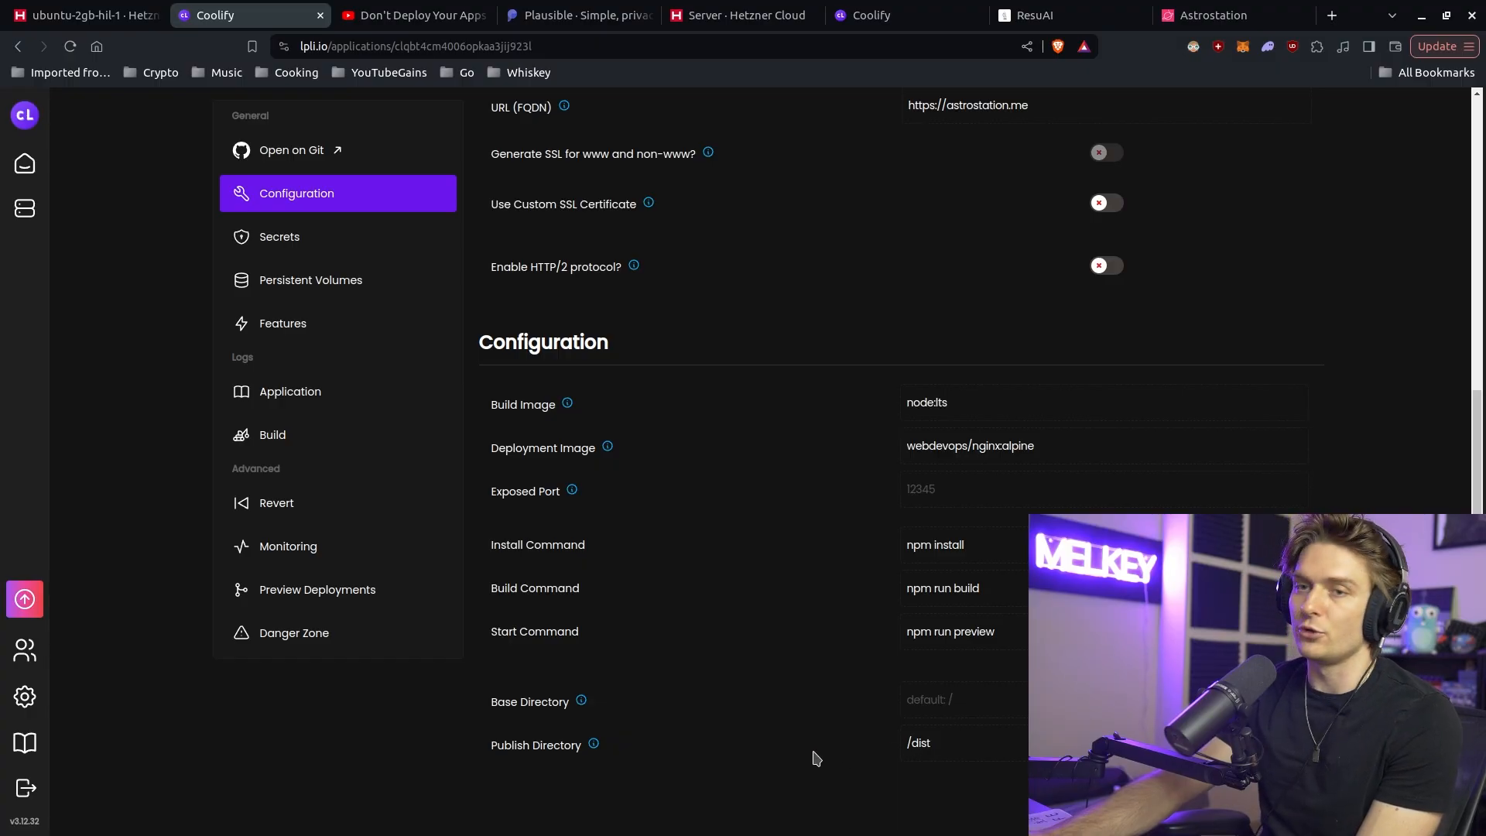
pyautogui.moveTo(452, 634)
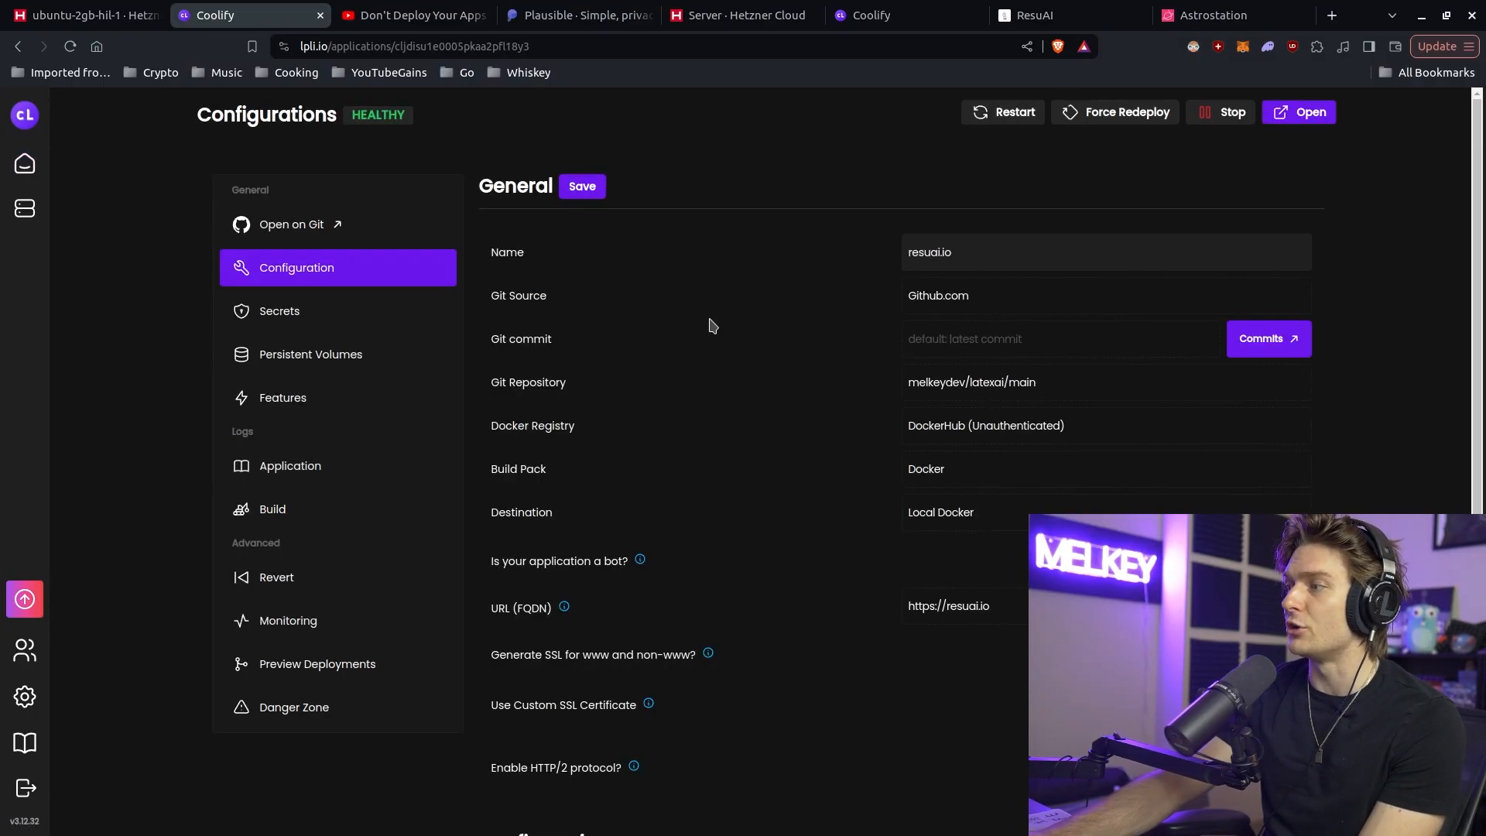
# Step: Review resuai.io's secrets, application logs, build logs and memory/CPU/network usage, then go home
pyautogui.scroll(-3)
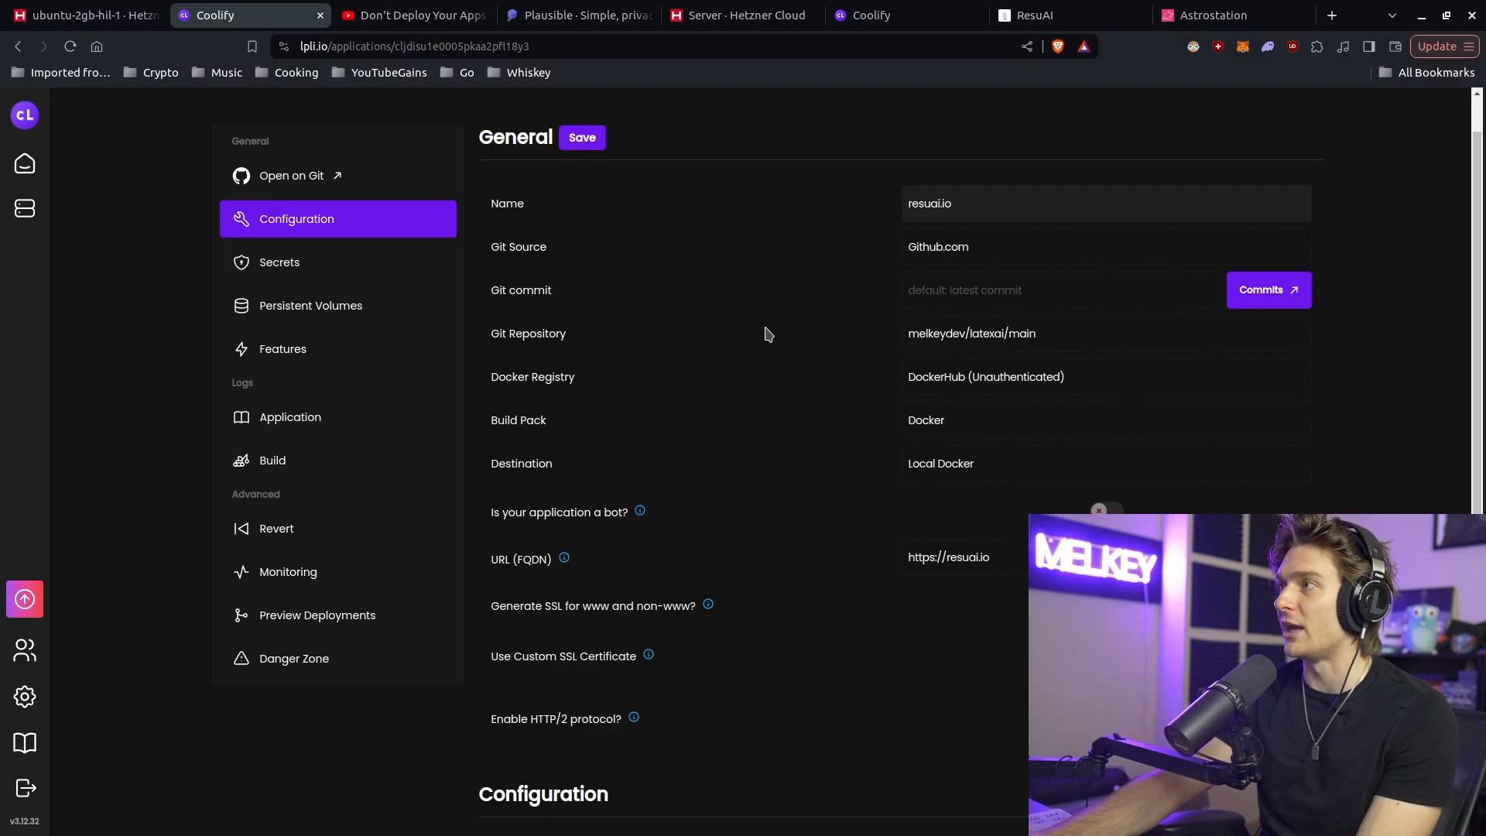
pyautogui.moveTo(753, 349)
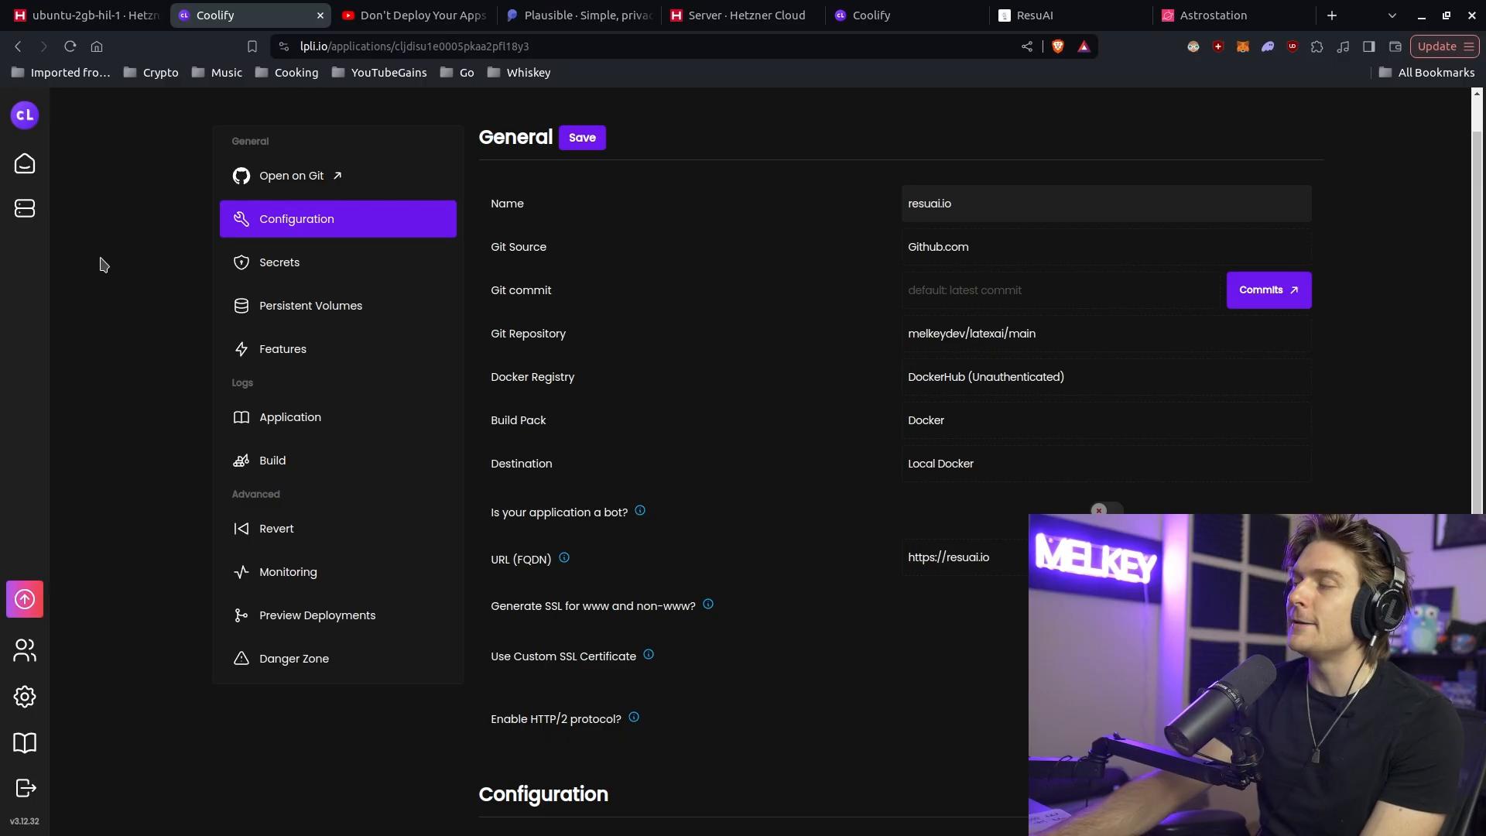
pyautogui.moveTo(17, 327)
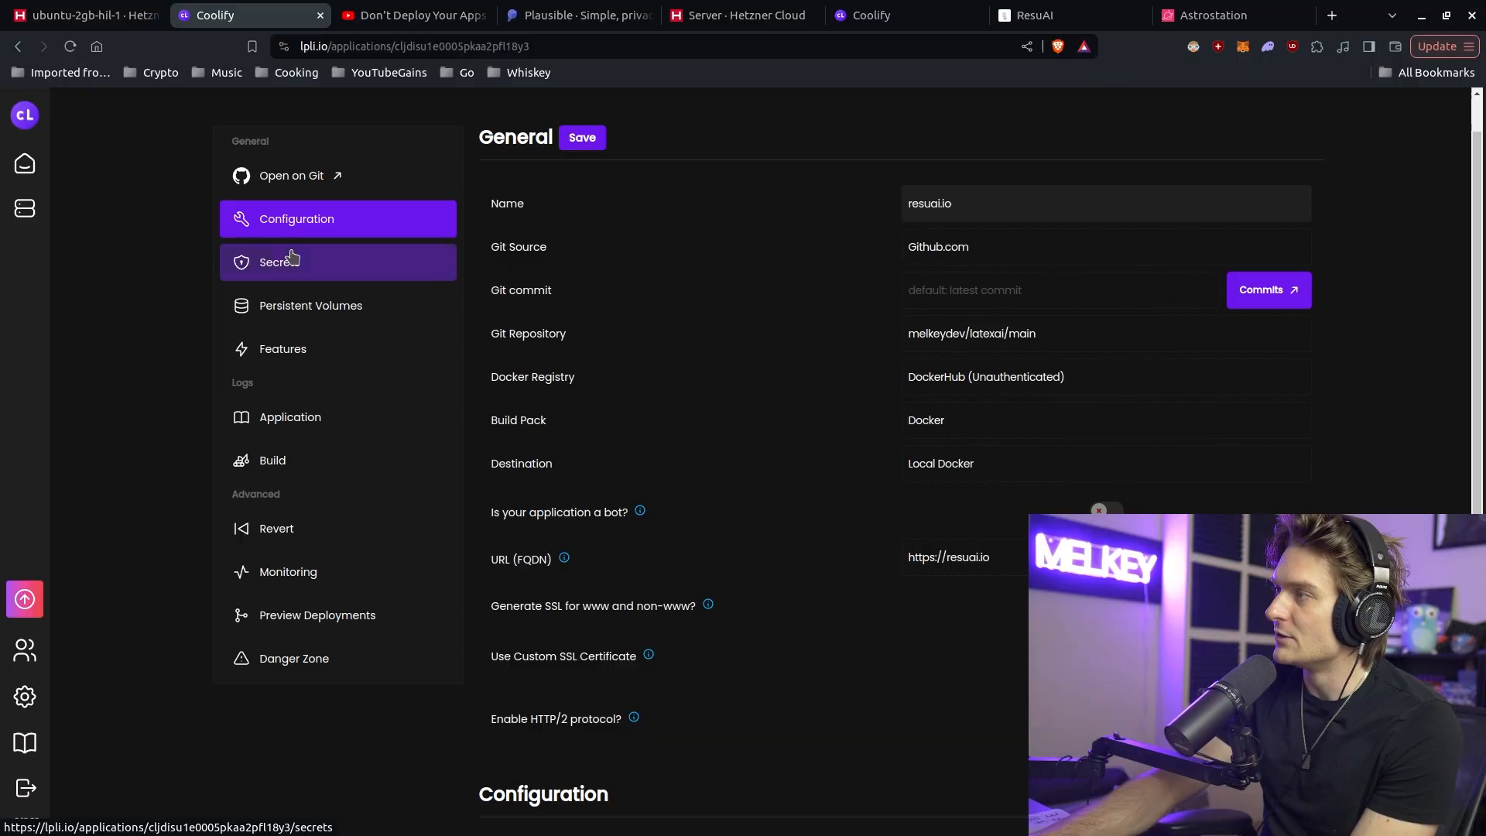
pyautogui.click(278, 262)
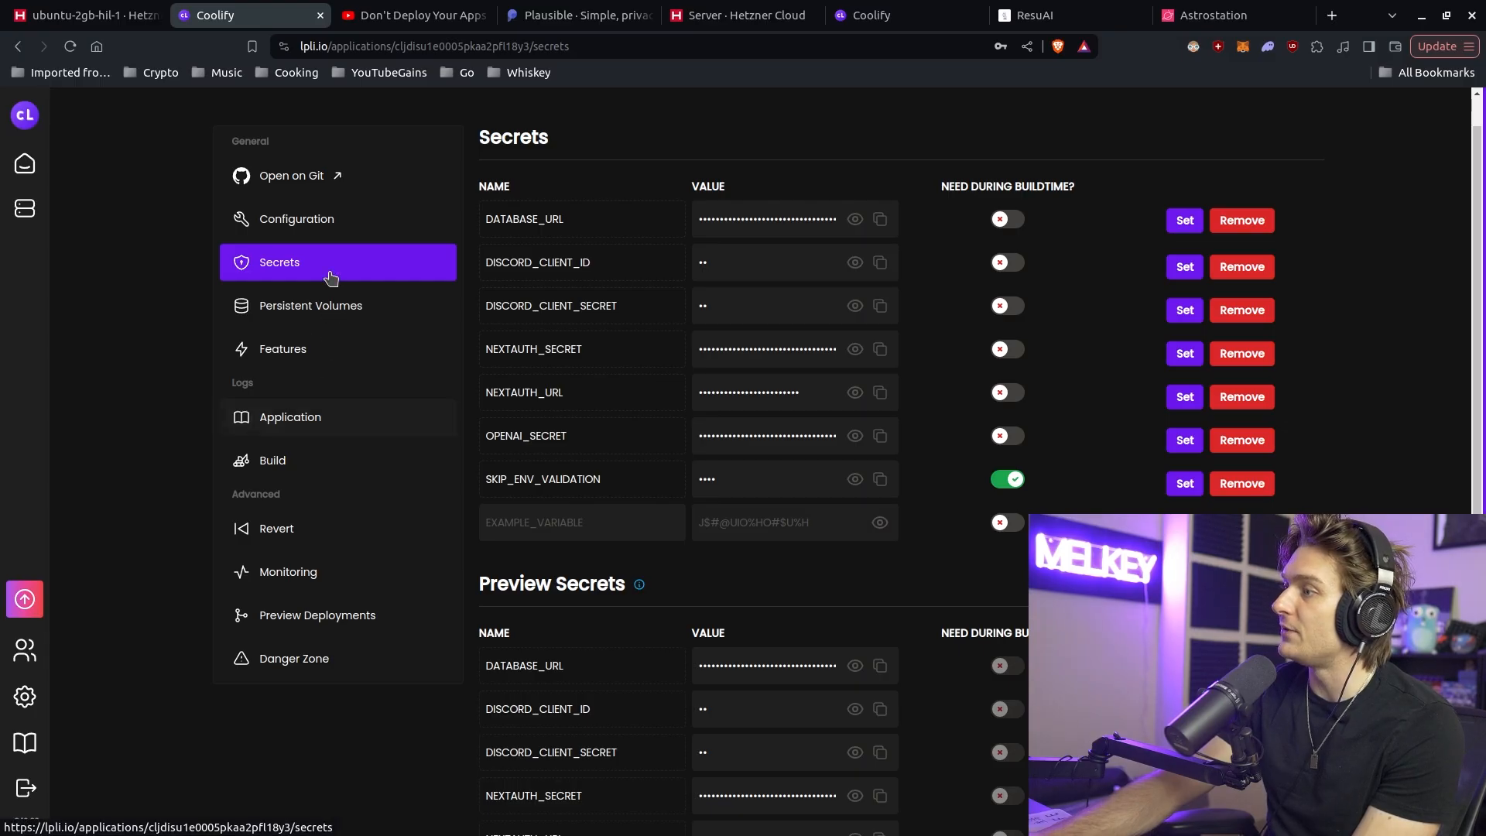
pyautogui.click(290, 416)
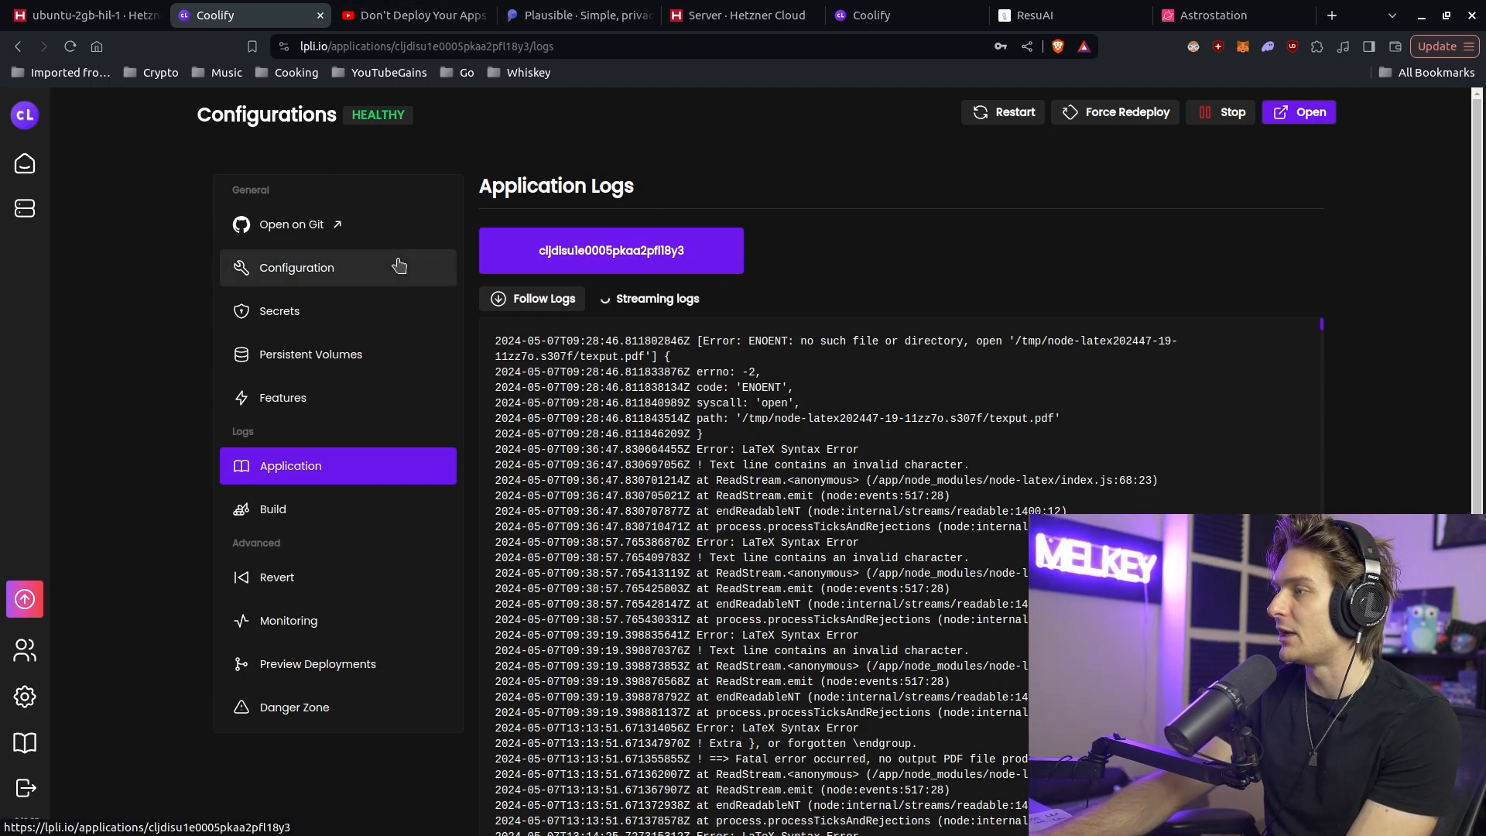
pyautogui.click(290, 509)
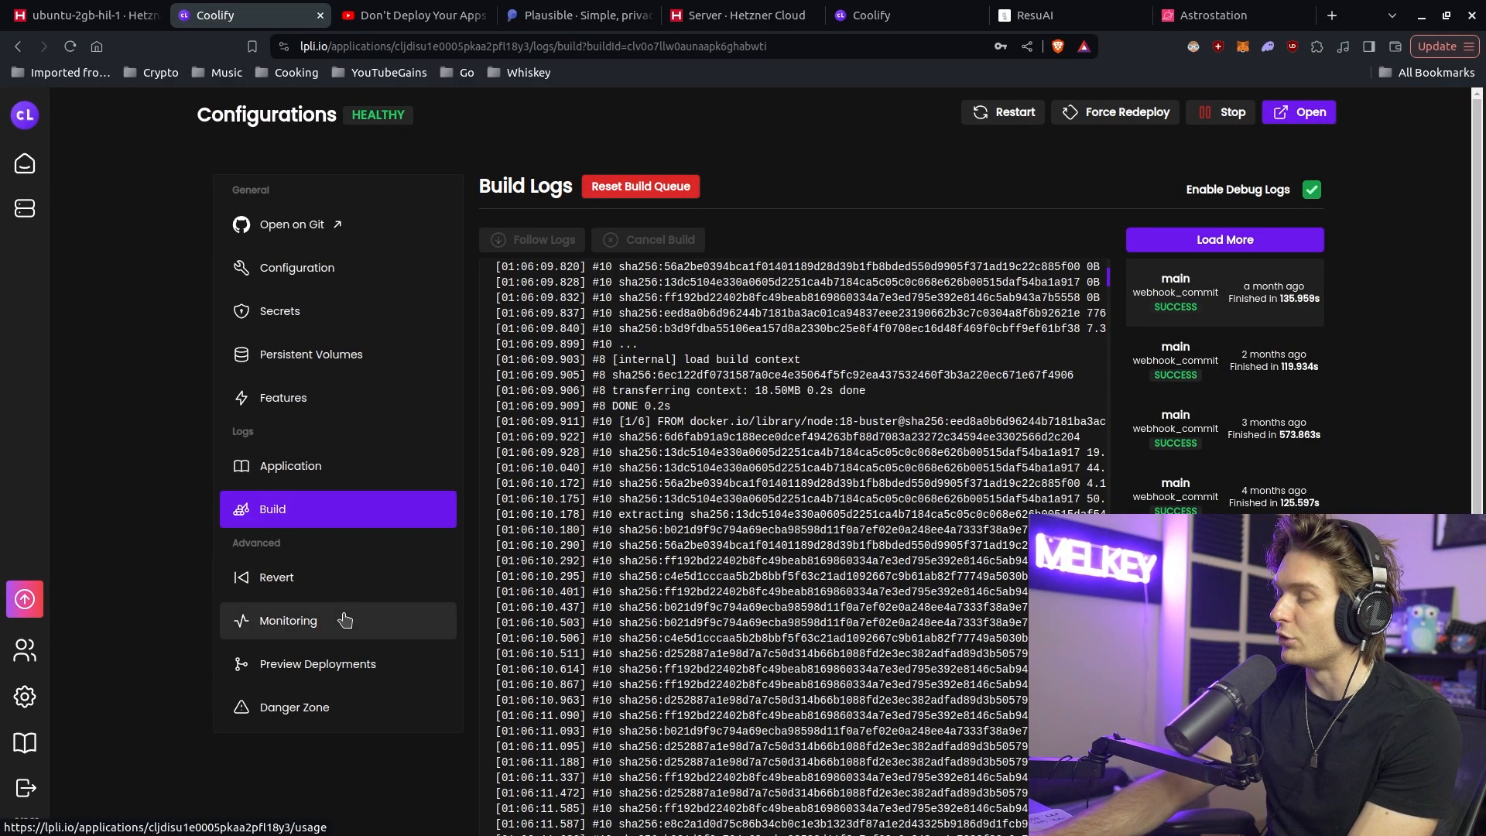
pyautogui.click(287, 620)
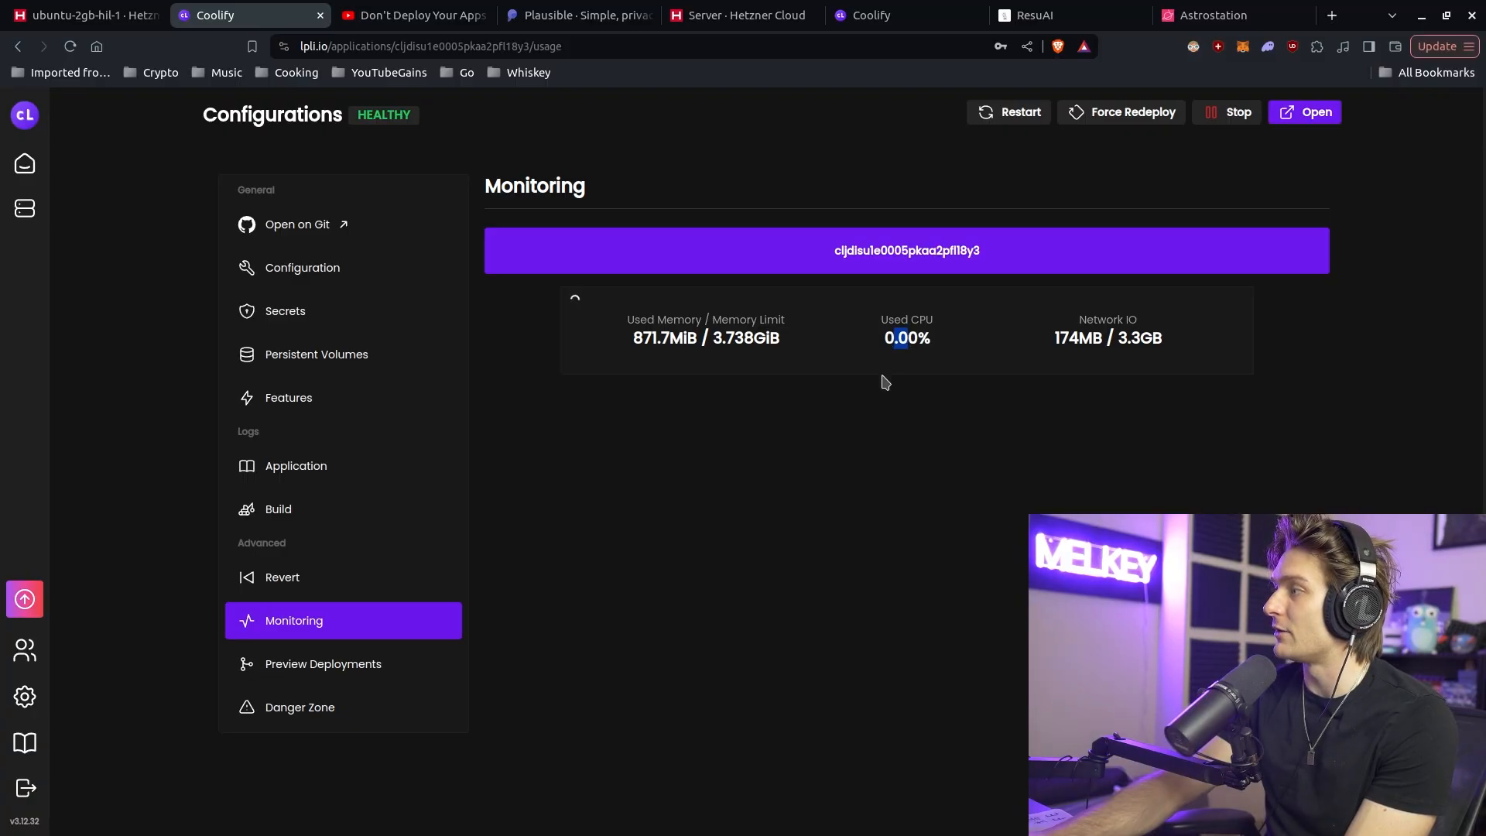
pyautogui.click(23, 163)
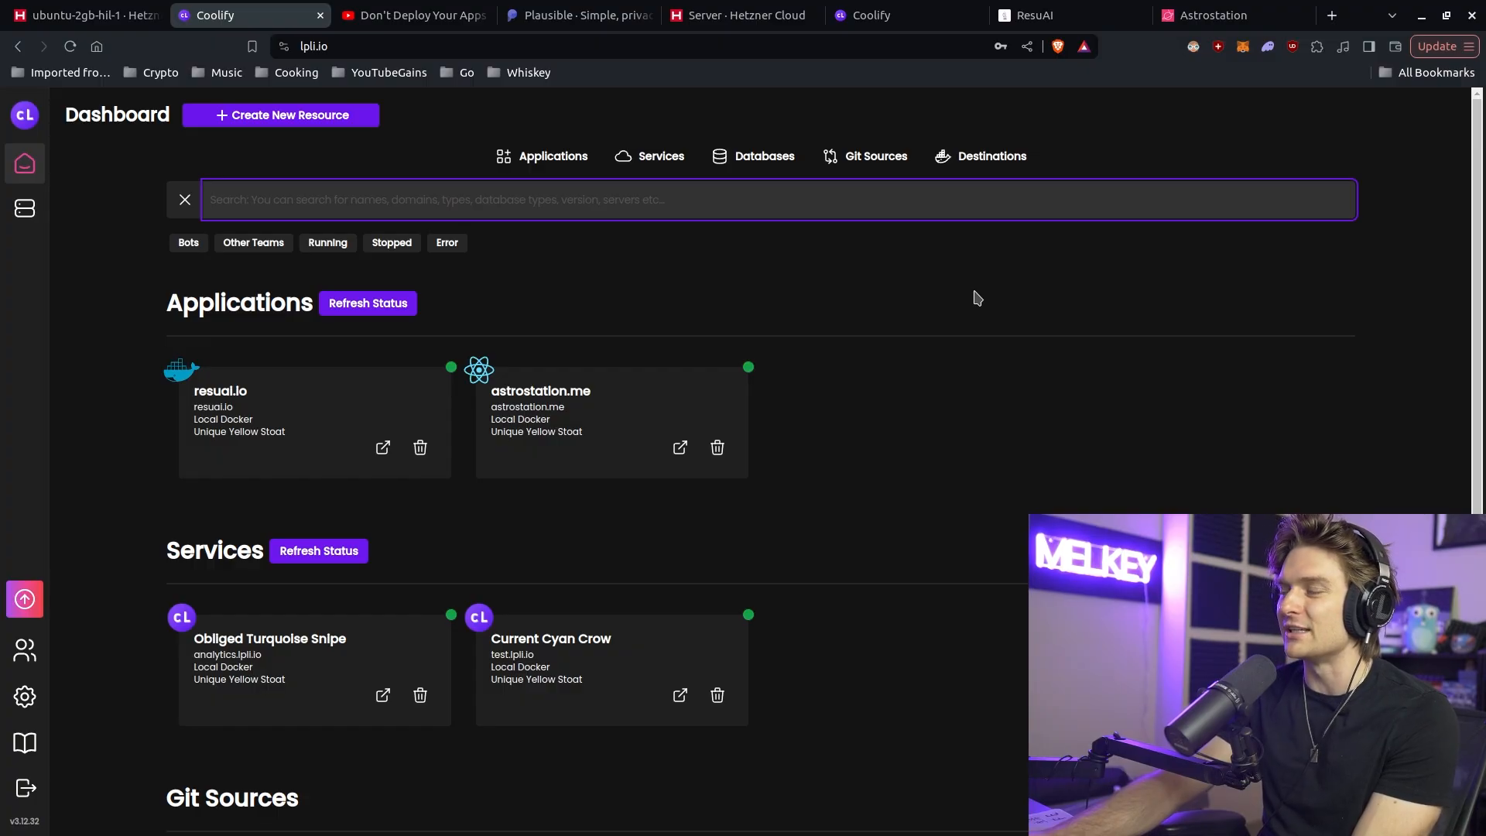
pyautogui.moveTo(1039, 112)
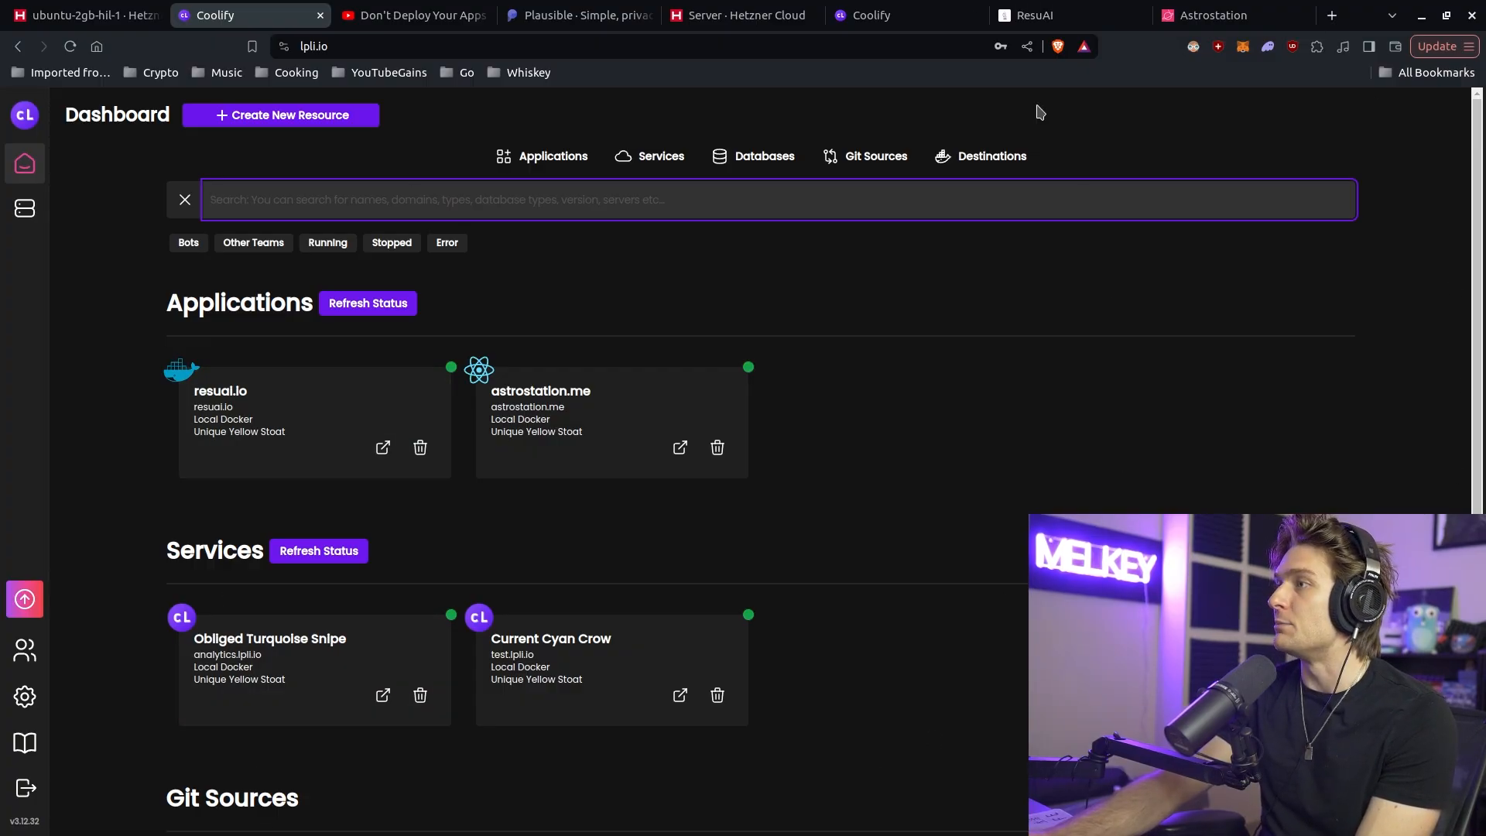
# Step: Start a new Service resource and browse its catalogue down to Plausible Analytics
pyautogui.click(280, 114)
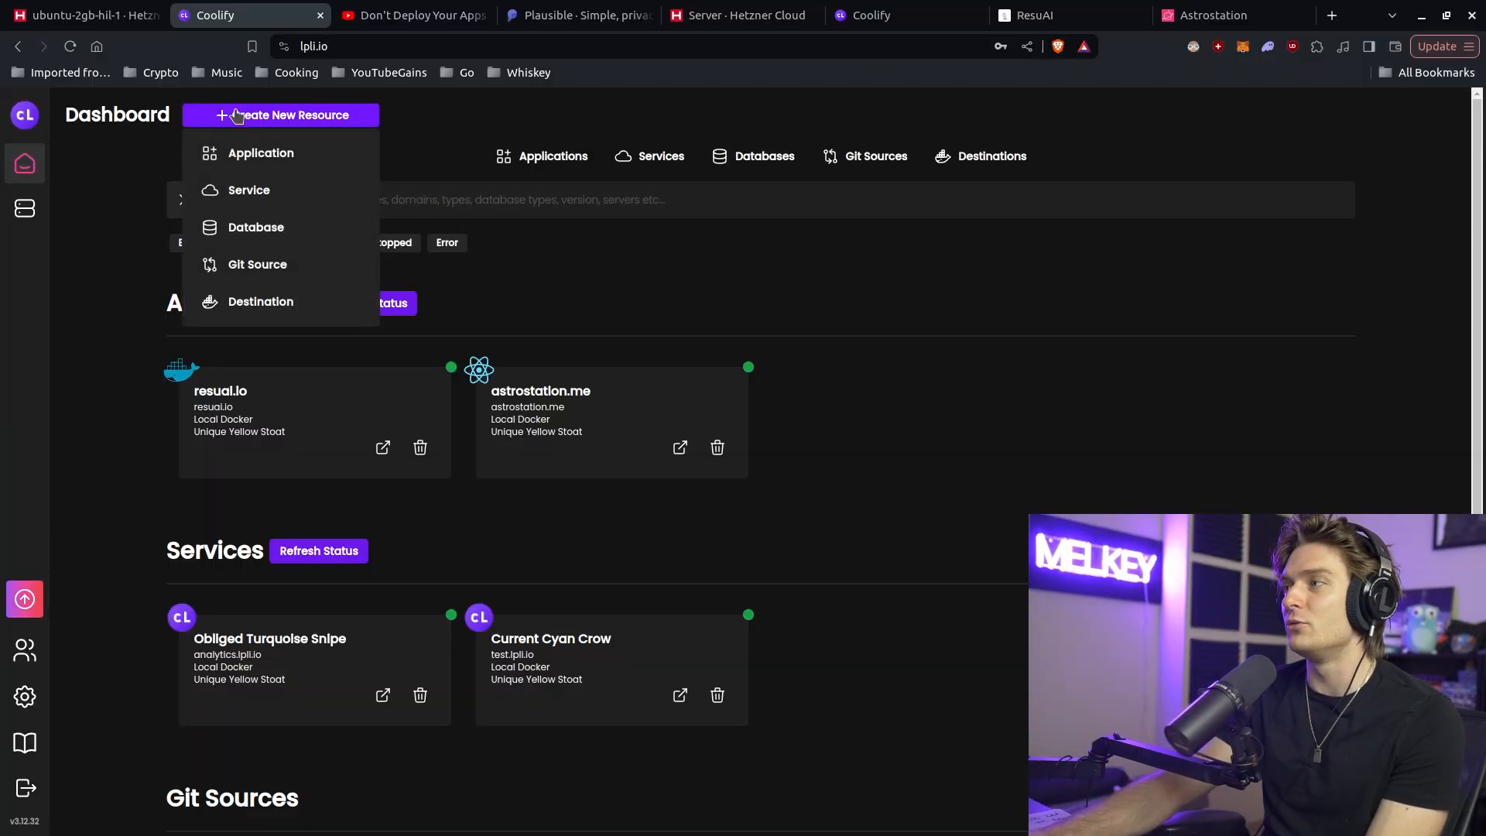
pyautogui.moveTo(280, 153)
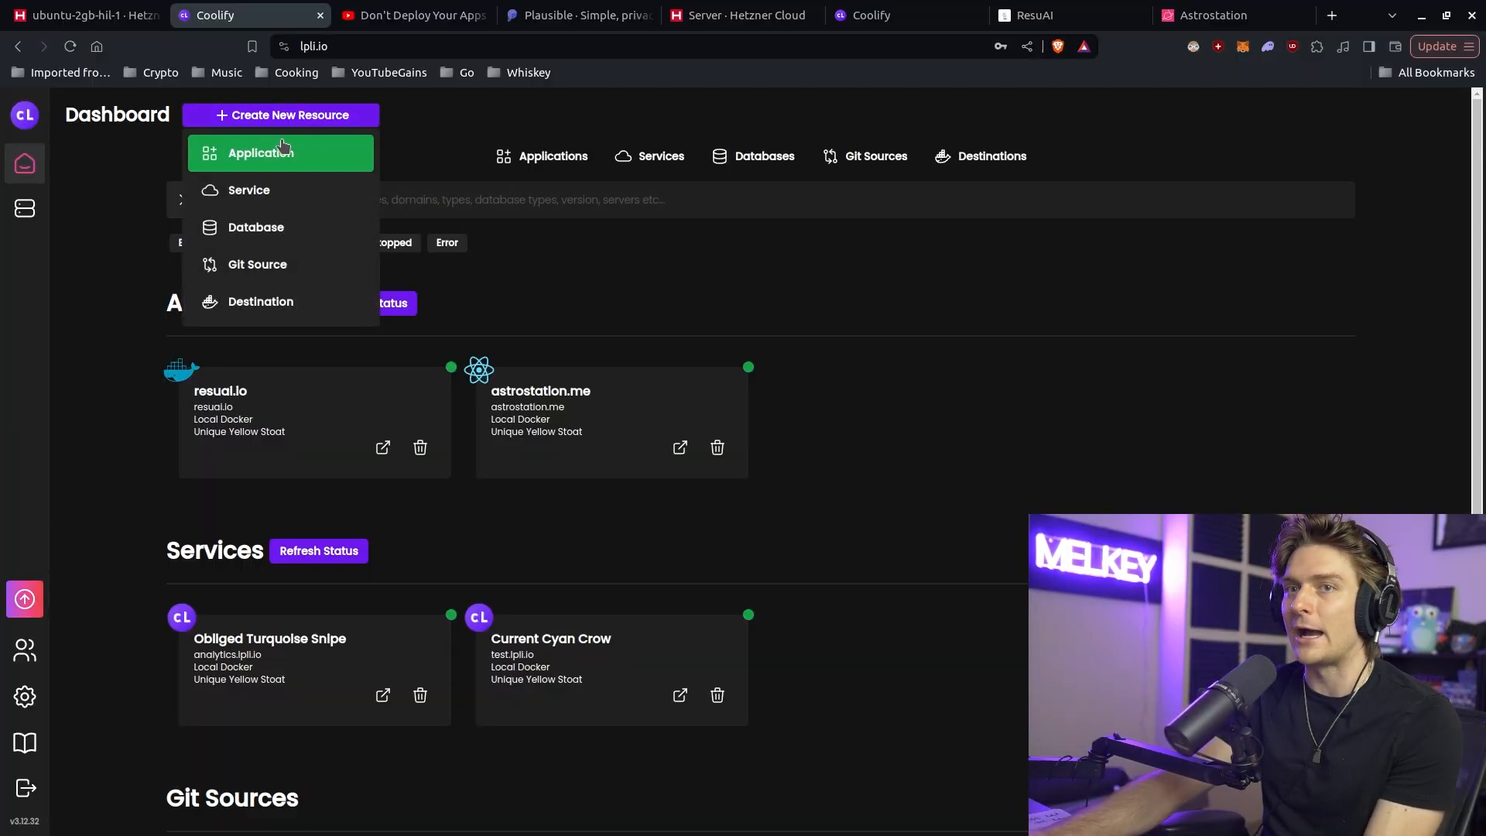
pyautogui.moveTo(248, 189)
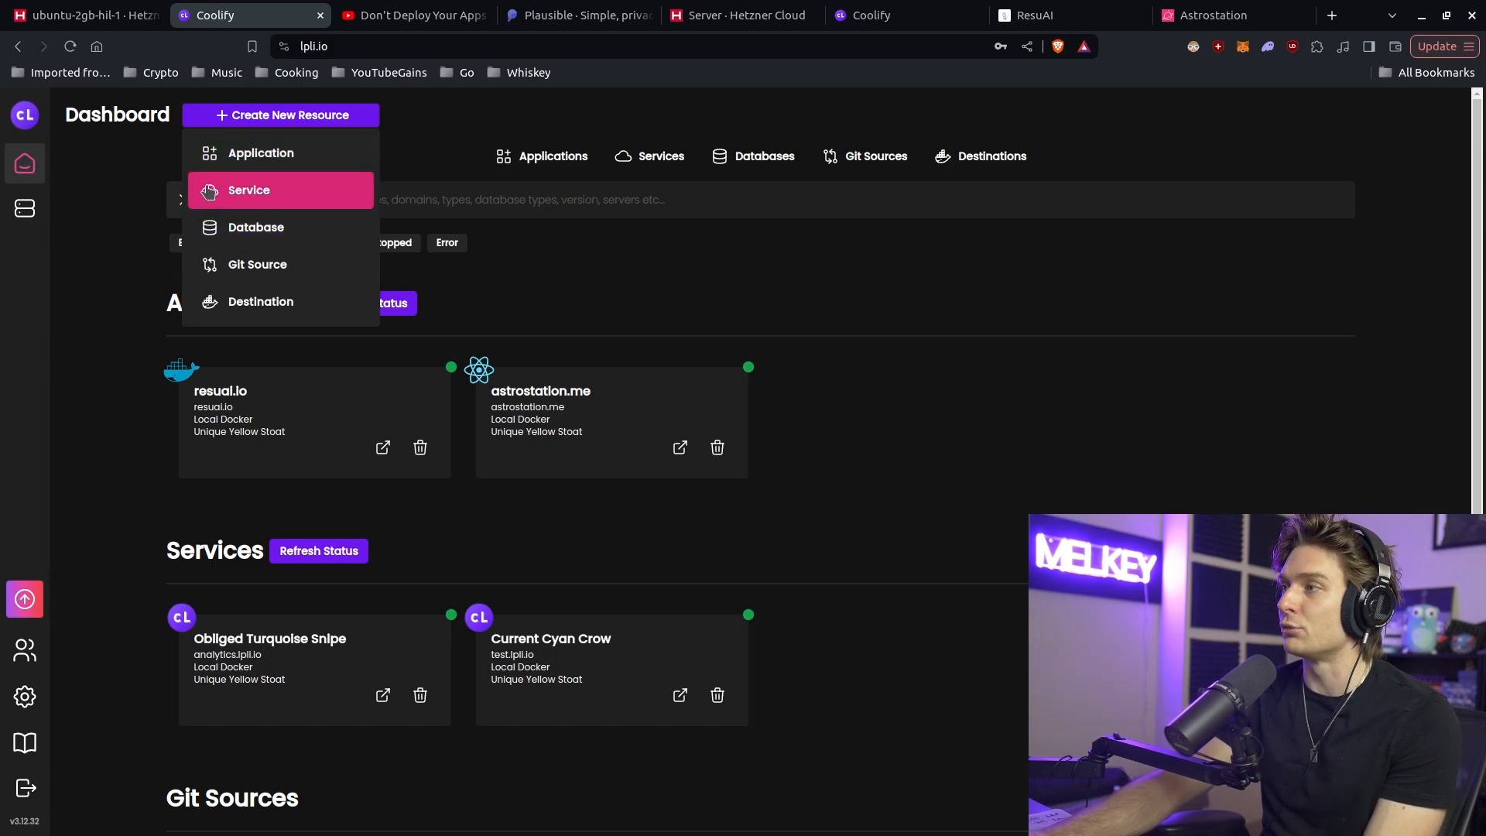
pyautogui.moveTo(268, 195)
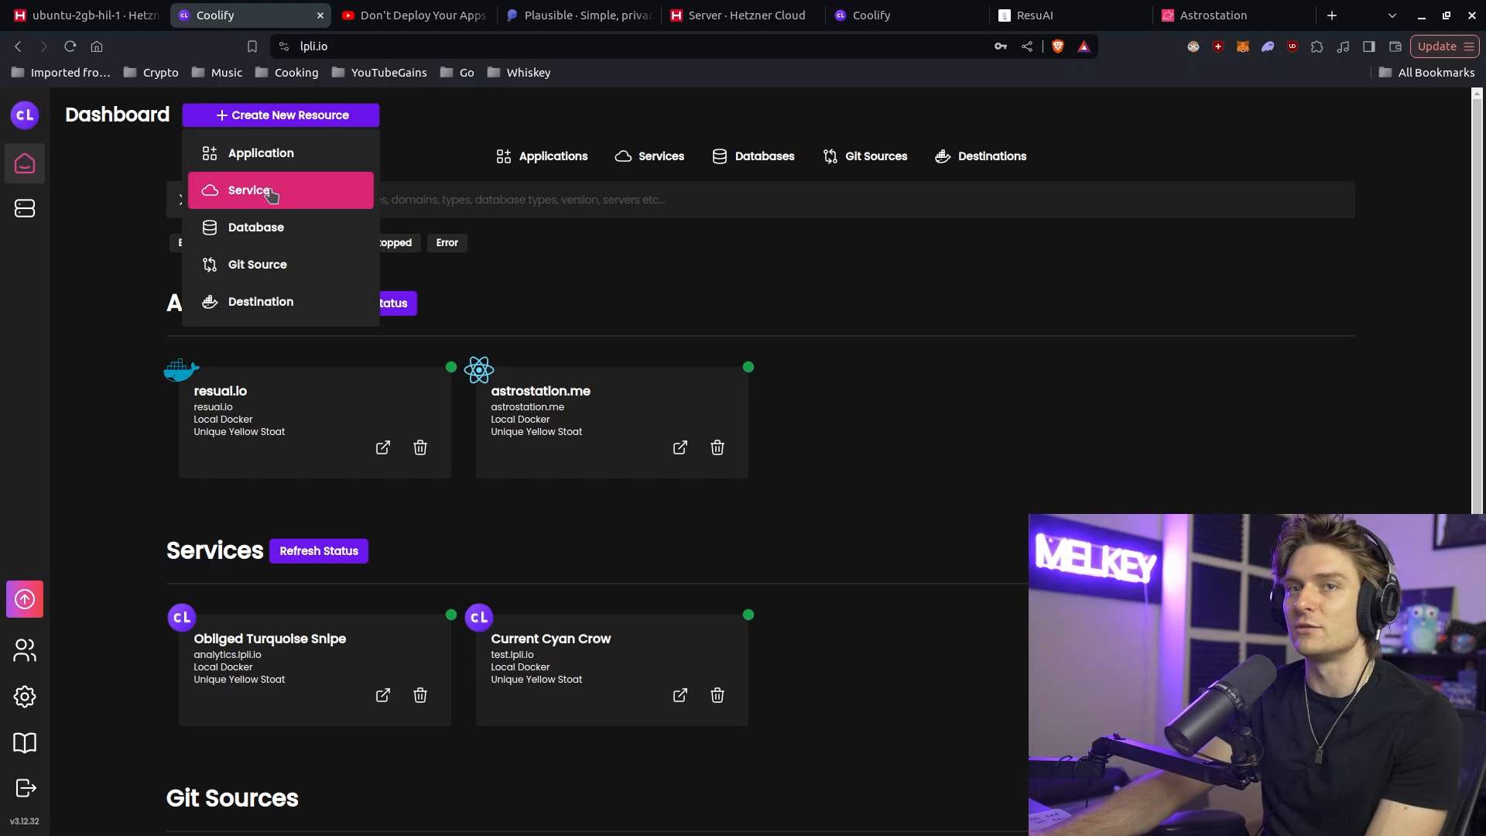
pyautogui.click(251, 189)
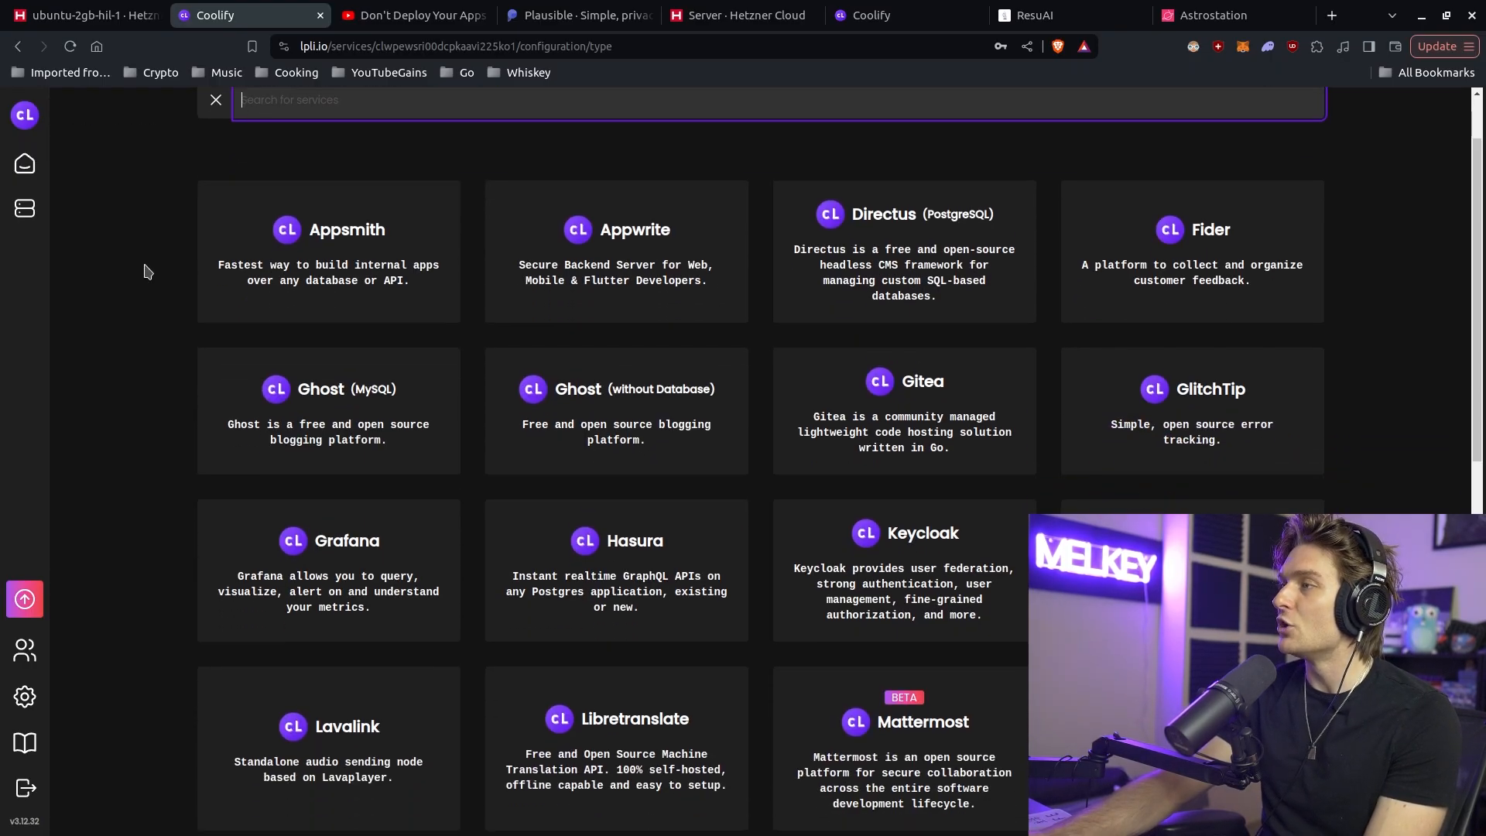
pyautogui.scroll(-3)
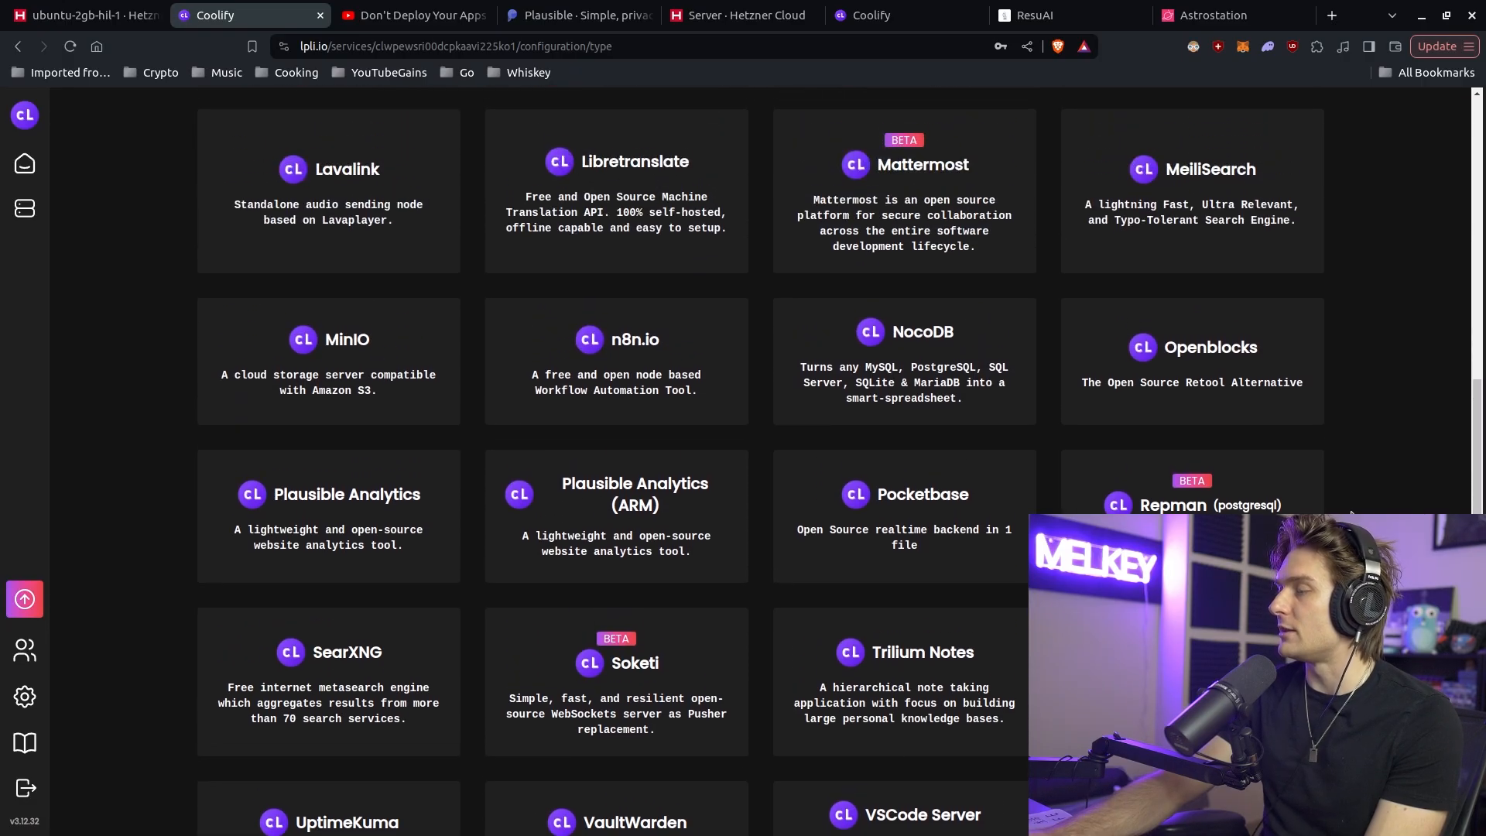
pyautogui.scroll(3)
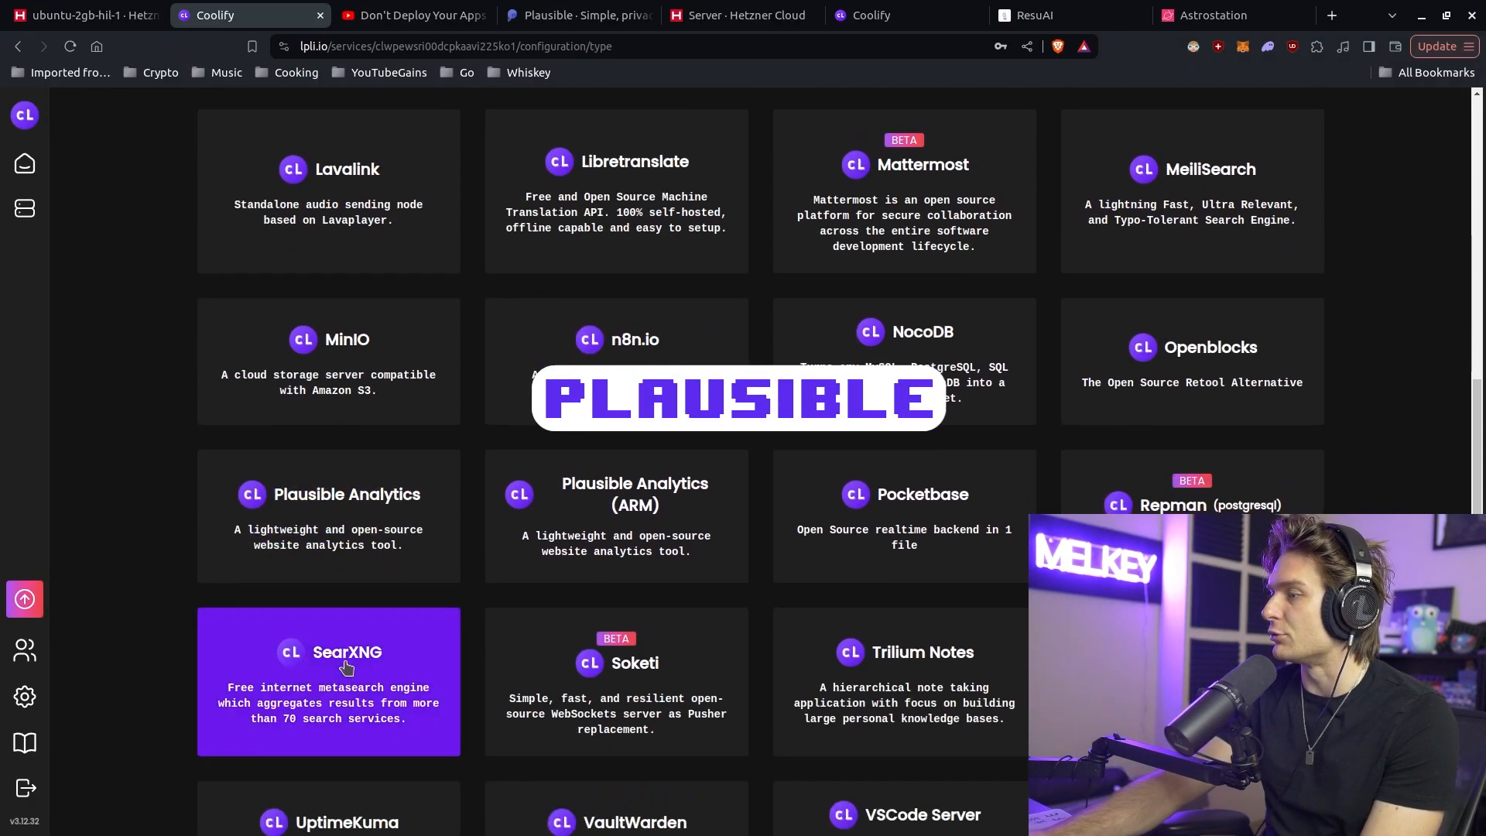
pyautogui.click(578, 15)
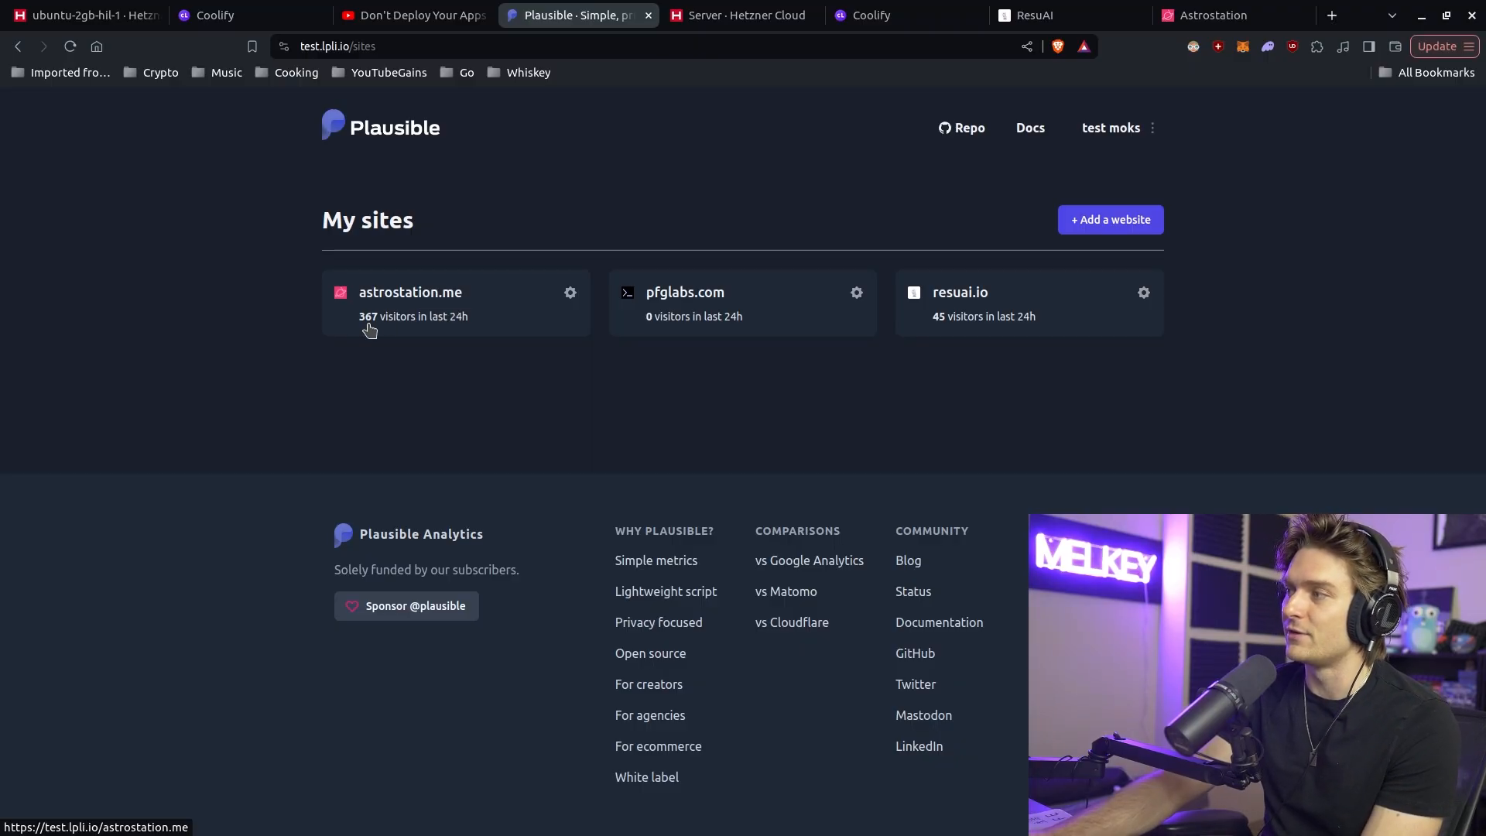
pyautogui.moveTo(947, 225)
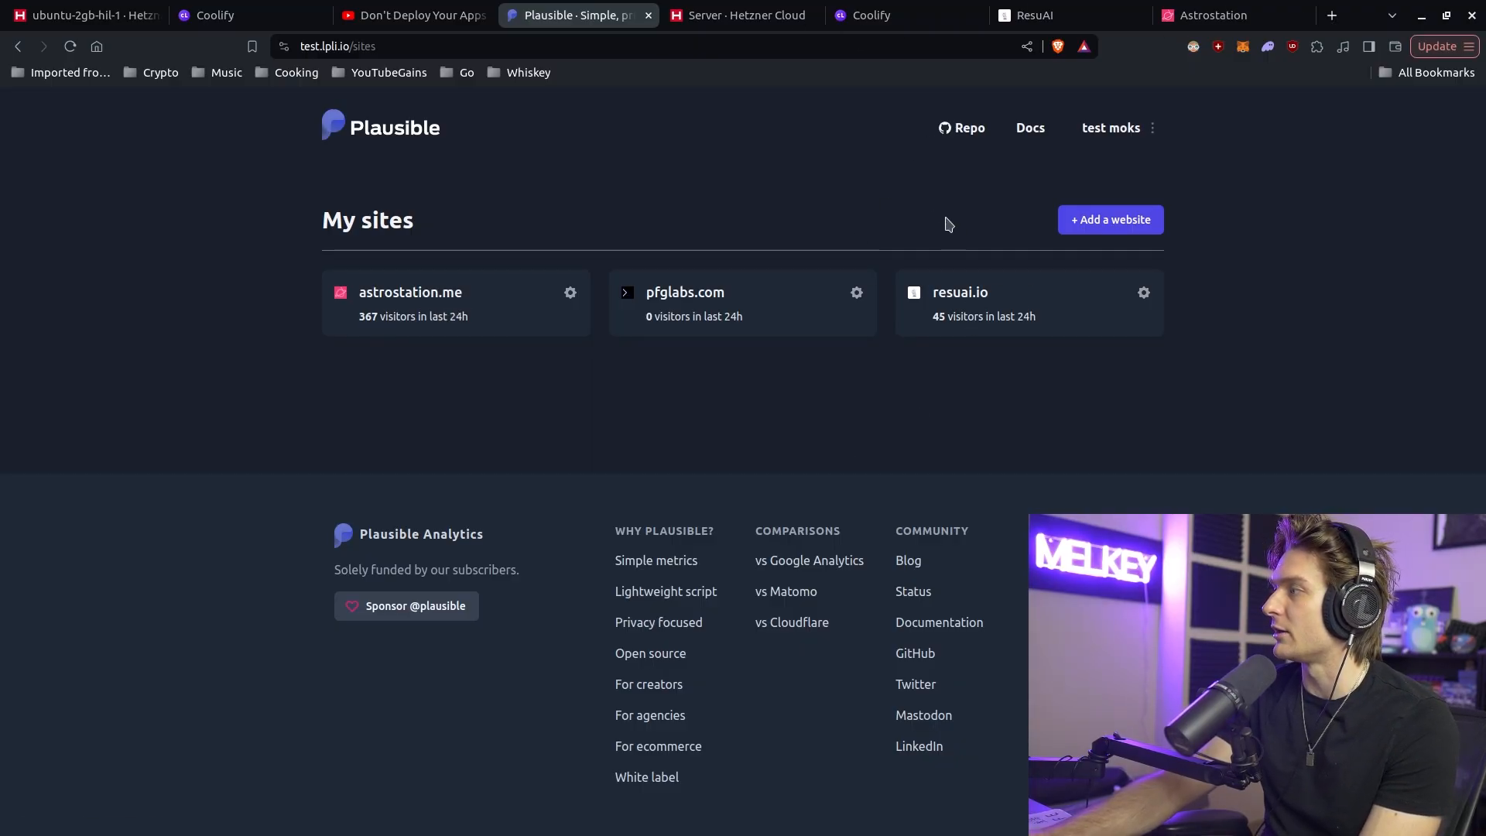
pyautogui.click(962, 293)
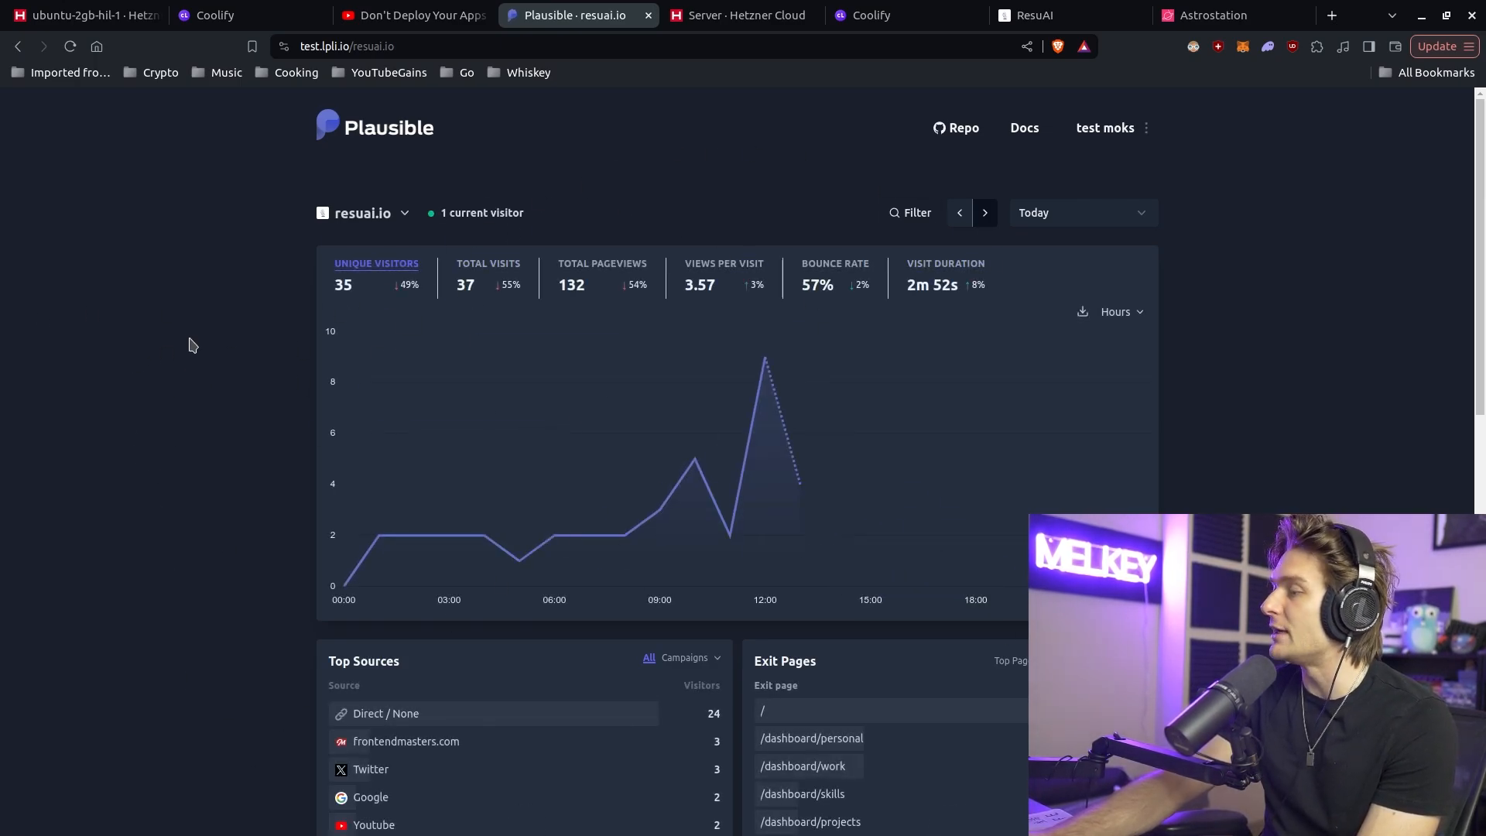
pyautogui.scroll(-3)
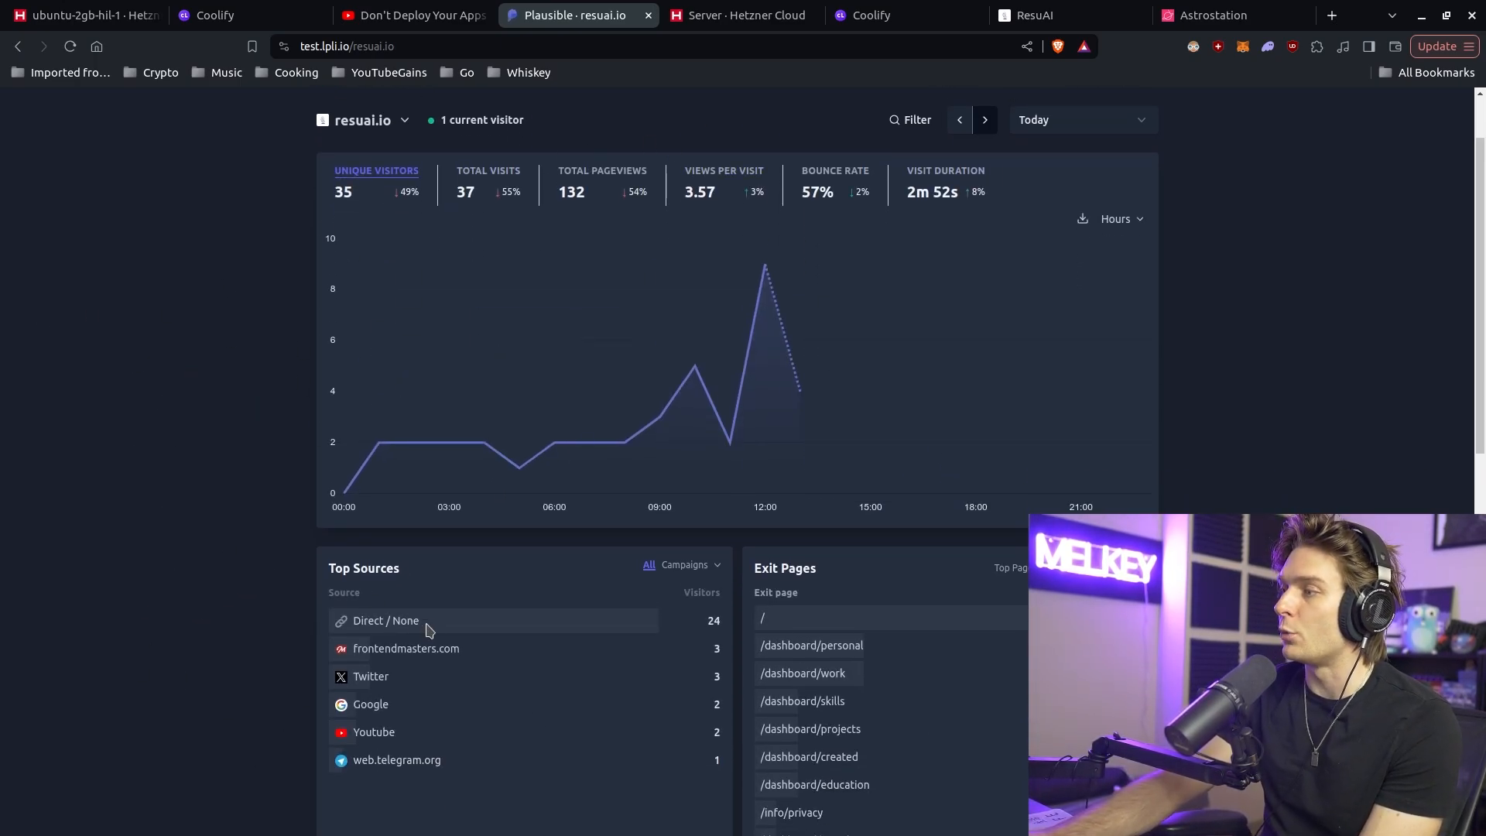
pyautogui.scroll(-3)
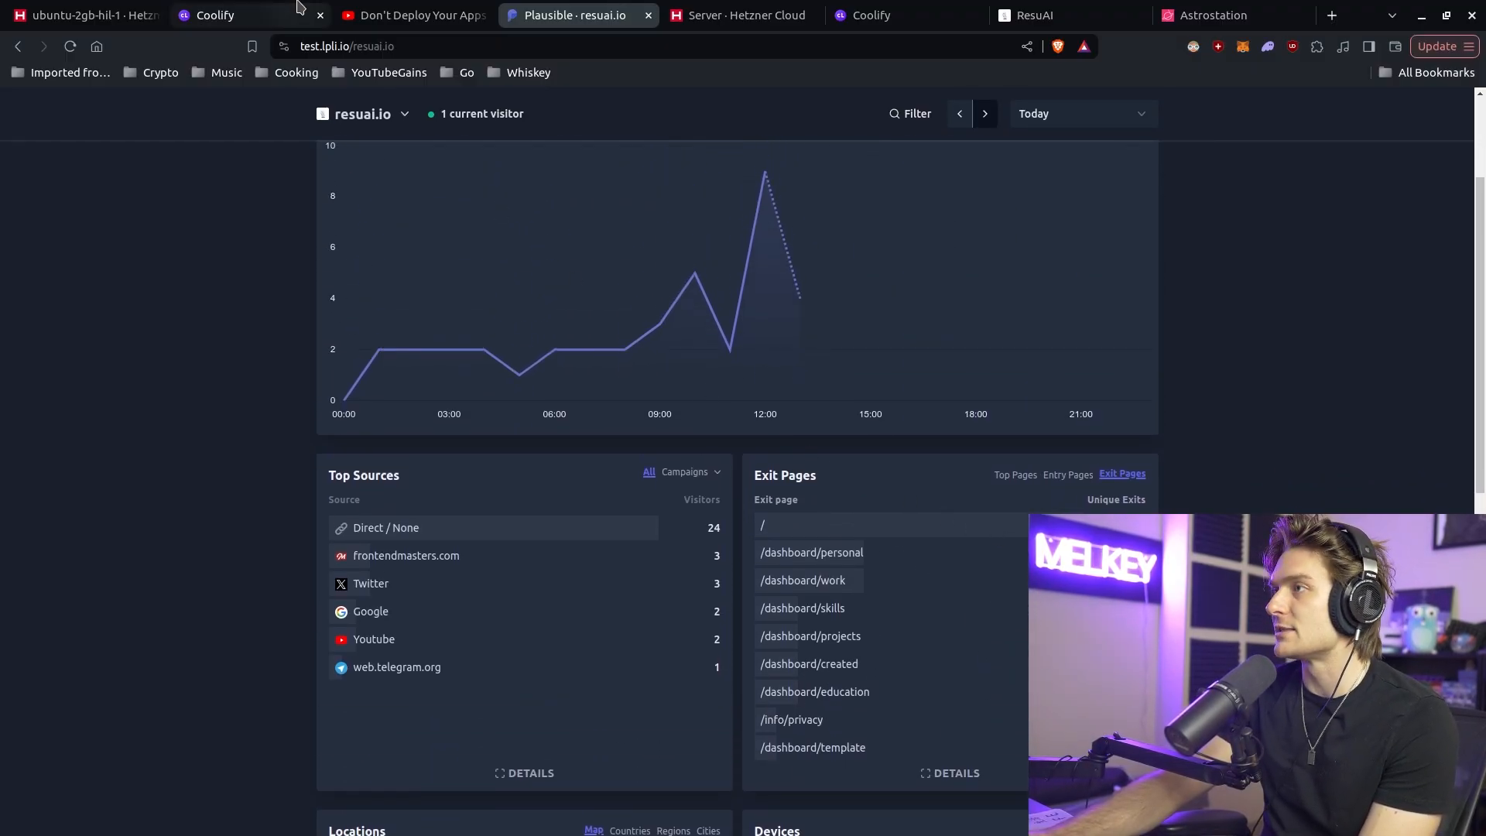
# Step: Add a Plausible Analytics service and compare with resuai.io's existing Plausible stats
pyautogui.click(250, 15)
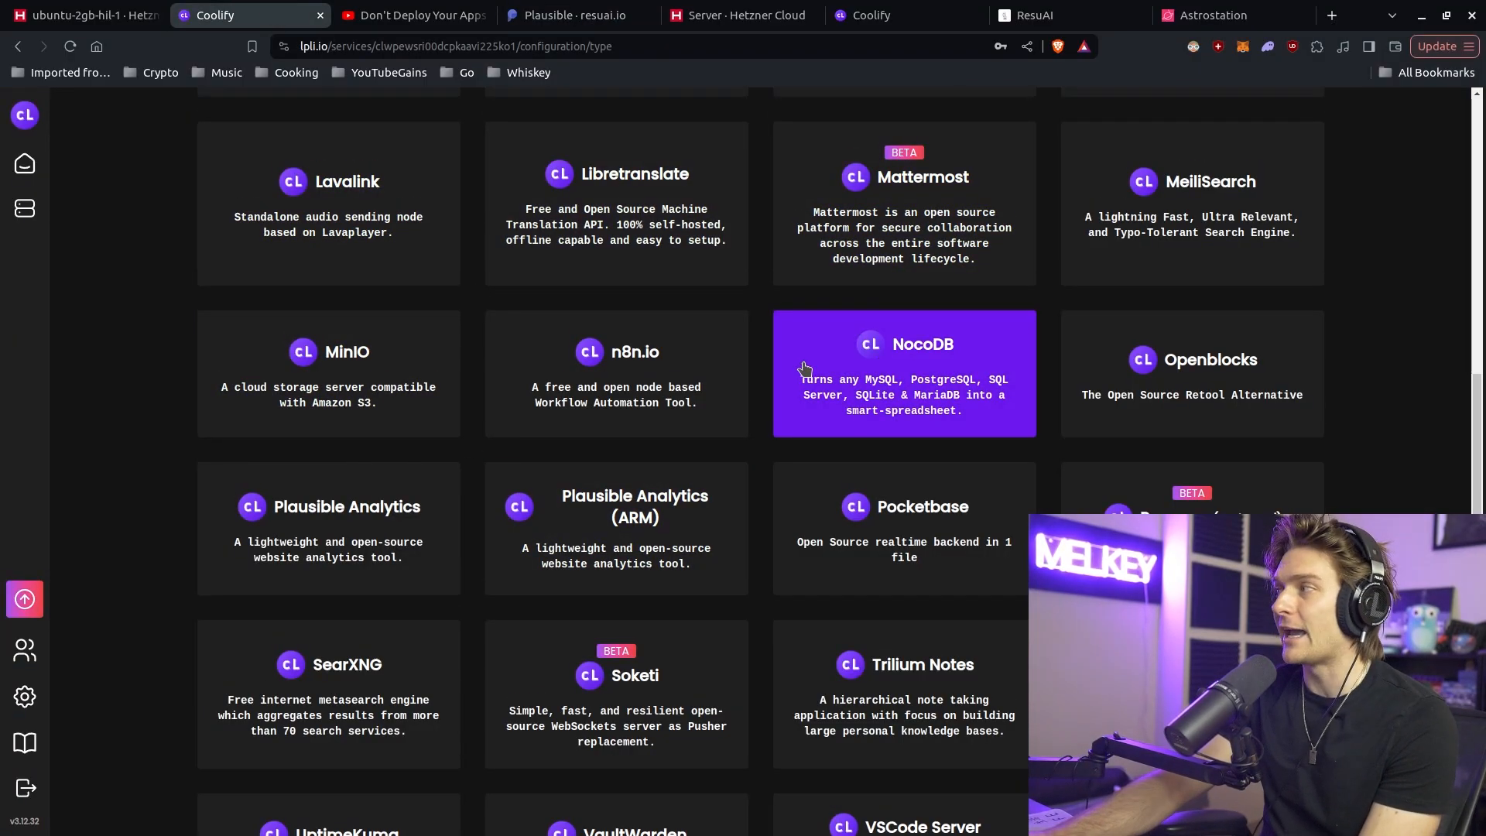
pyautogui.scroll(3)
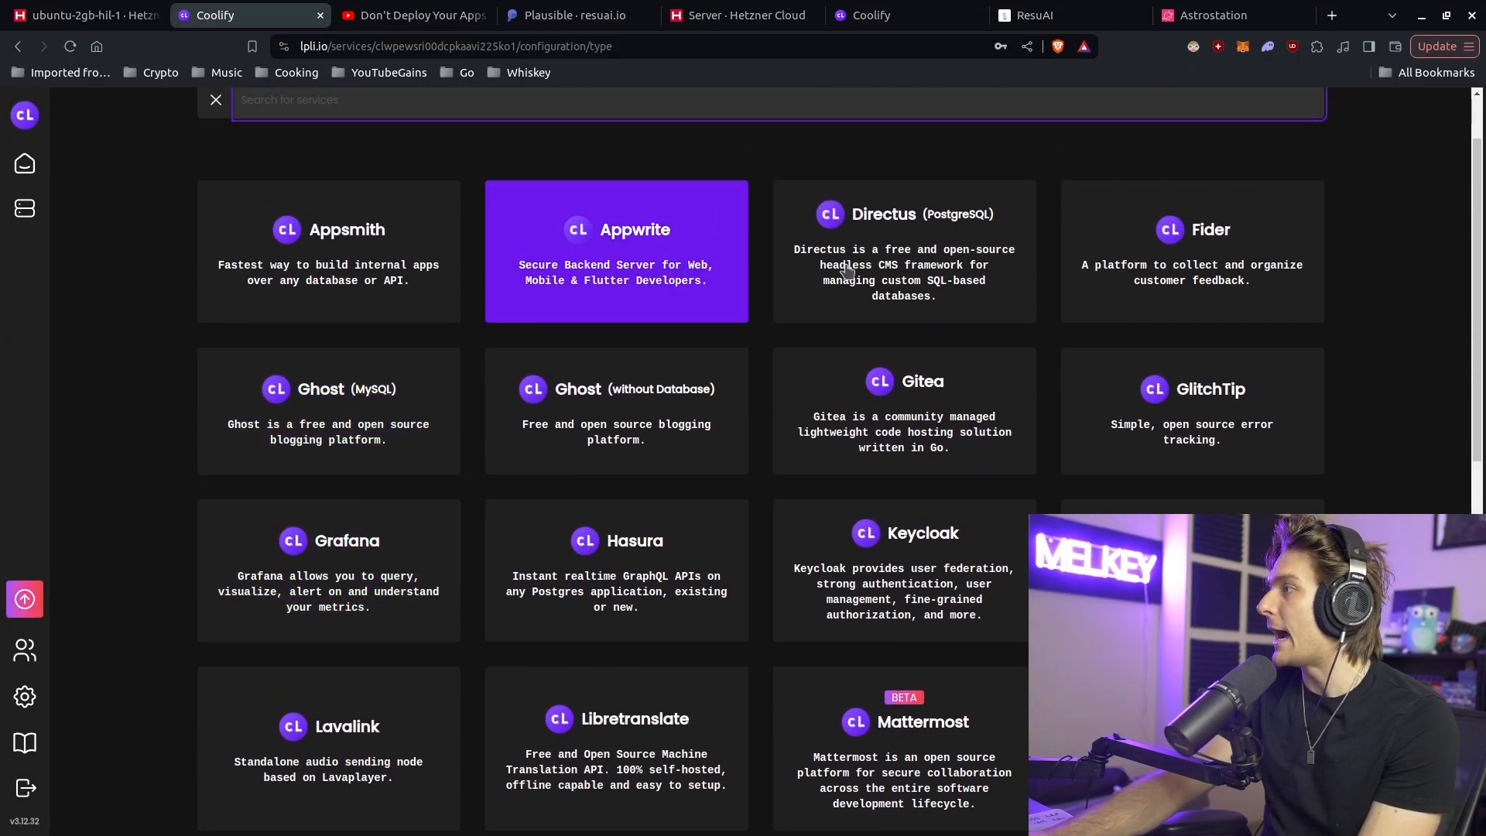
pyautogui.scroll(-3)
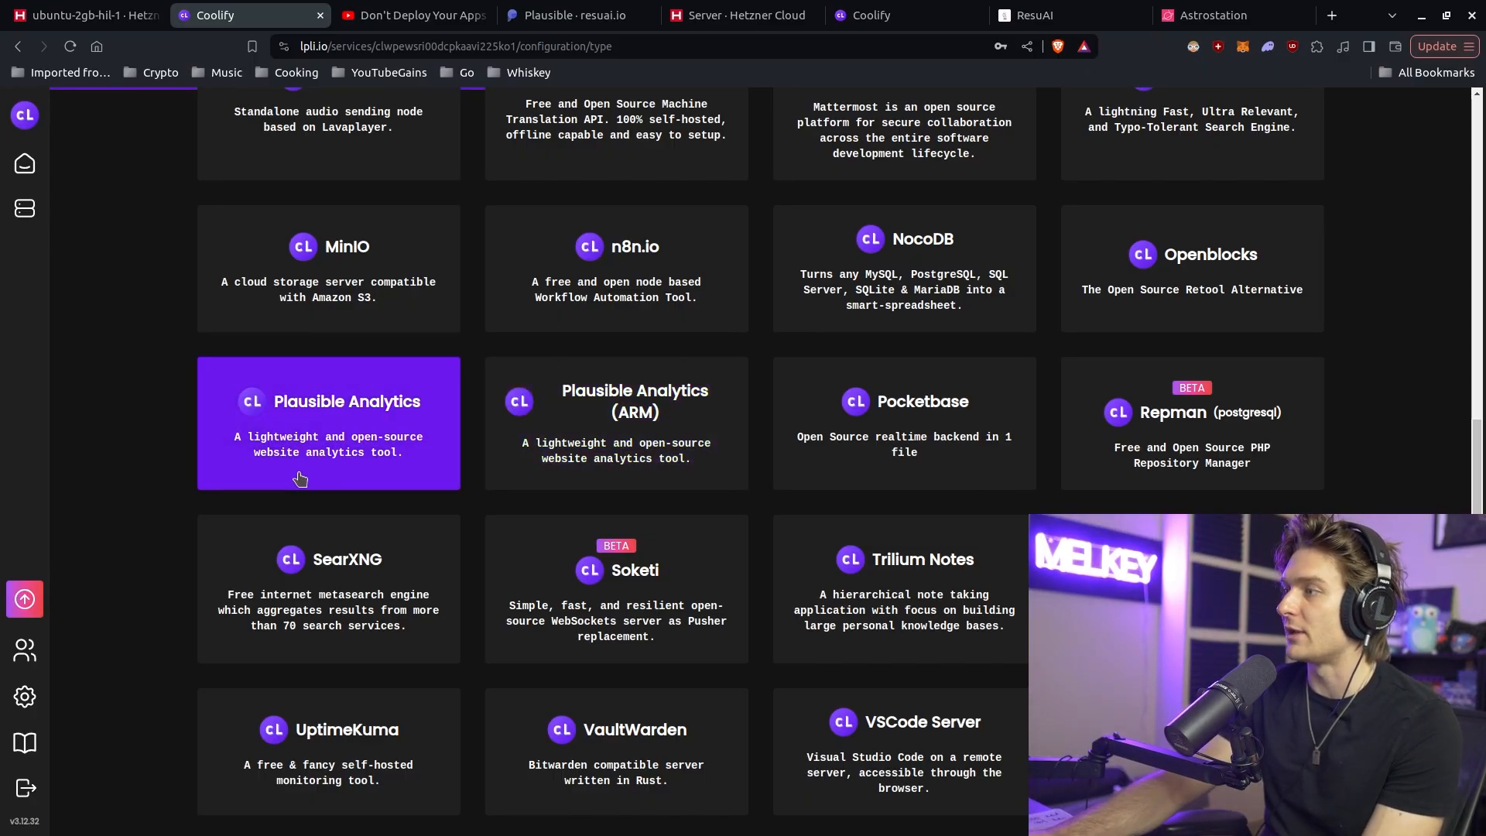
pyautogui.click(328, 421)
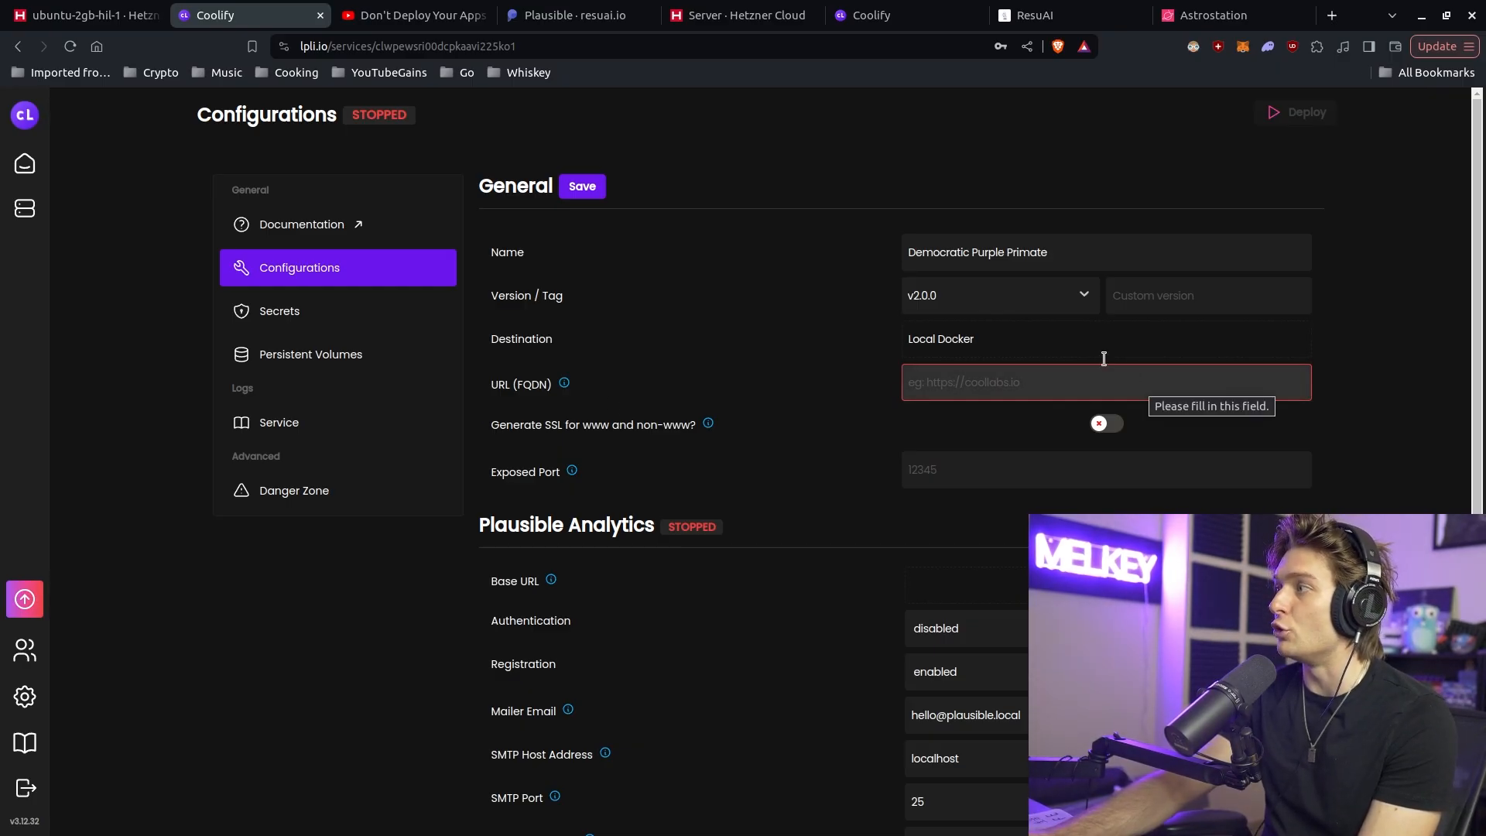
pyautogui.moveTo(353, 104)
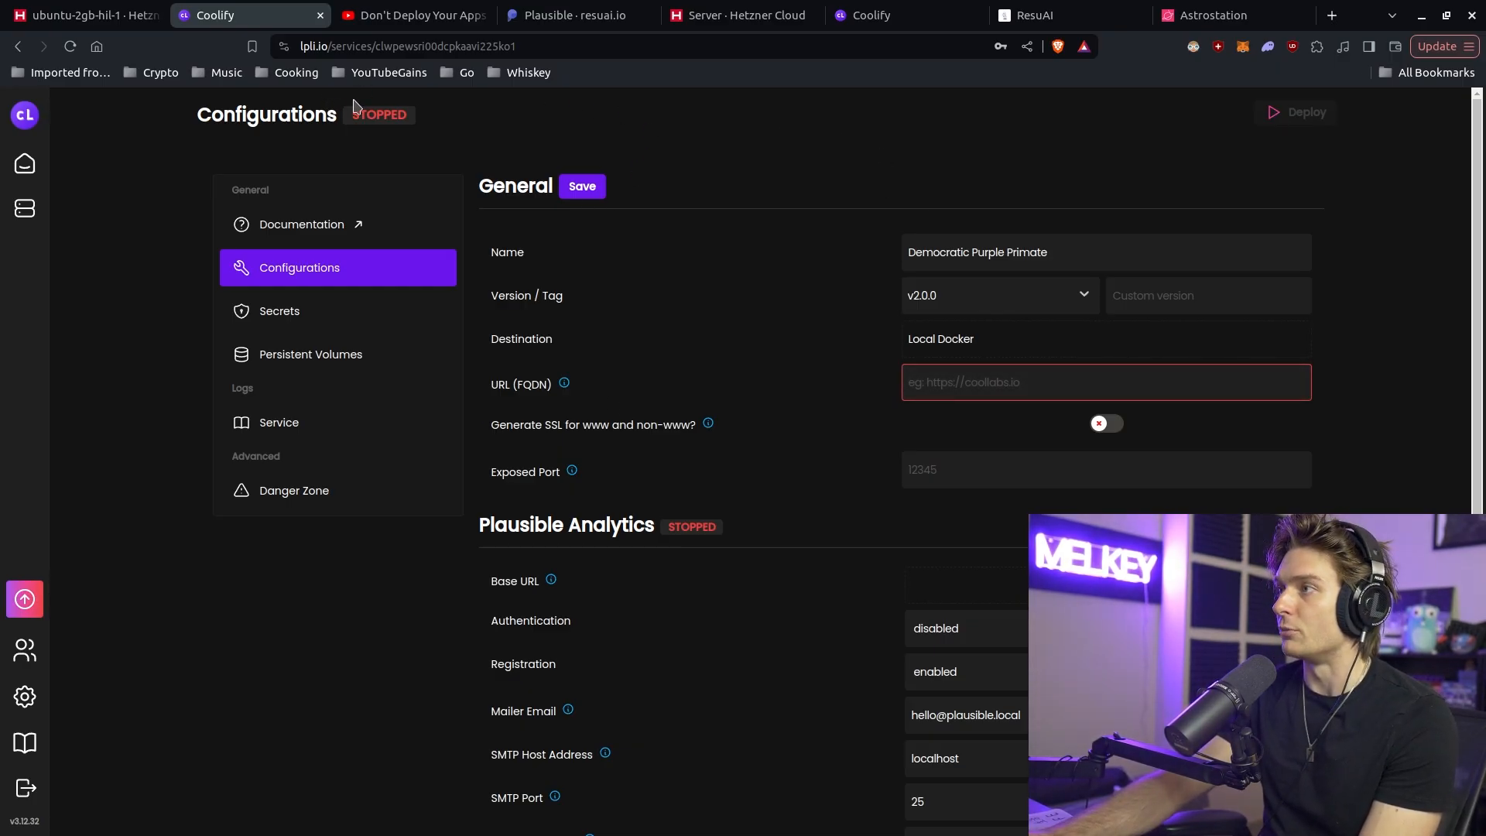
pyautogui.click(568, 16)
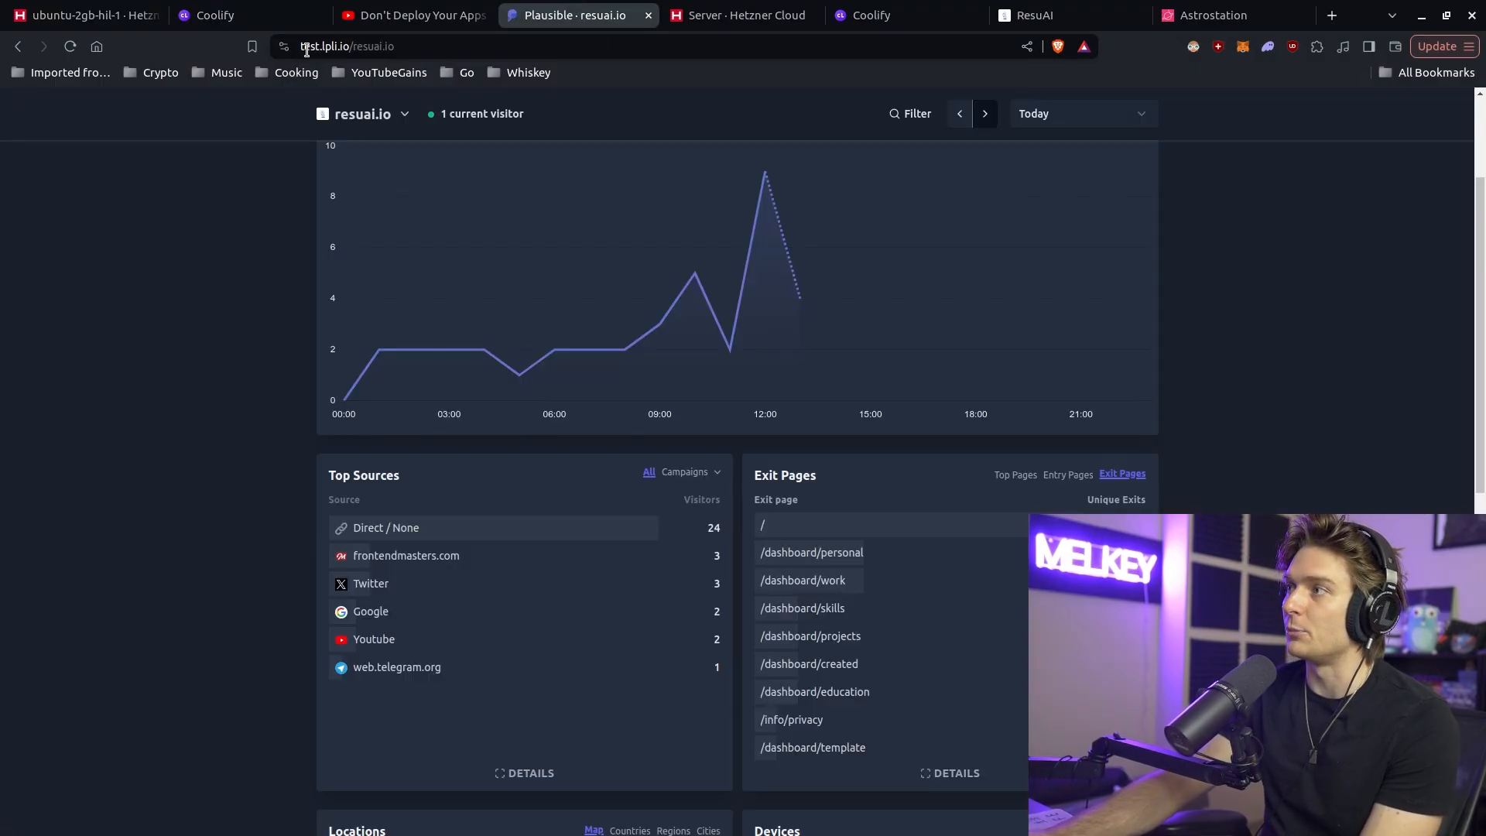
pyautogui.click(248, 16)
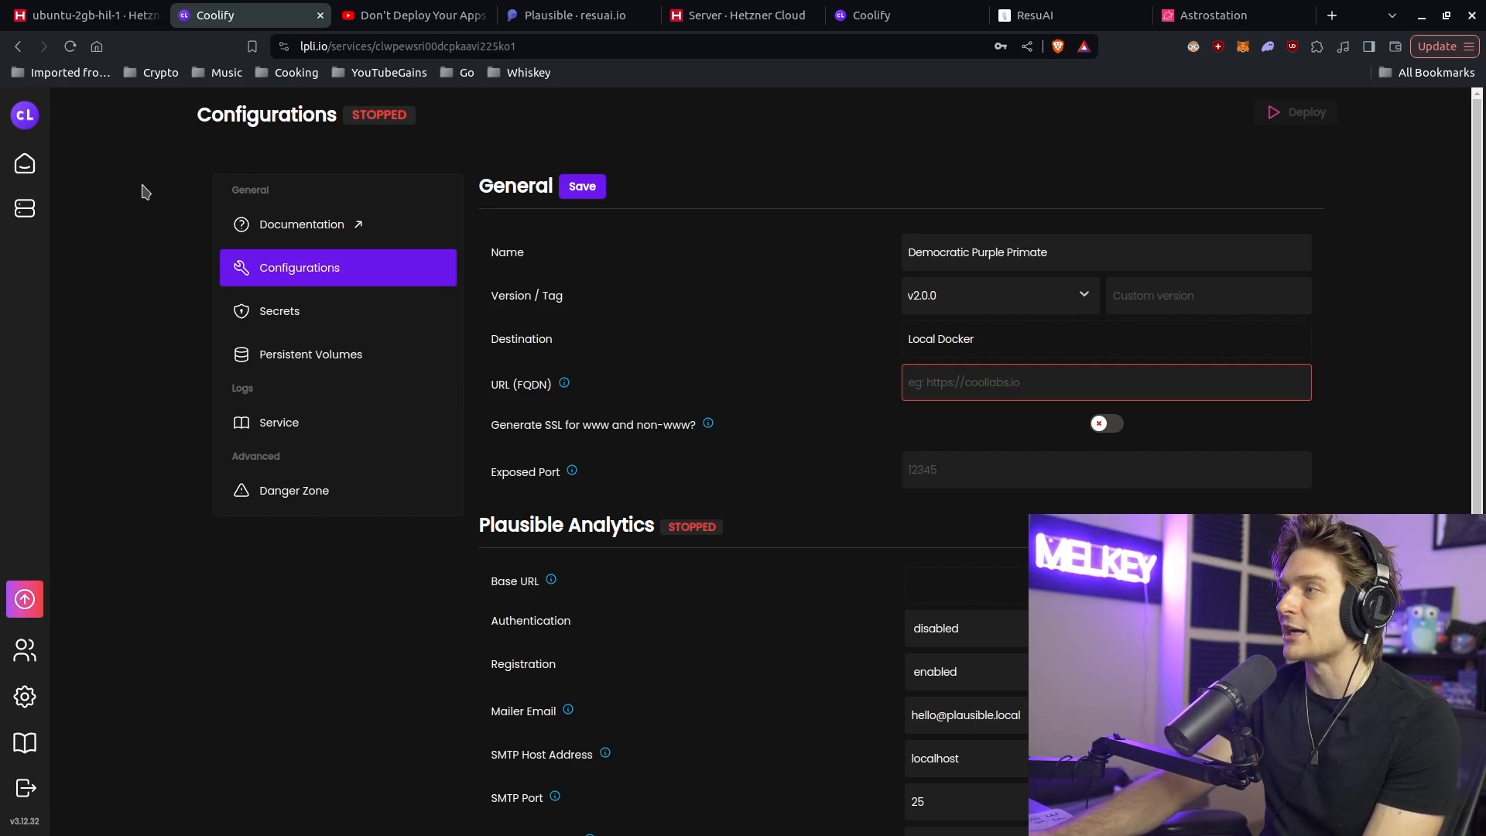
# Step: Delete the unconfigured Democratic Purple Primate service from the dashboard
pyautogui.click(23, 162)
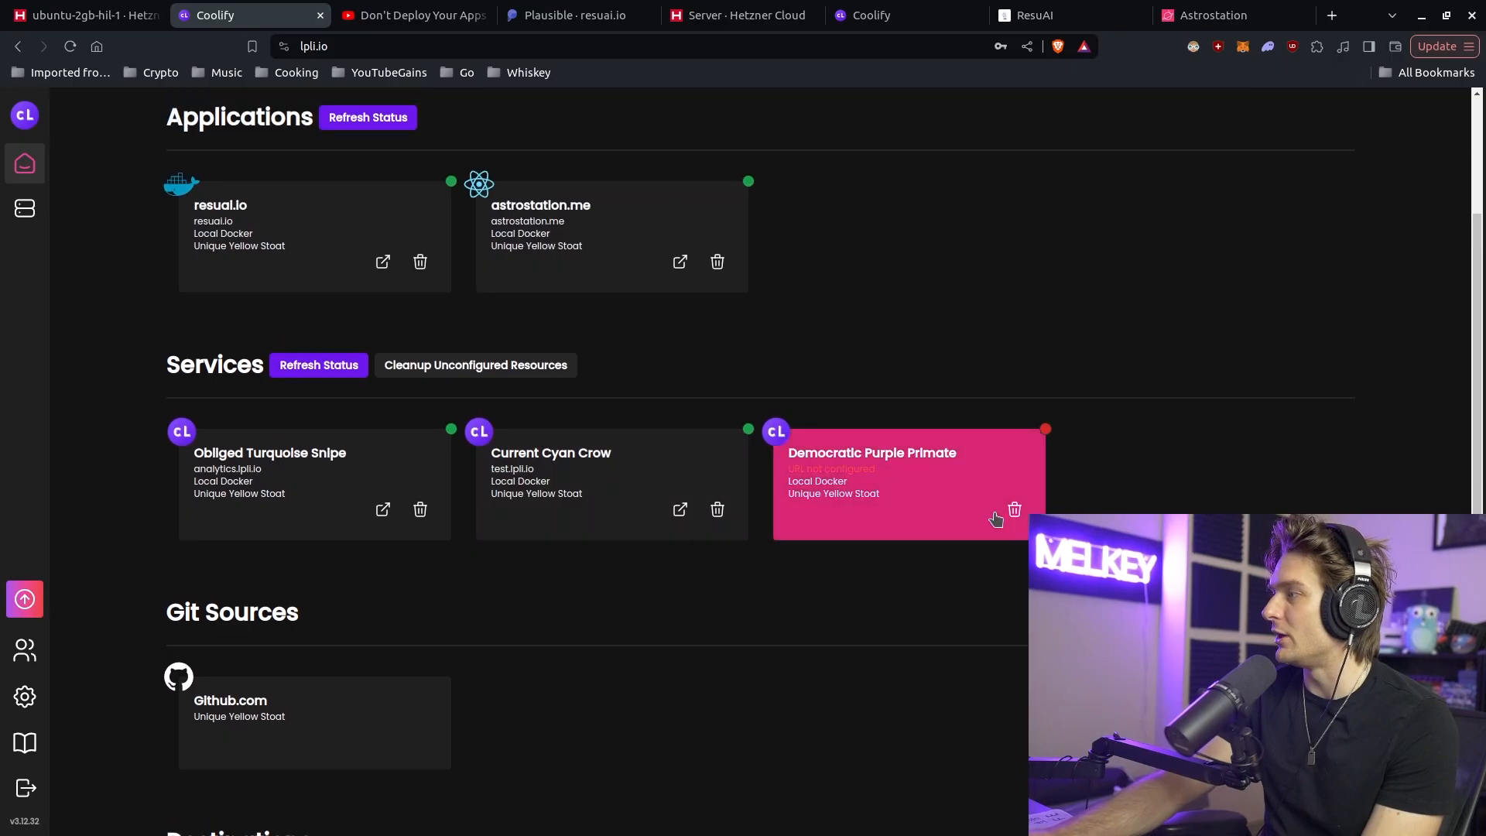
pyautogui.click(1012, 510)
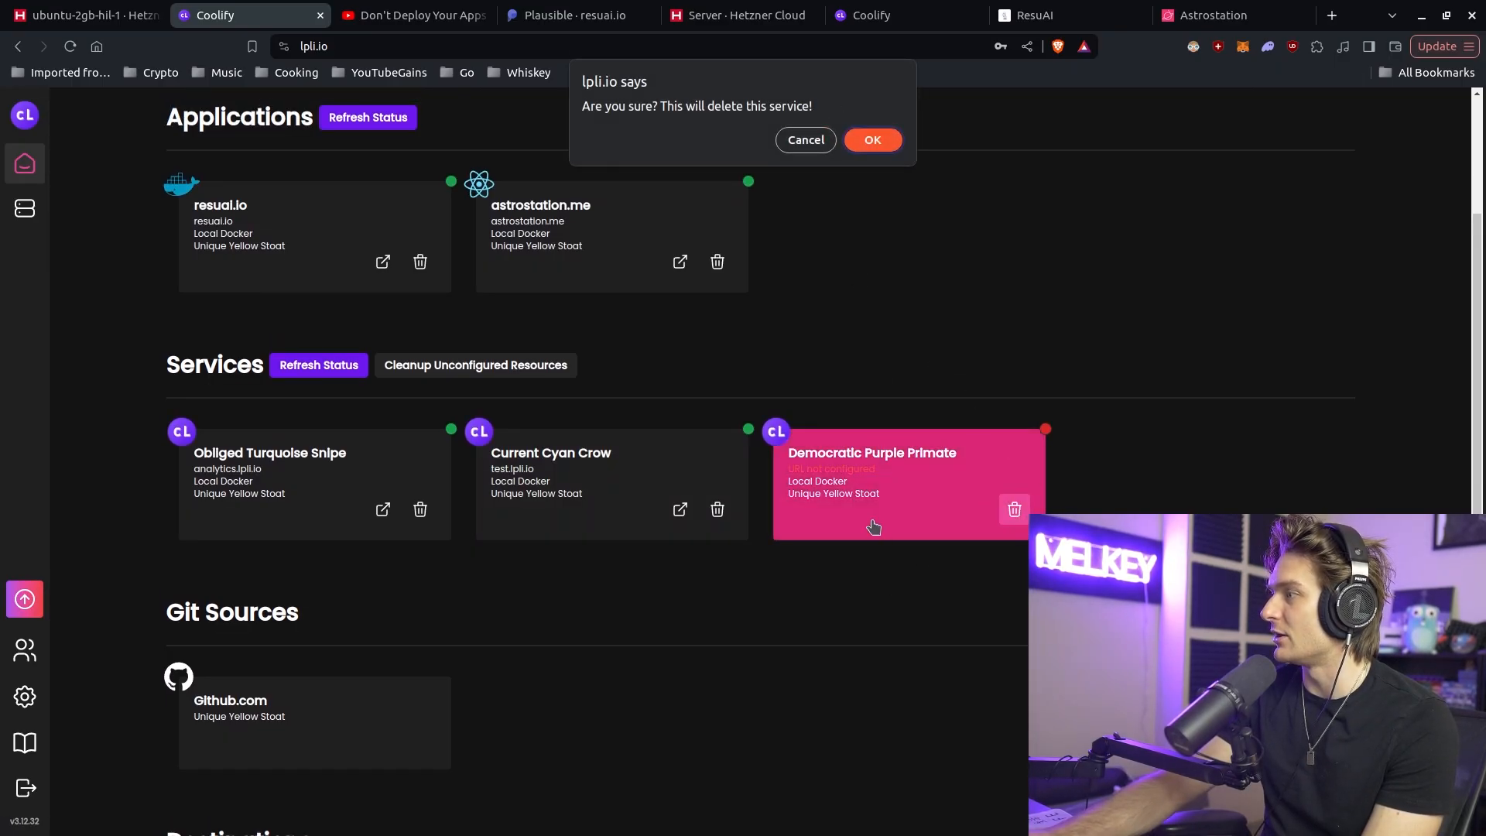
pyautogui.click(870, 139)
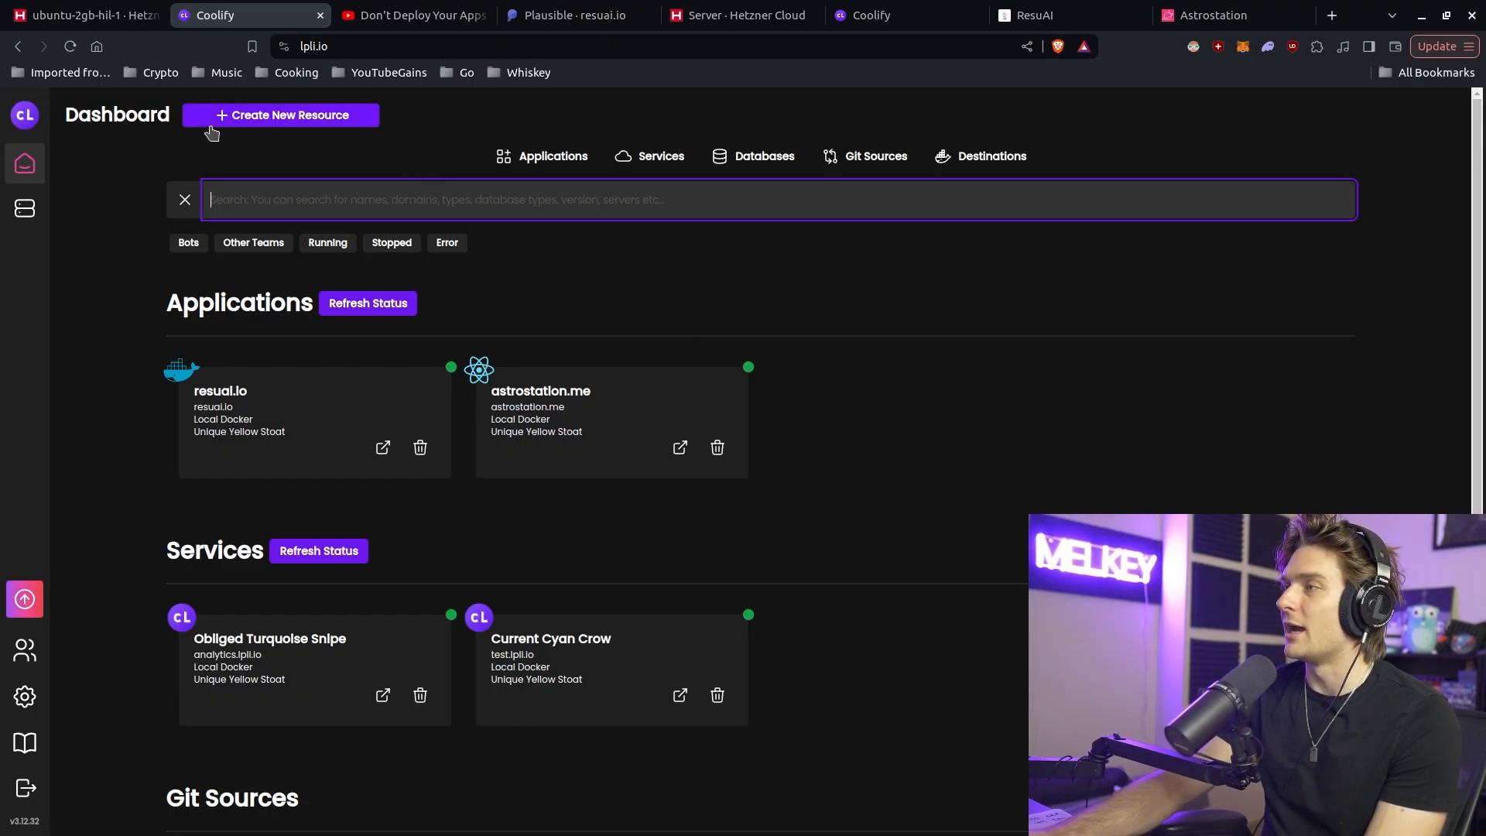
# Step: Create a new Database resource and choose PostgreSQL as its type
pyautogui.click(281, 115)
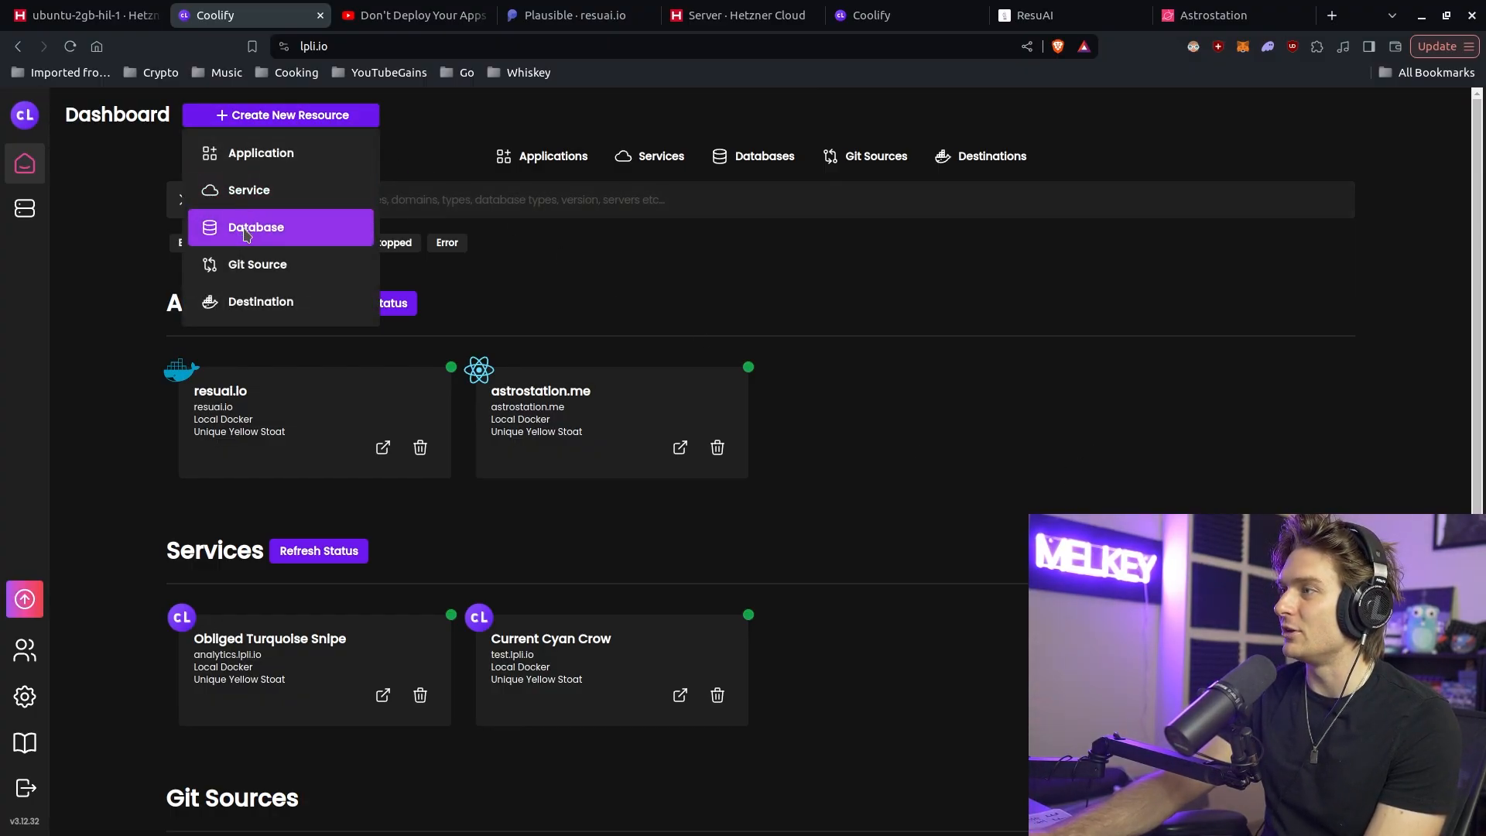
pyautogui.click(256, 226)
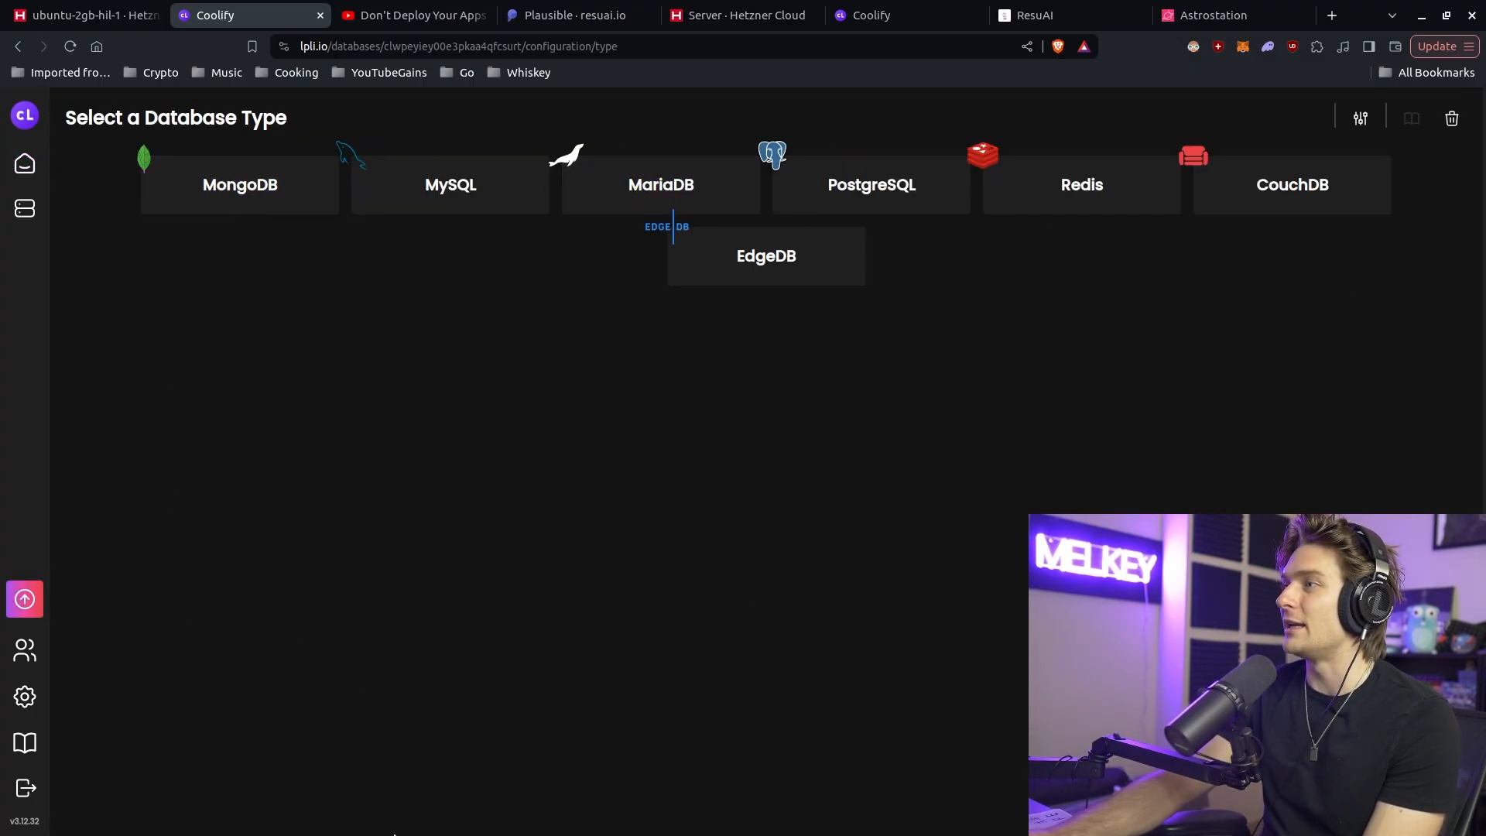
pyautogui.moveTo(661, 184)
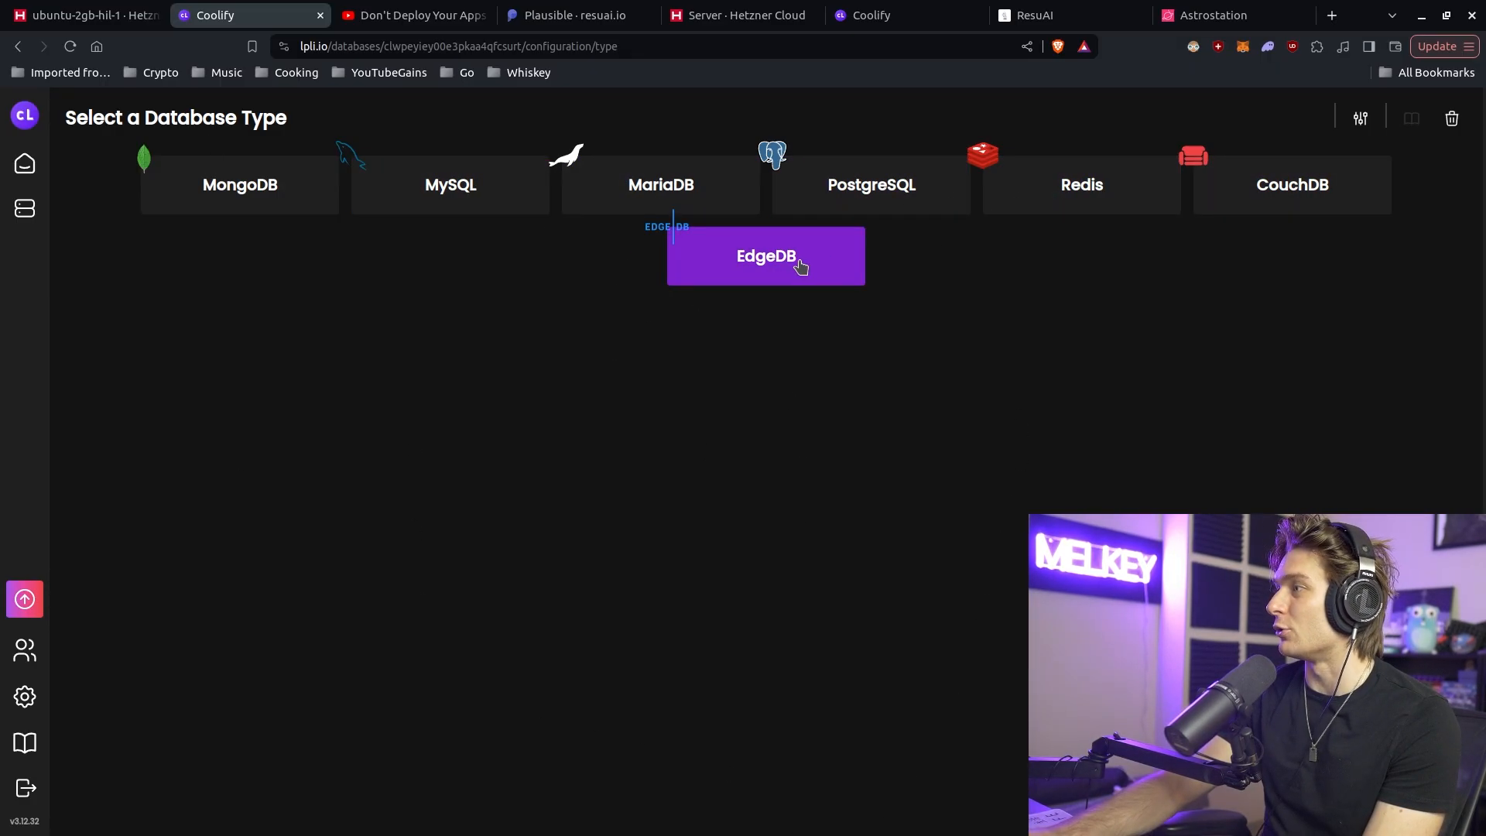
pyautogui.click(767, 255)
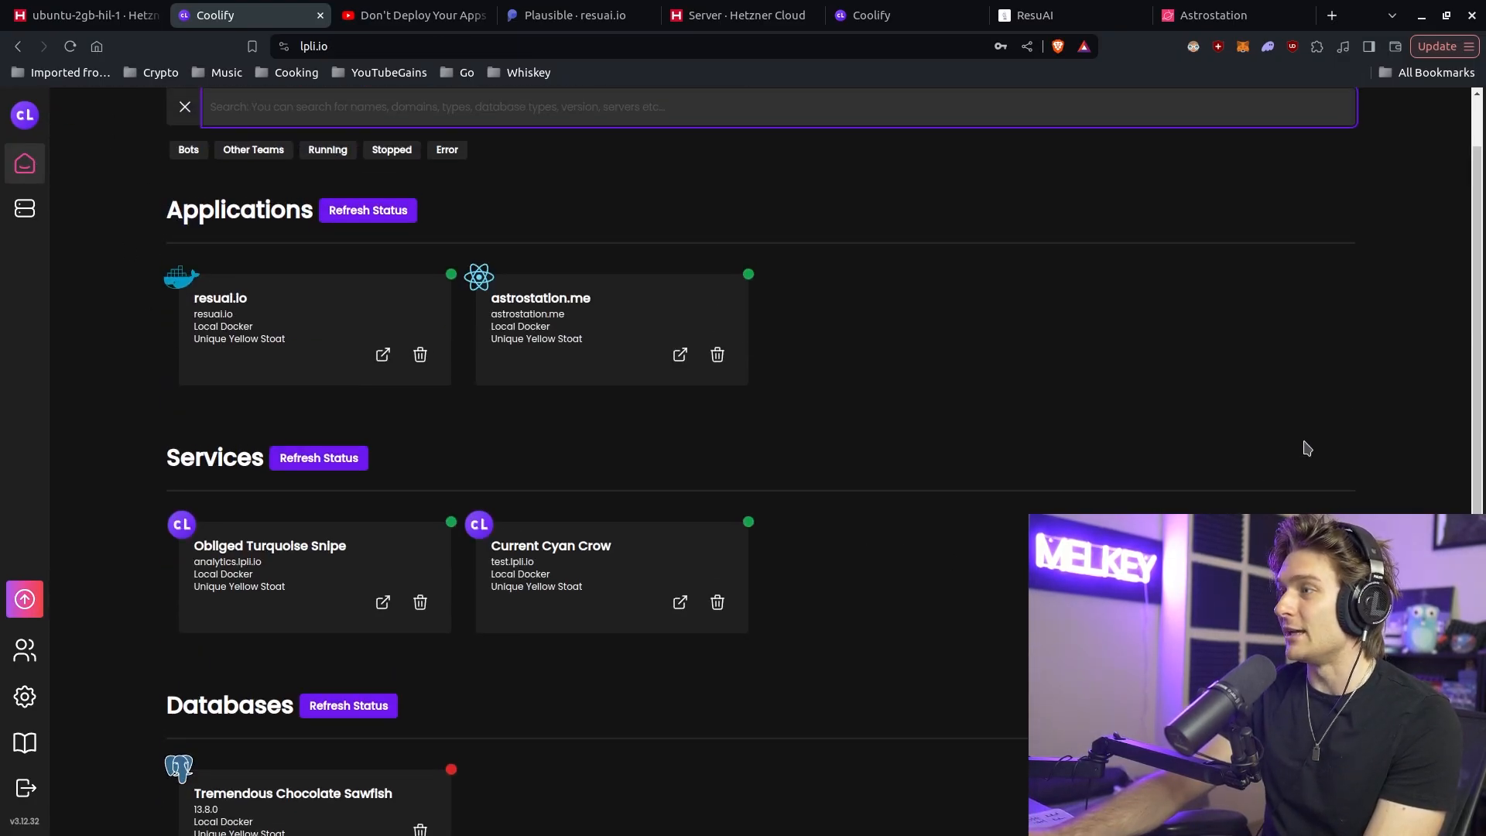
pyautogui.click(85, 15)
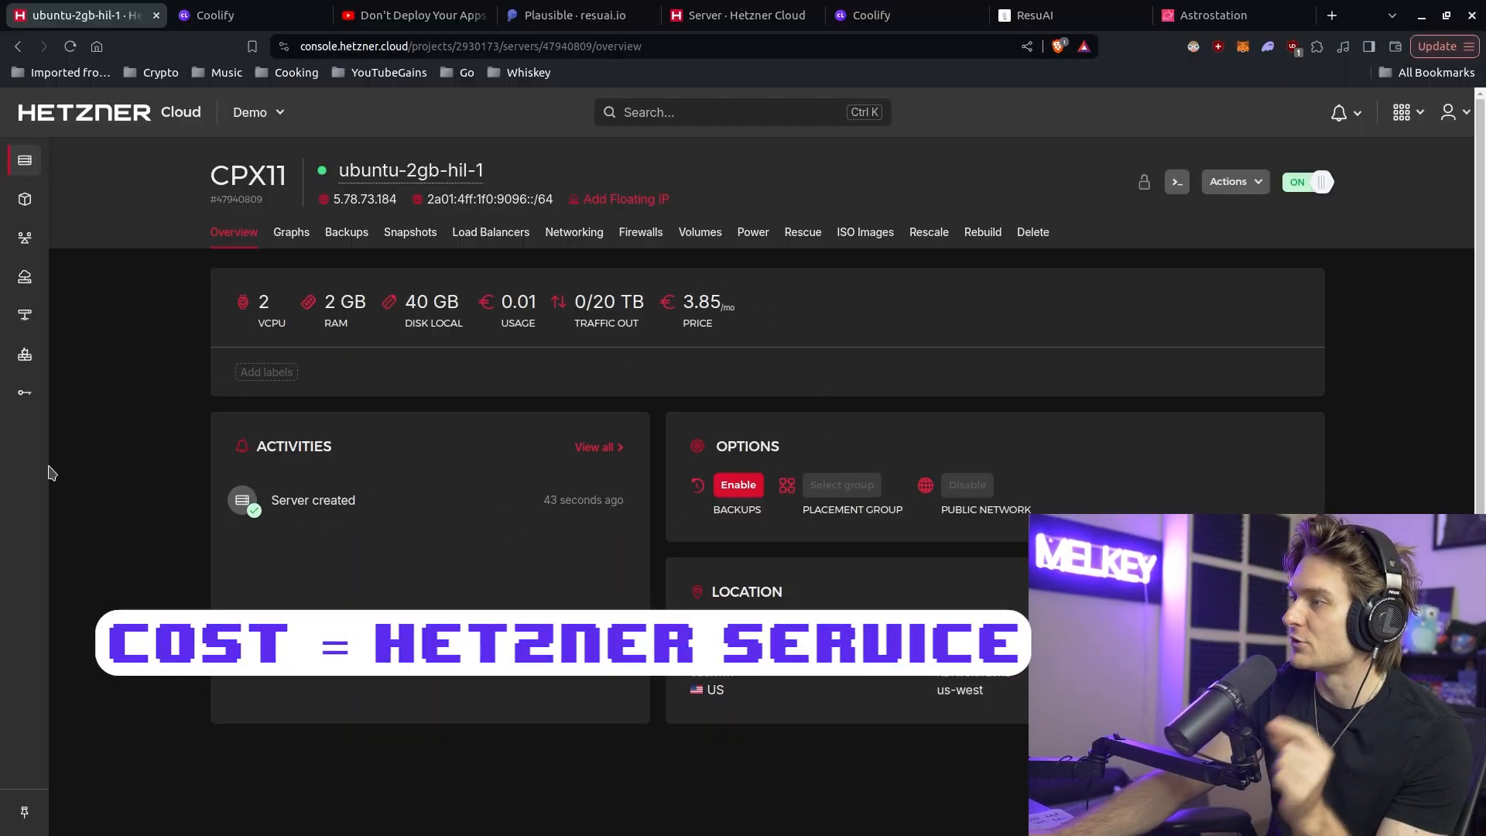
pyautogui.moveTo(200, 492)
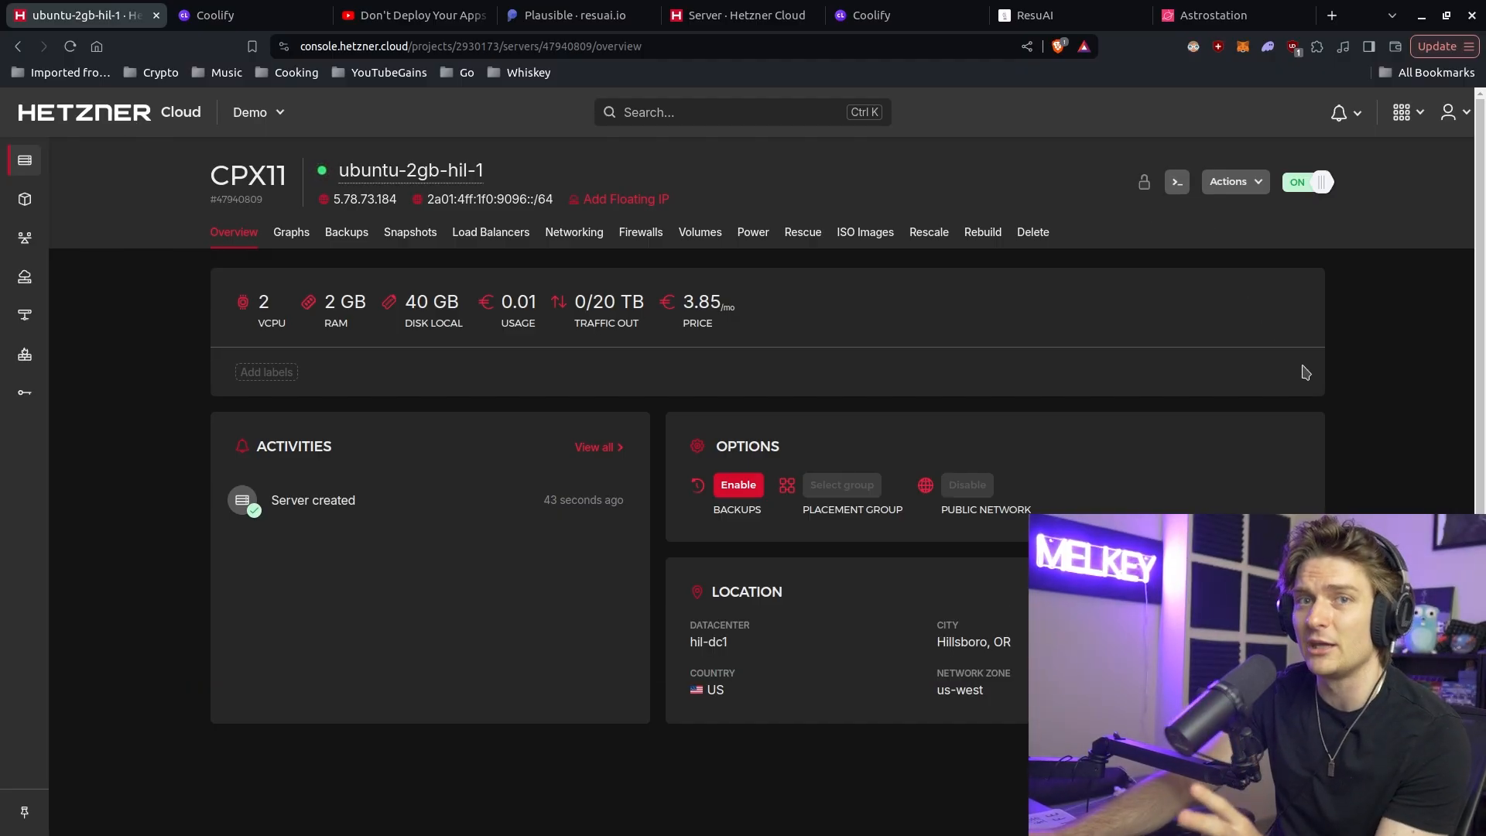
pyautogui.click(248, 15)
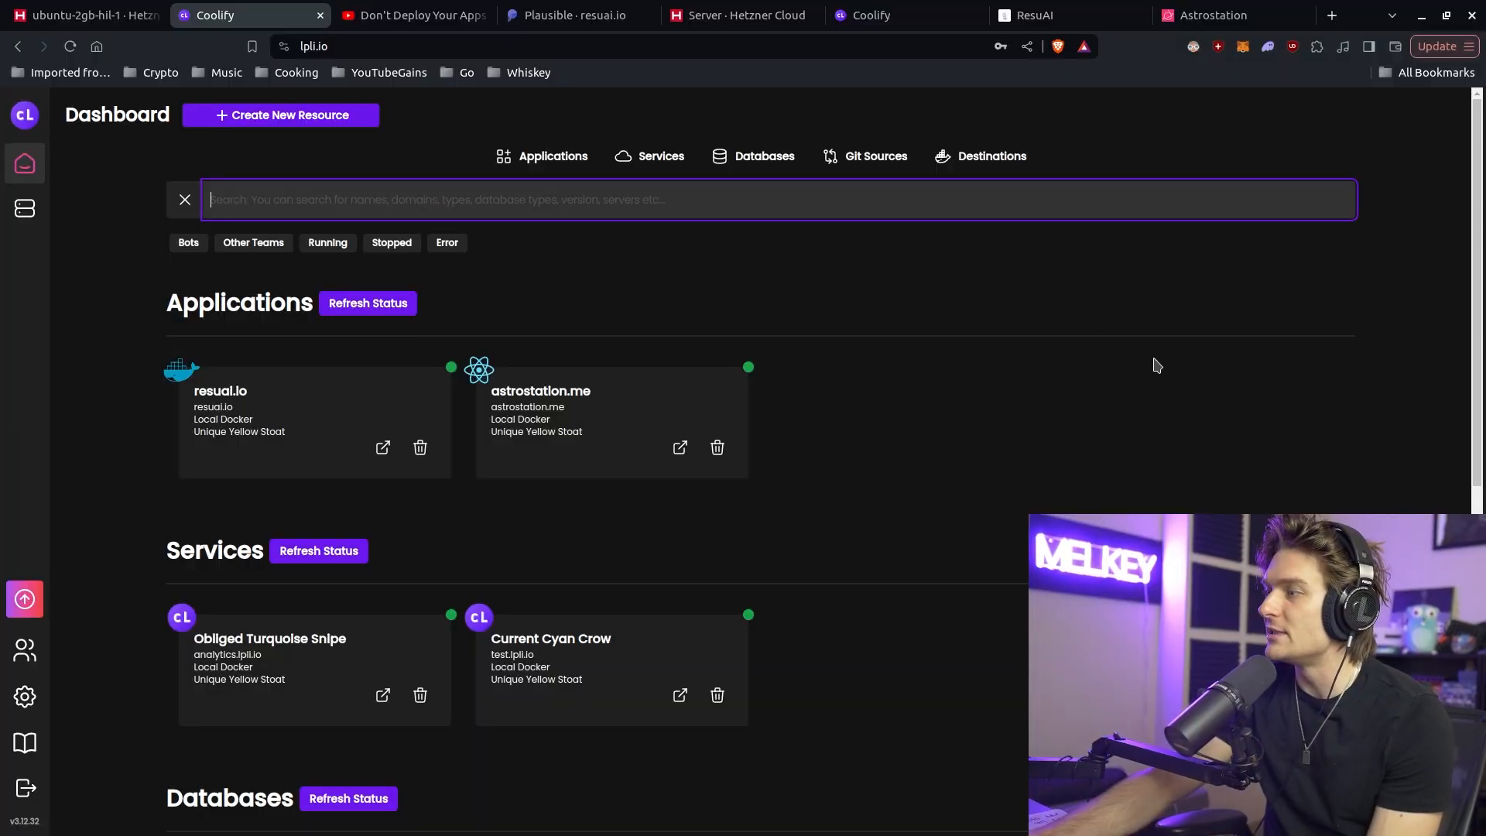
pyautogui.scroll(-3)
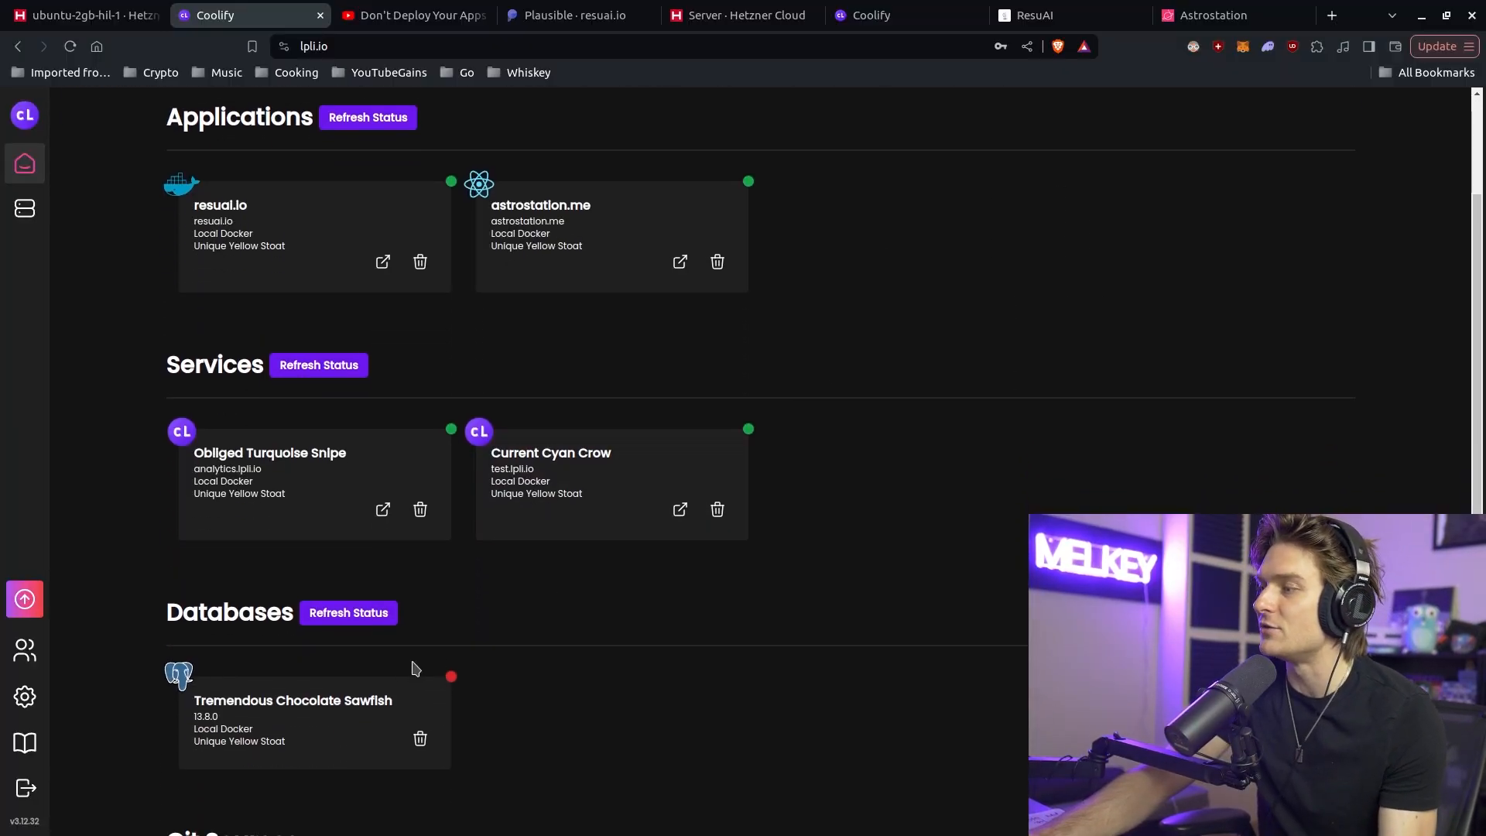
pyautogui.scroll(-3)
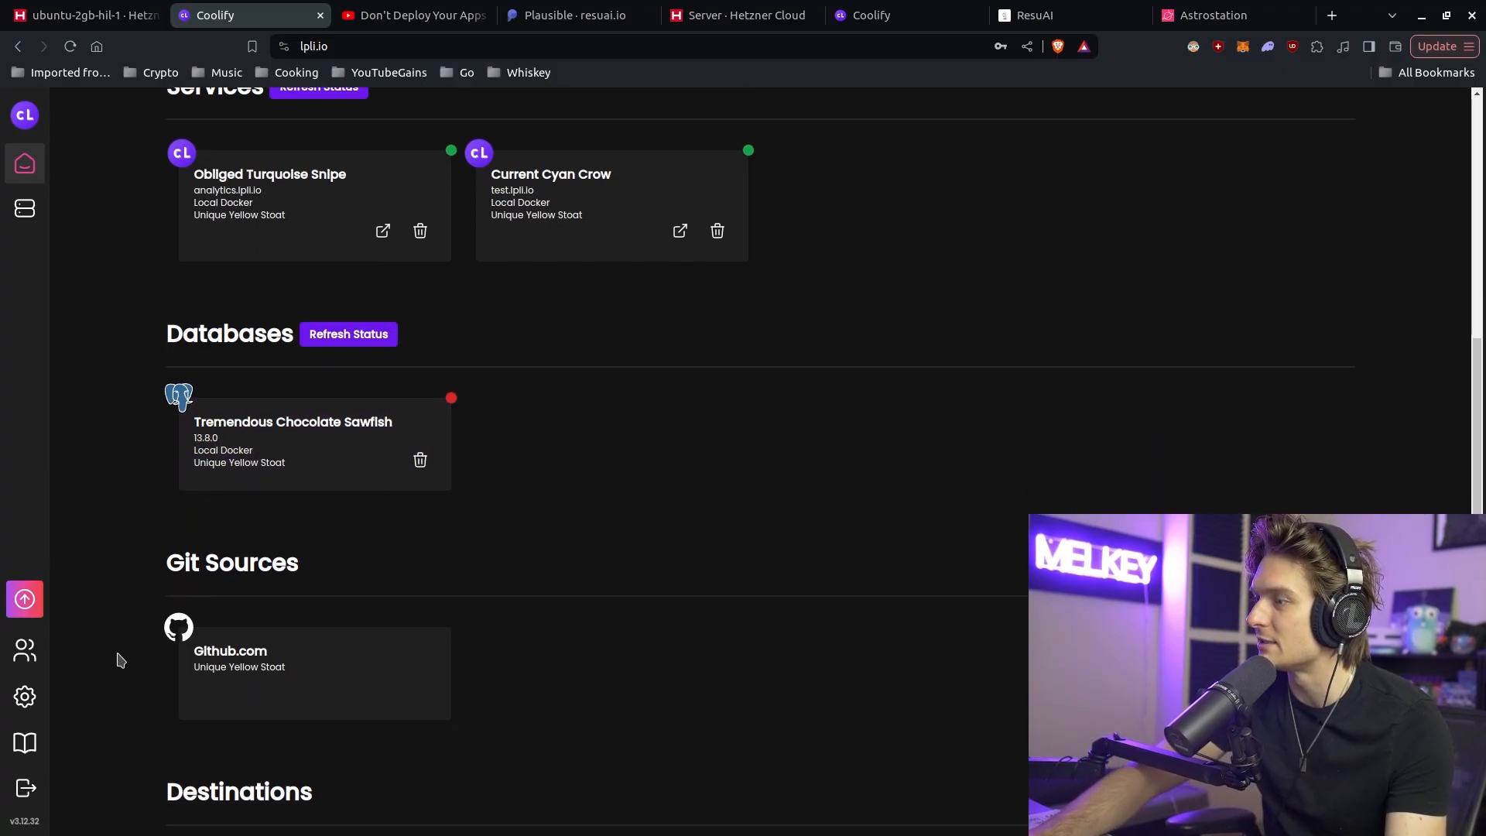
pyautogui.scroll(-3)
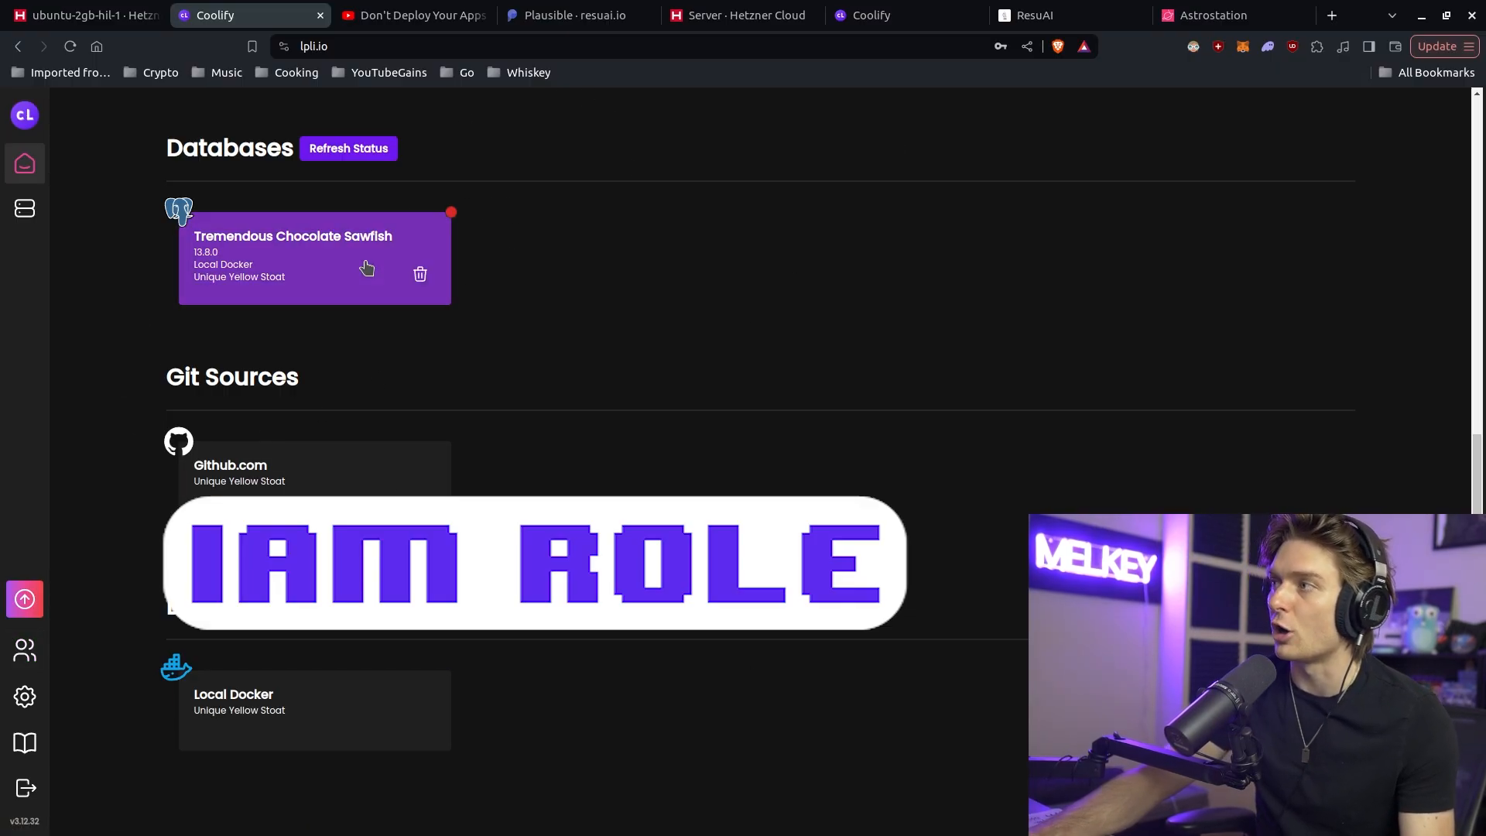
pyautogui.scroll(-3)
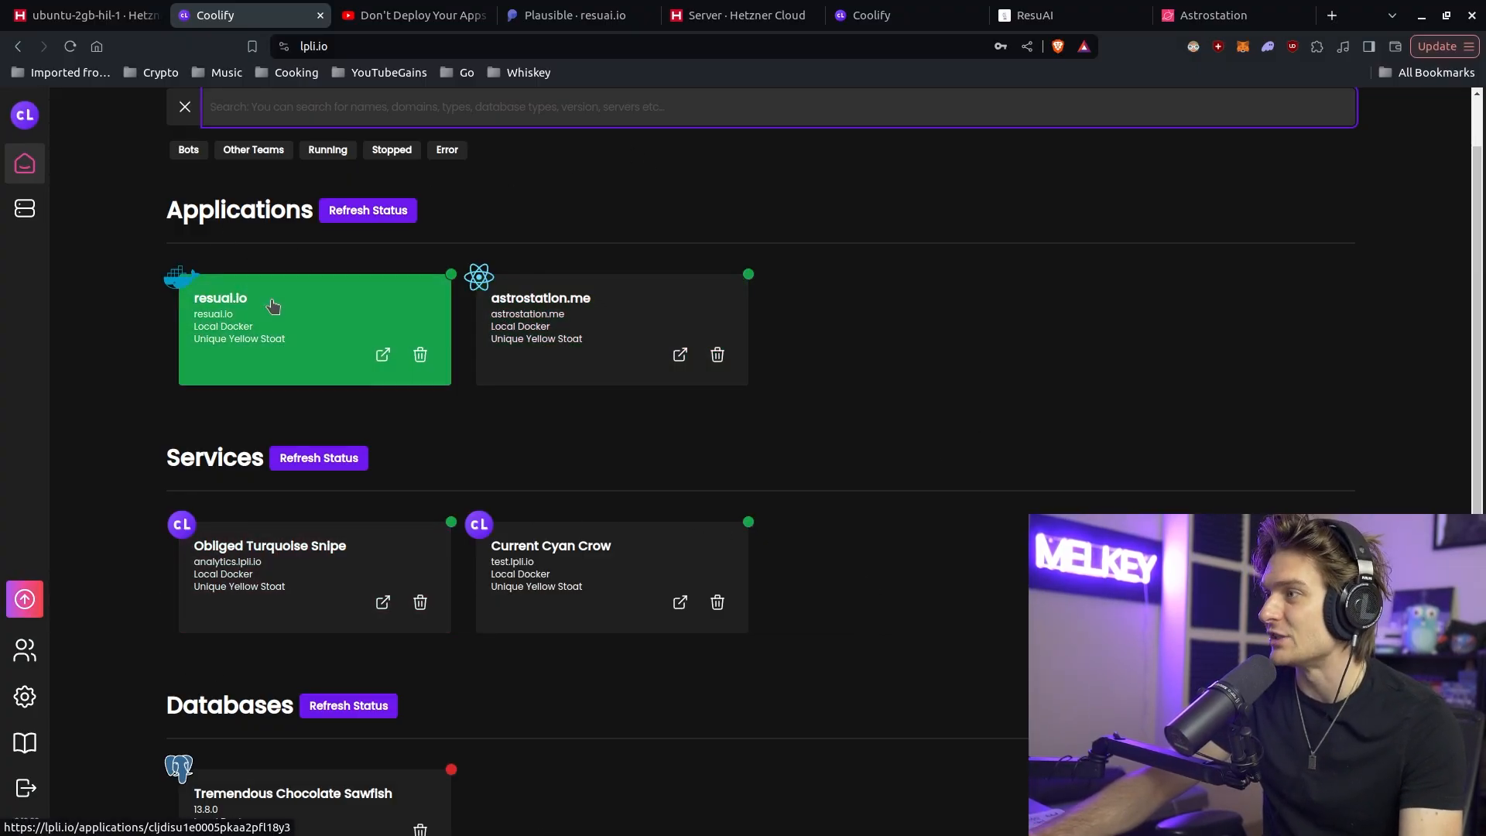
pyautogui.click(265, 303)
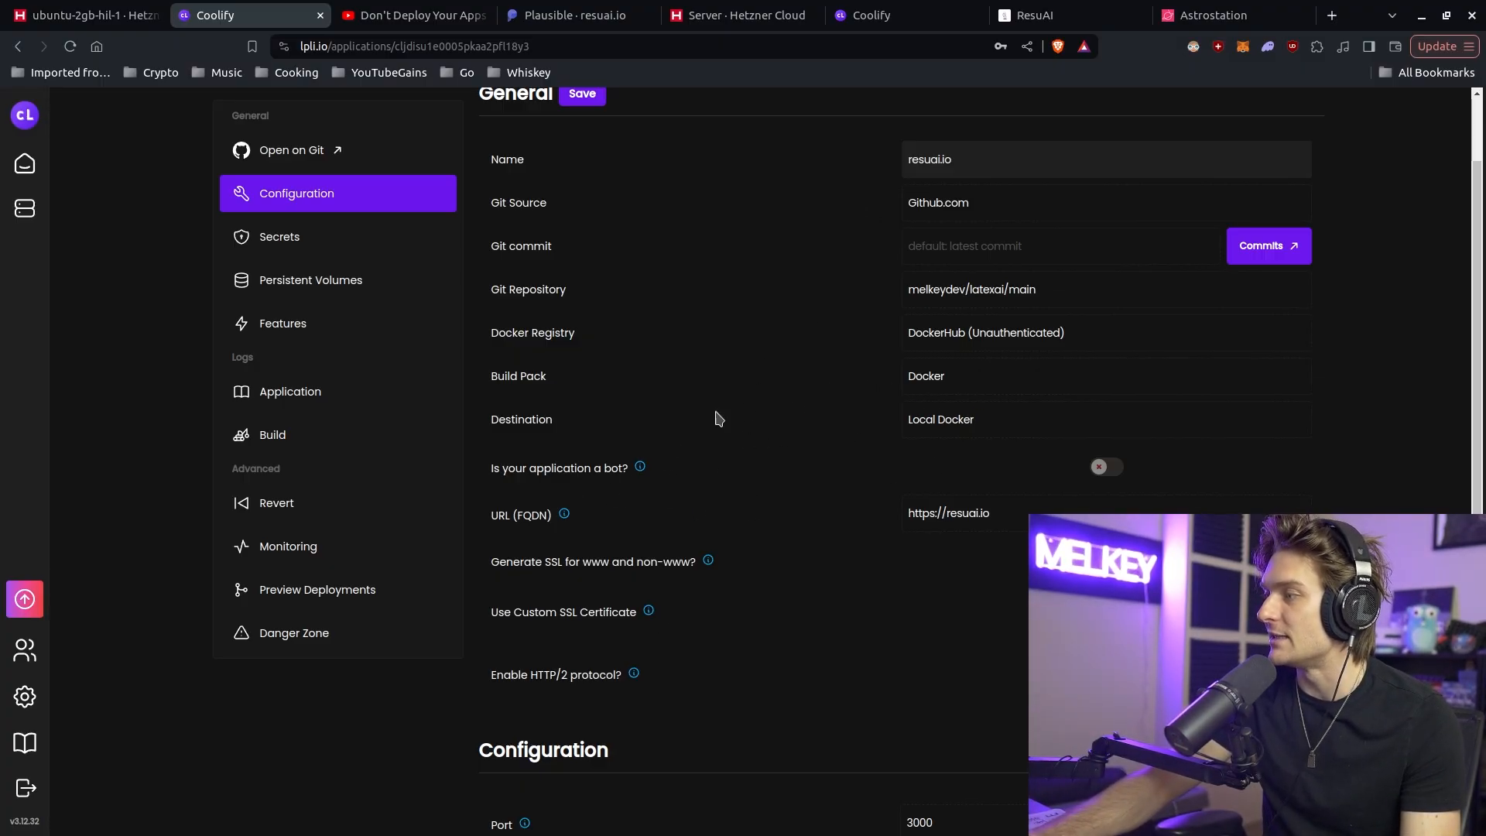
pyautogui.moveTo(833, 275)
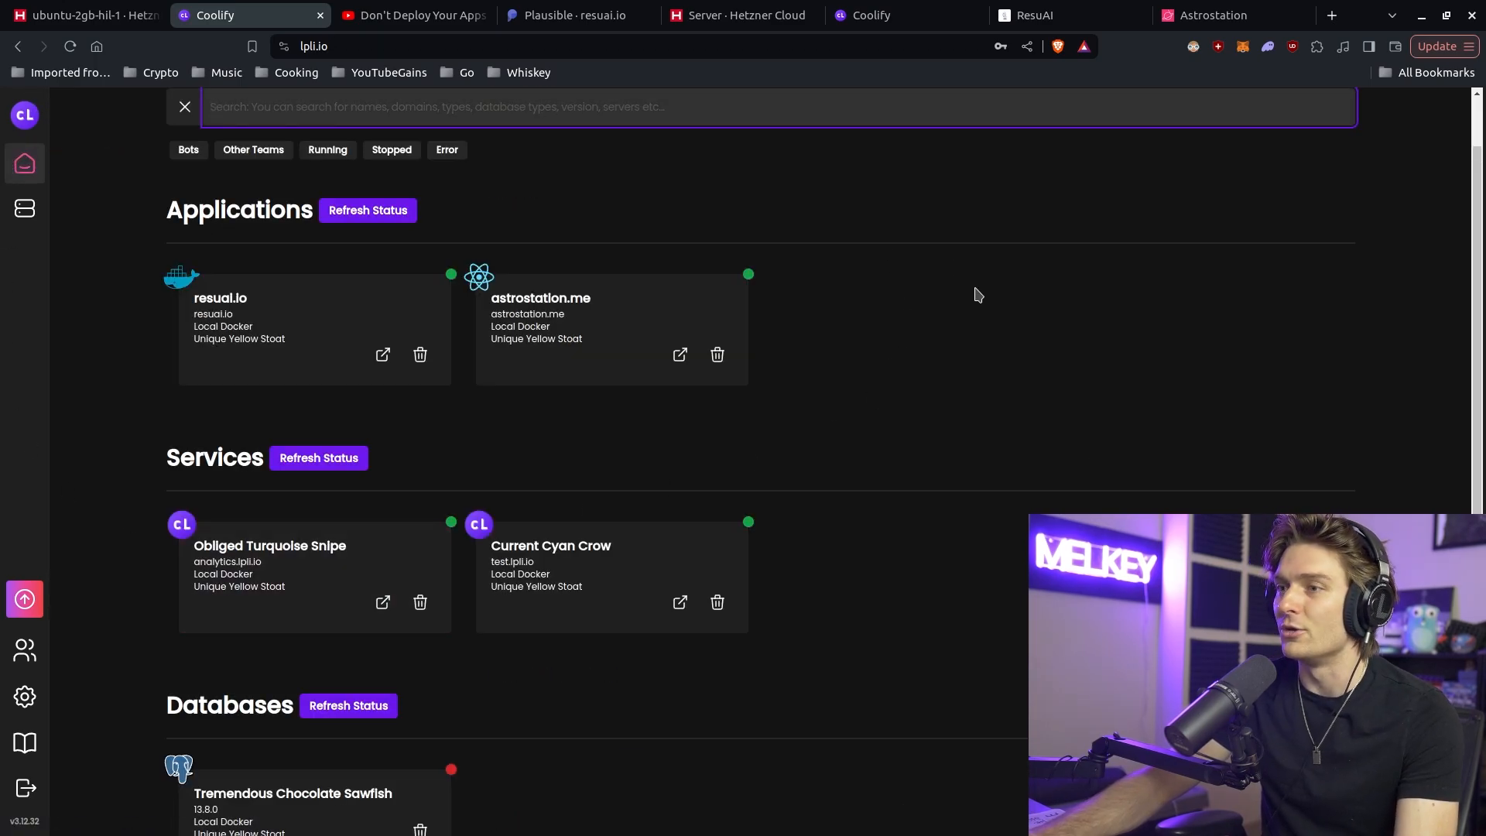
pyautogui.moveTo(1028, 409)
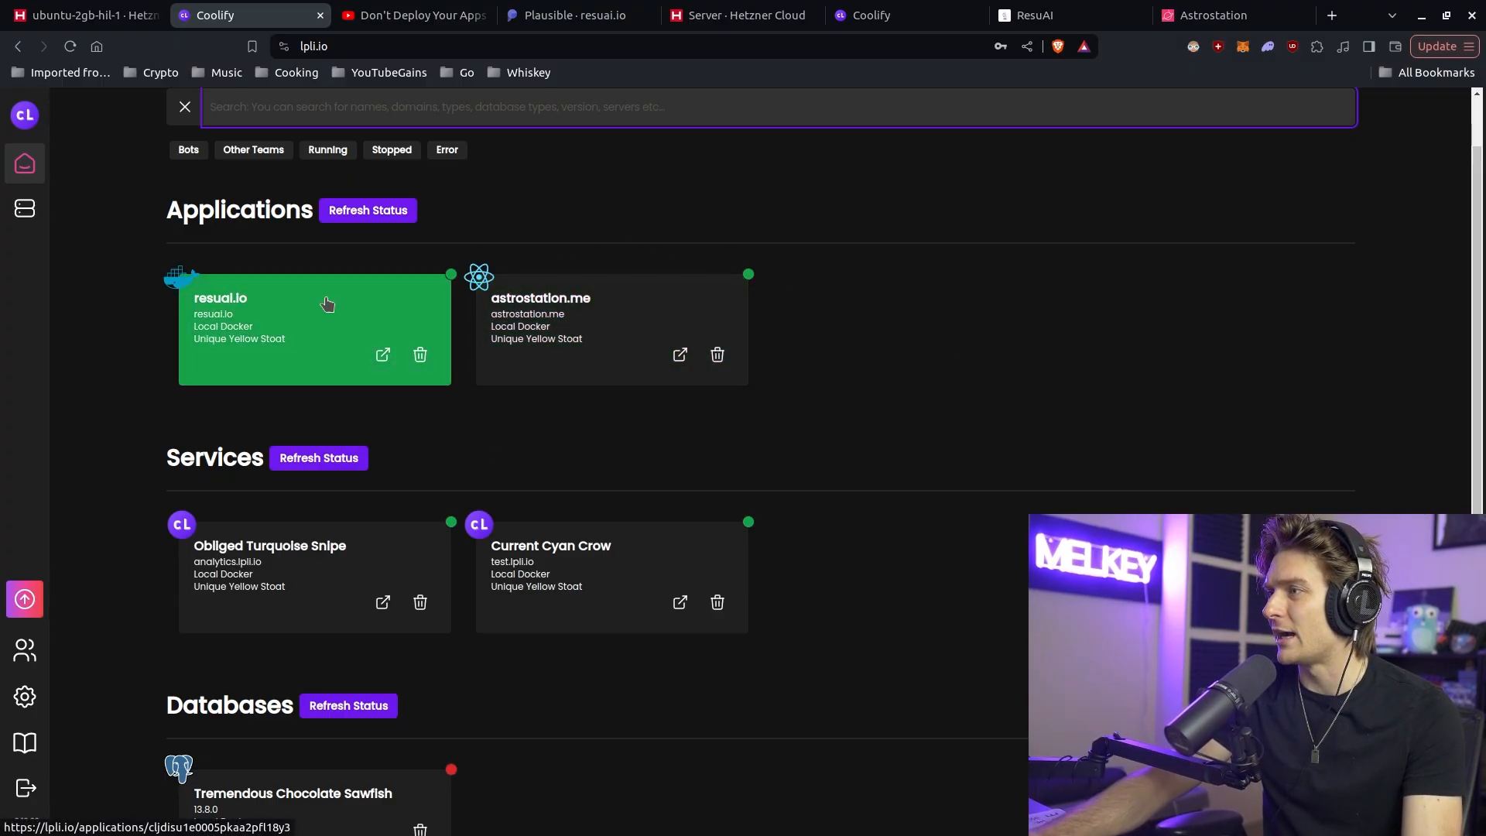
pyautogui.scroll(3)
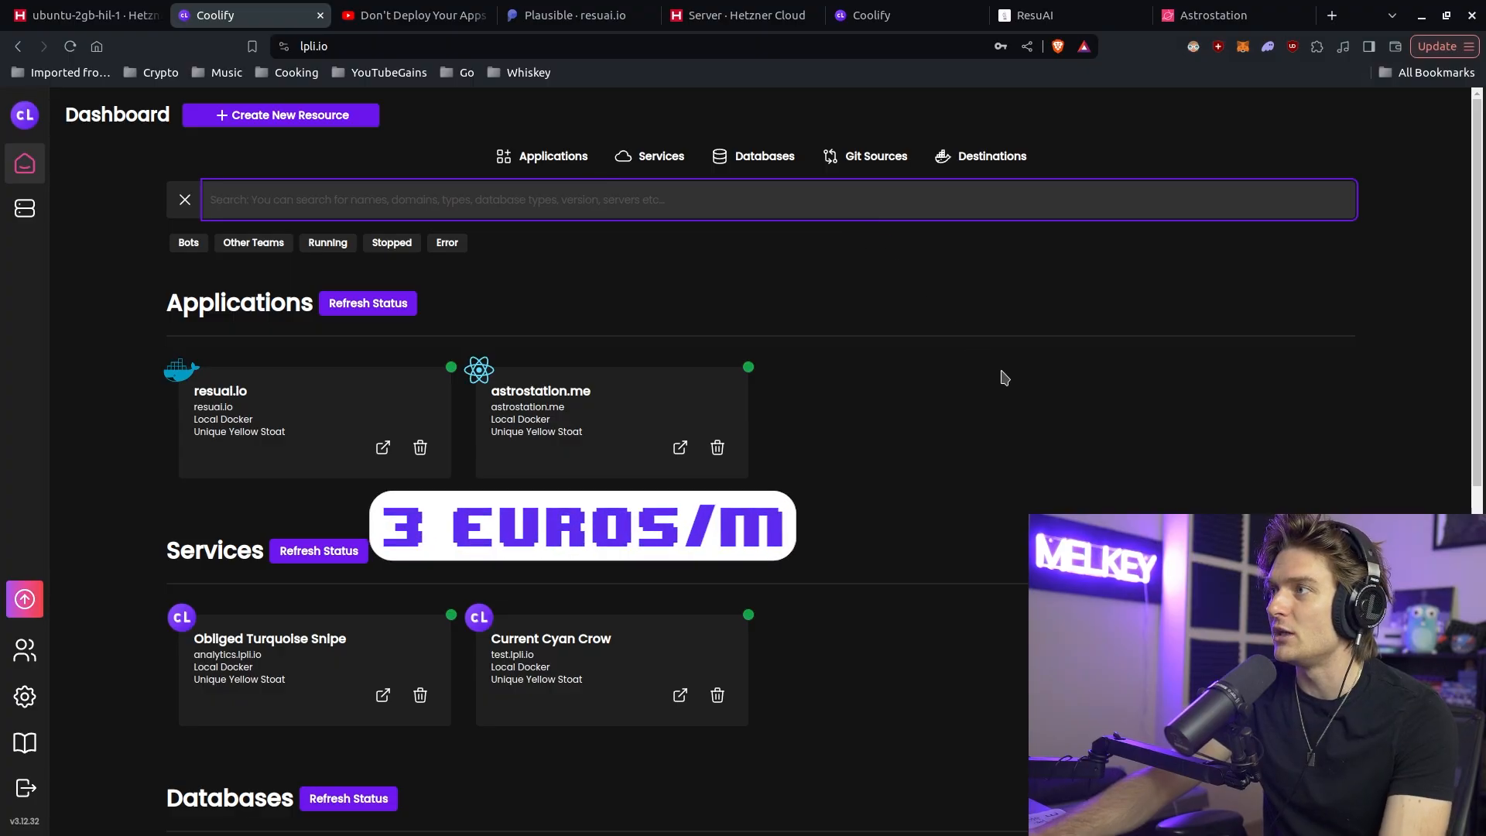
pyautogui.moveTo(885, 486)
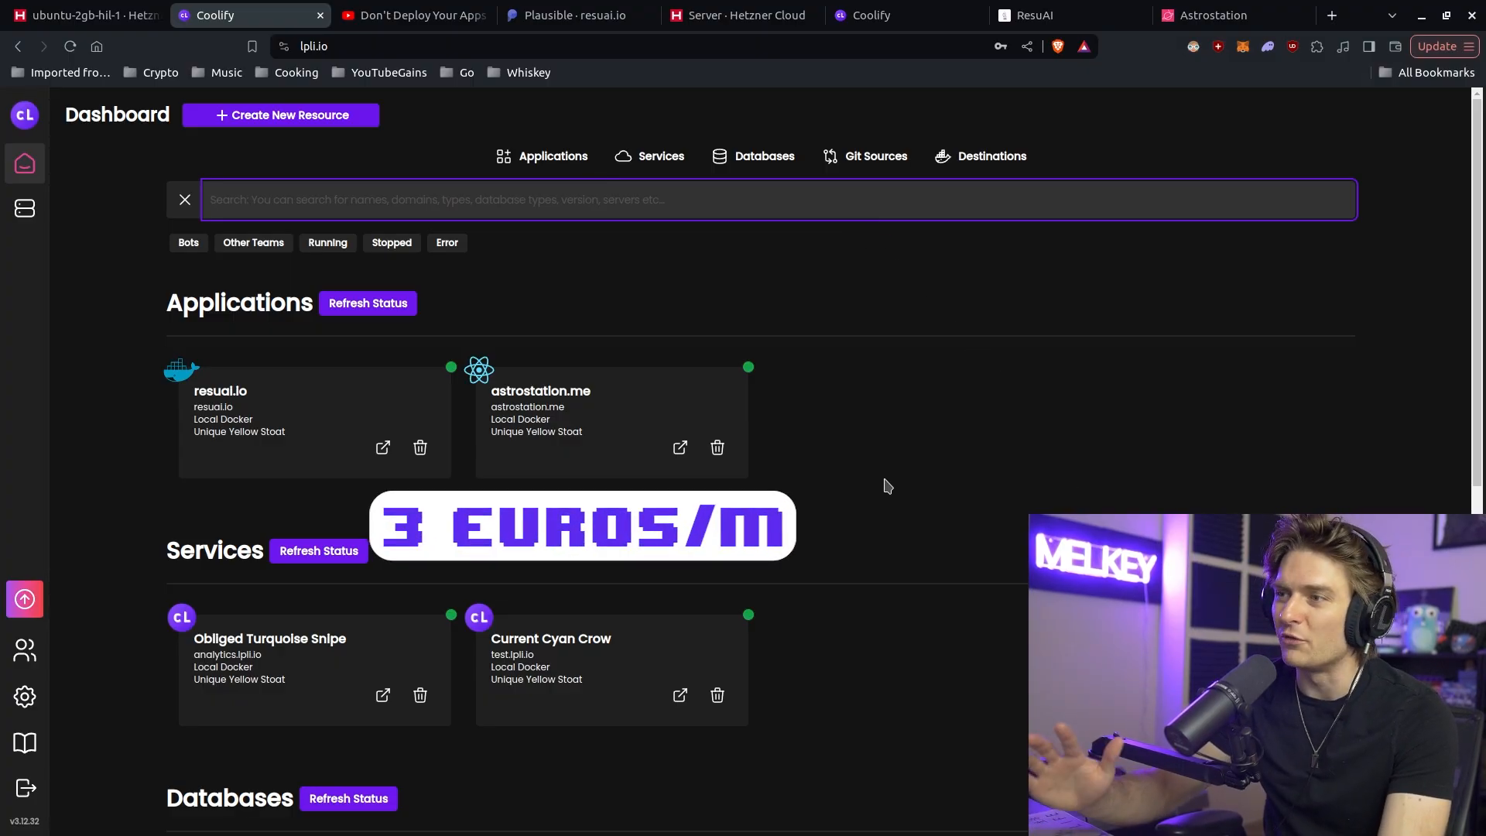